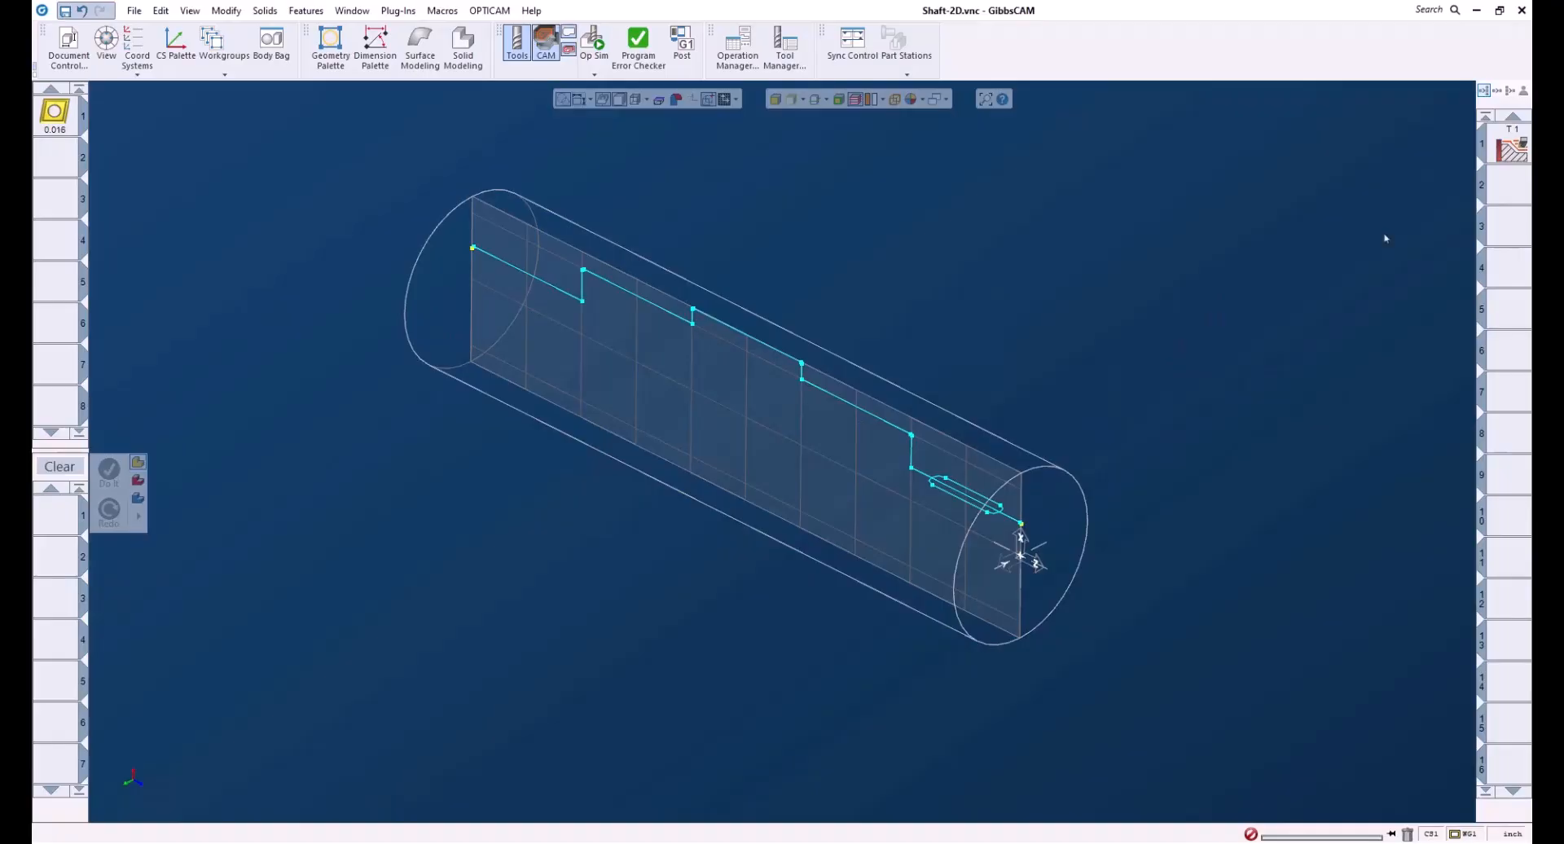
mouse_move(1165, 349)
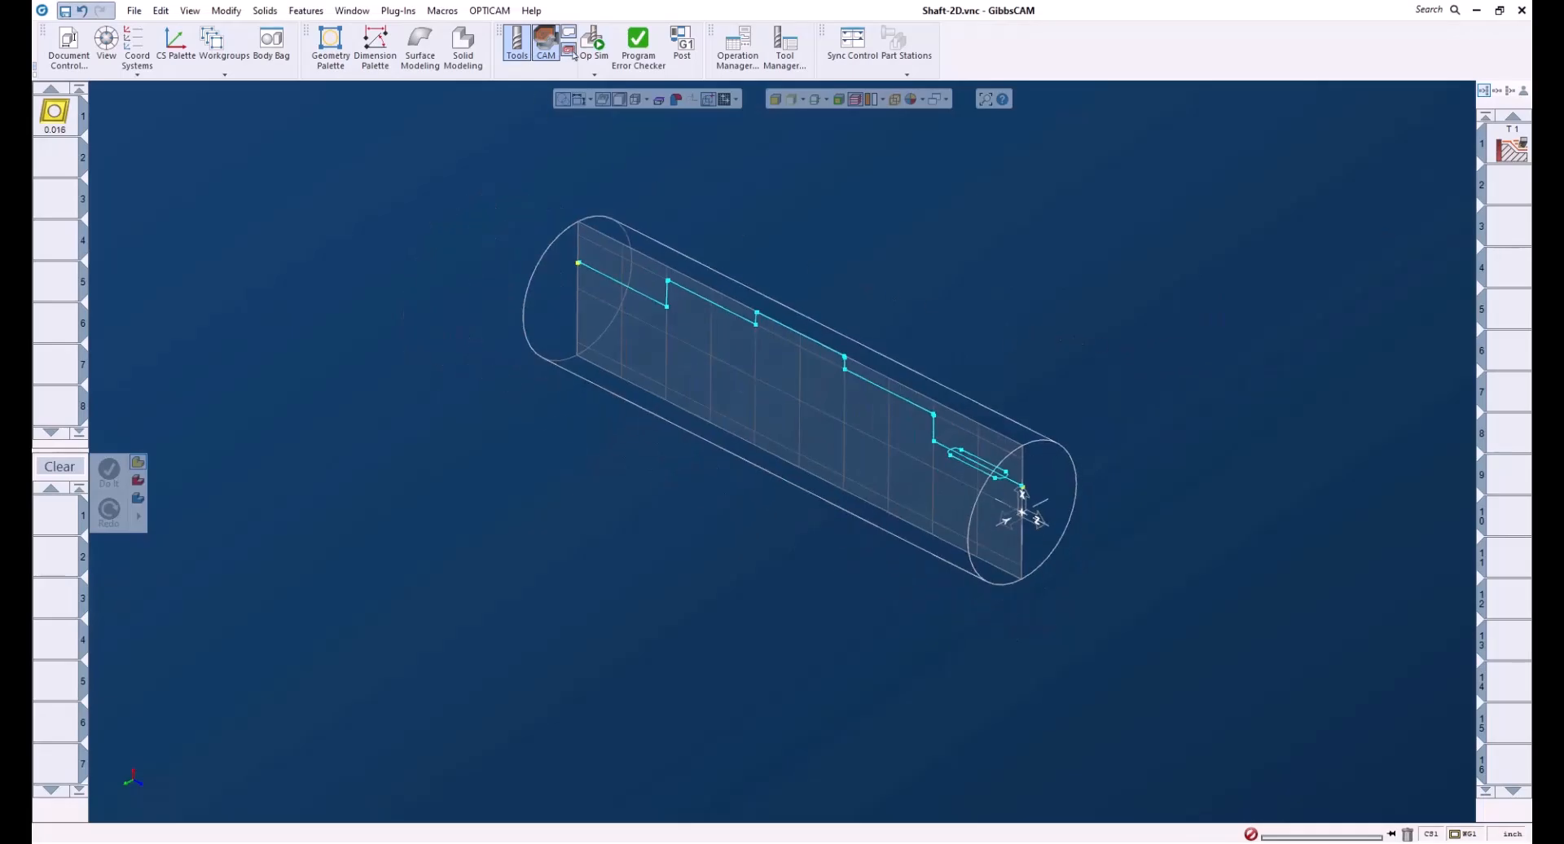
Step: Run the Op Sim turning simulation through to the end of the program
click(591, 41)
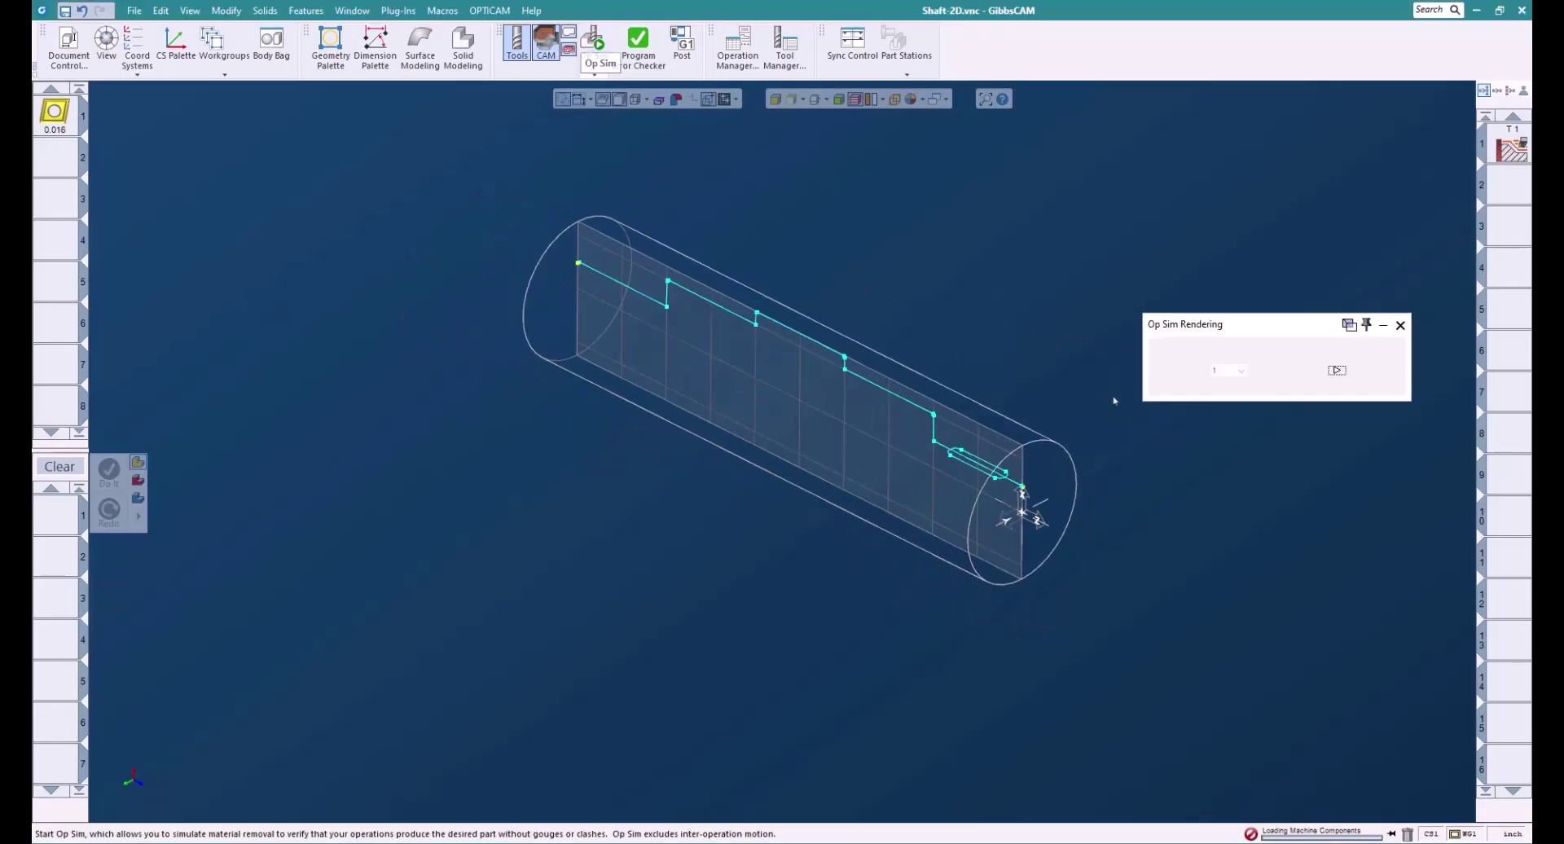
click(1336, 370)
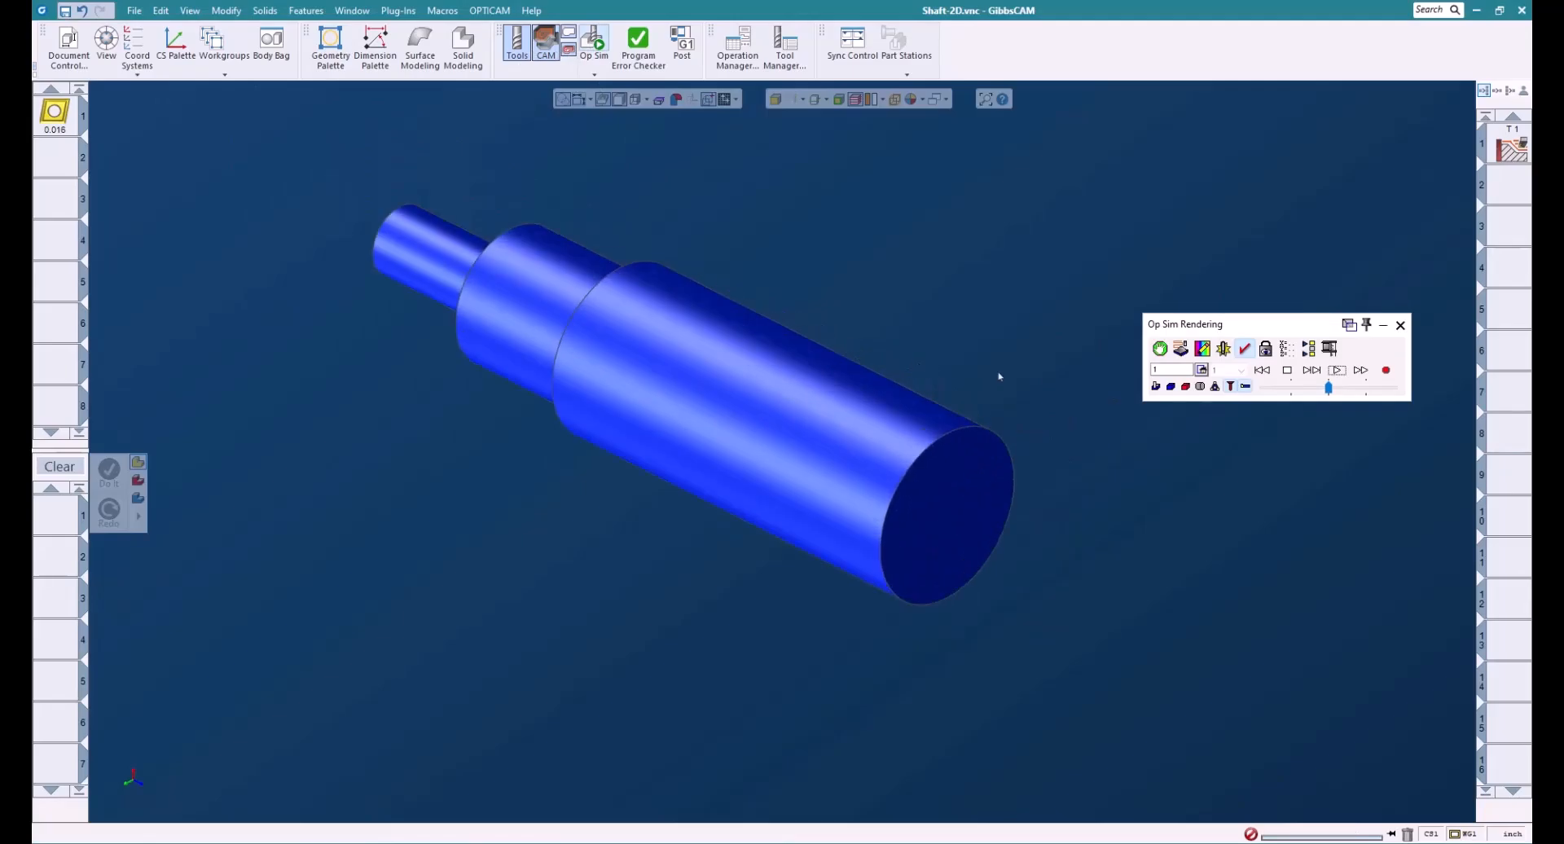
click(1335, 369)
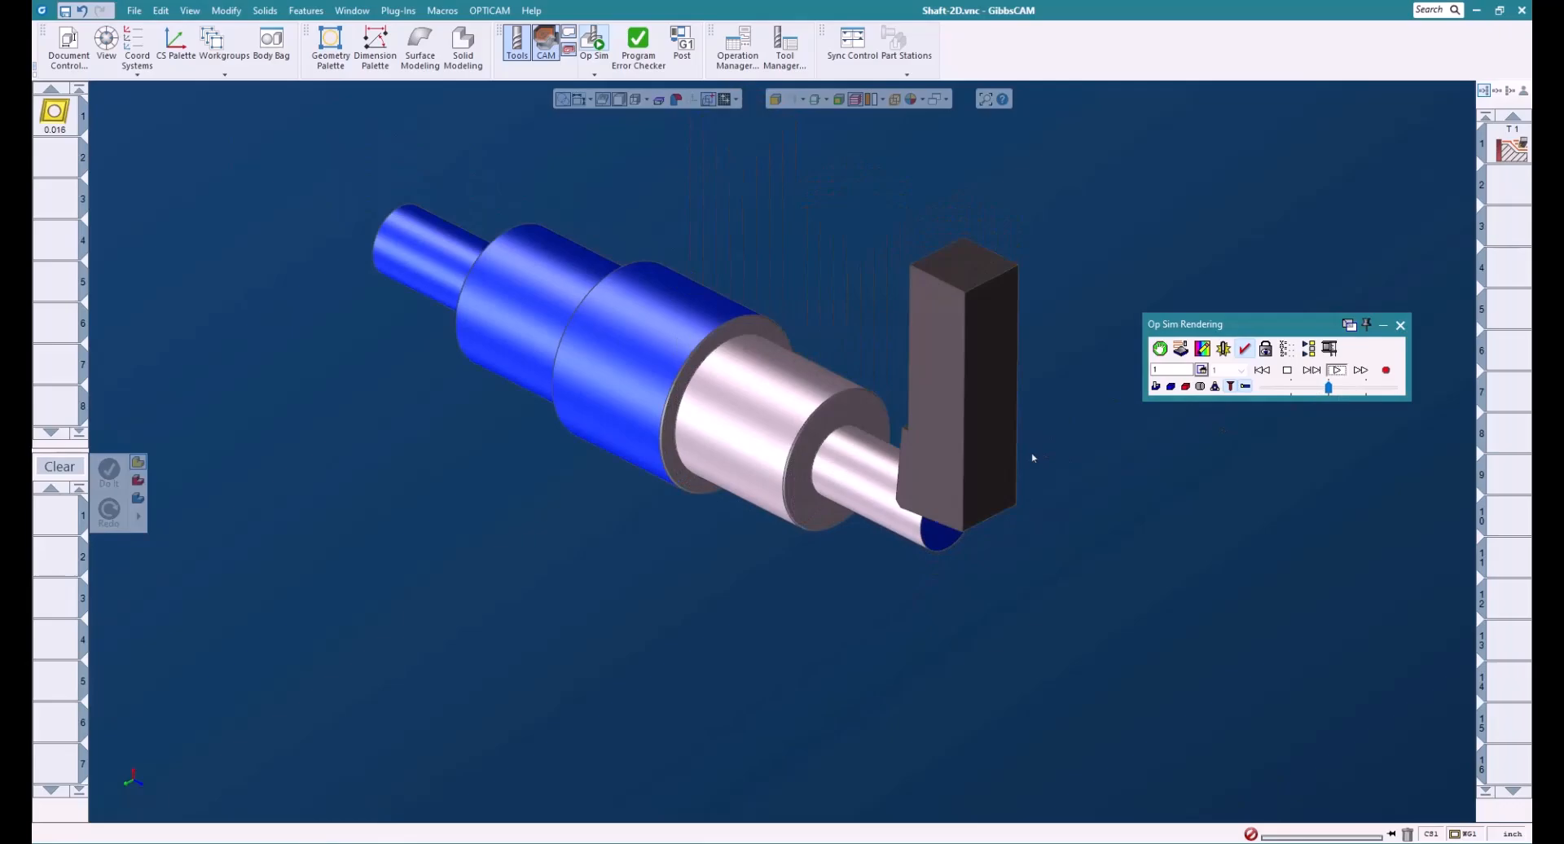
click(1336, 369)
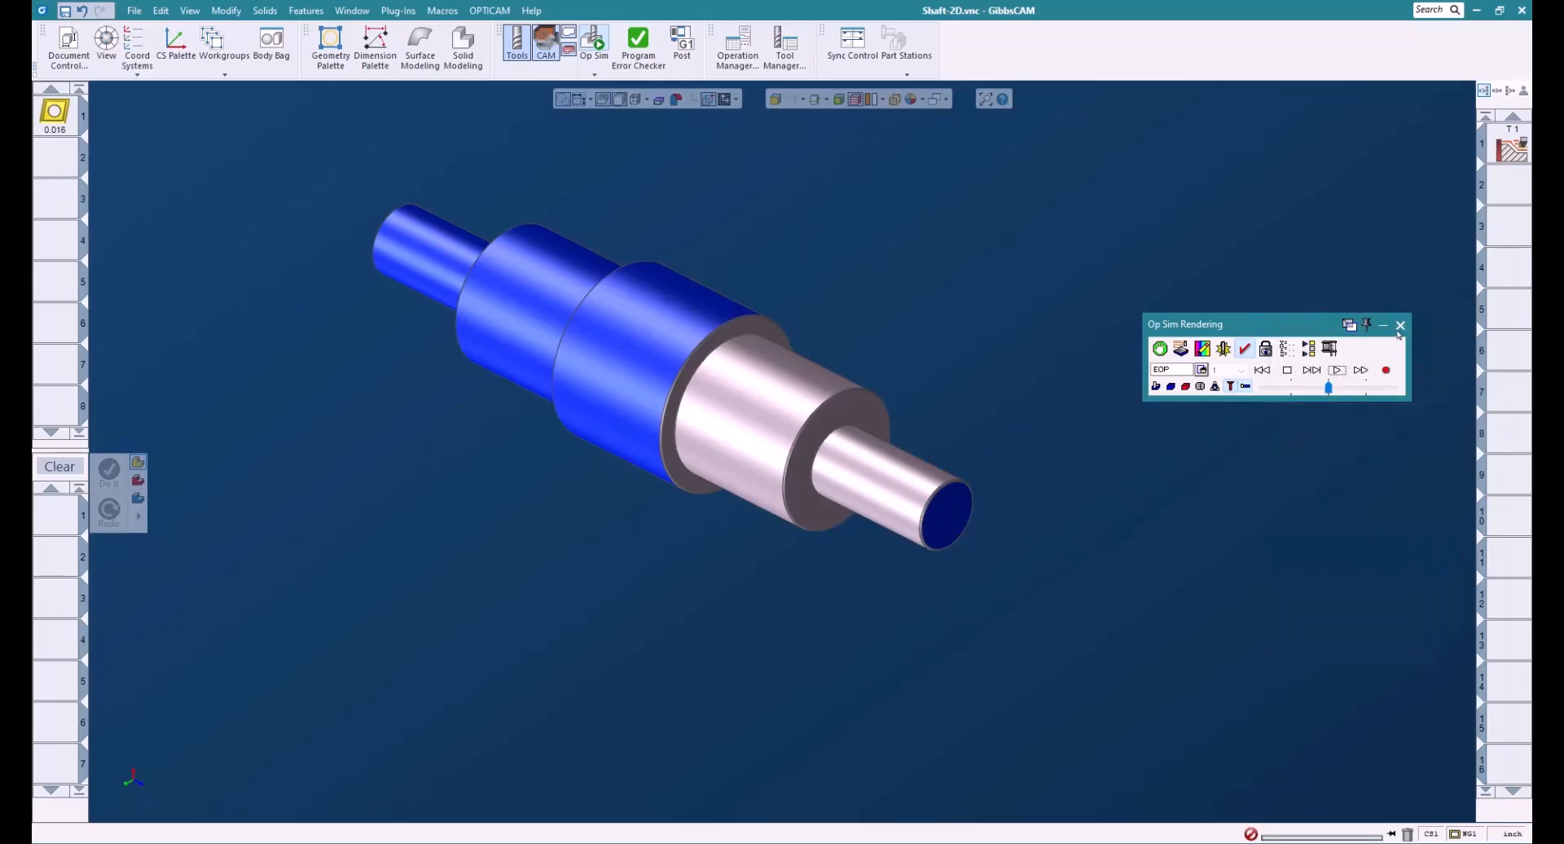
Step: Close the Op Sim Rendering window to return to the wireframe part view
click(1401, 326)
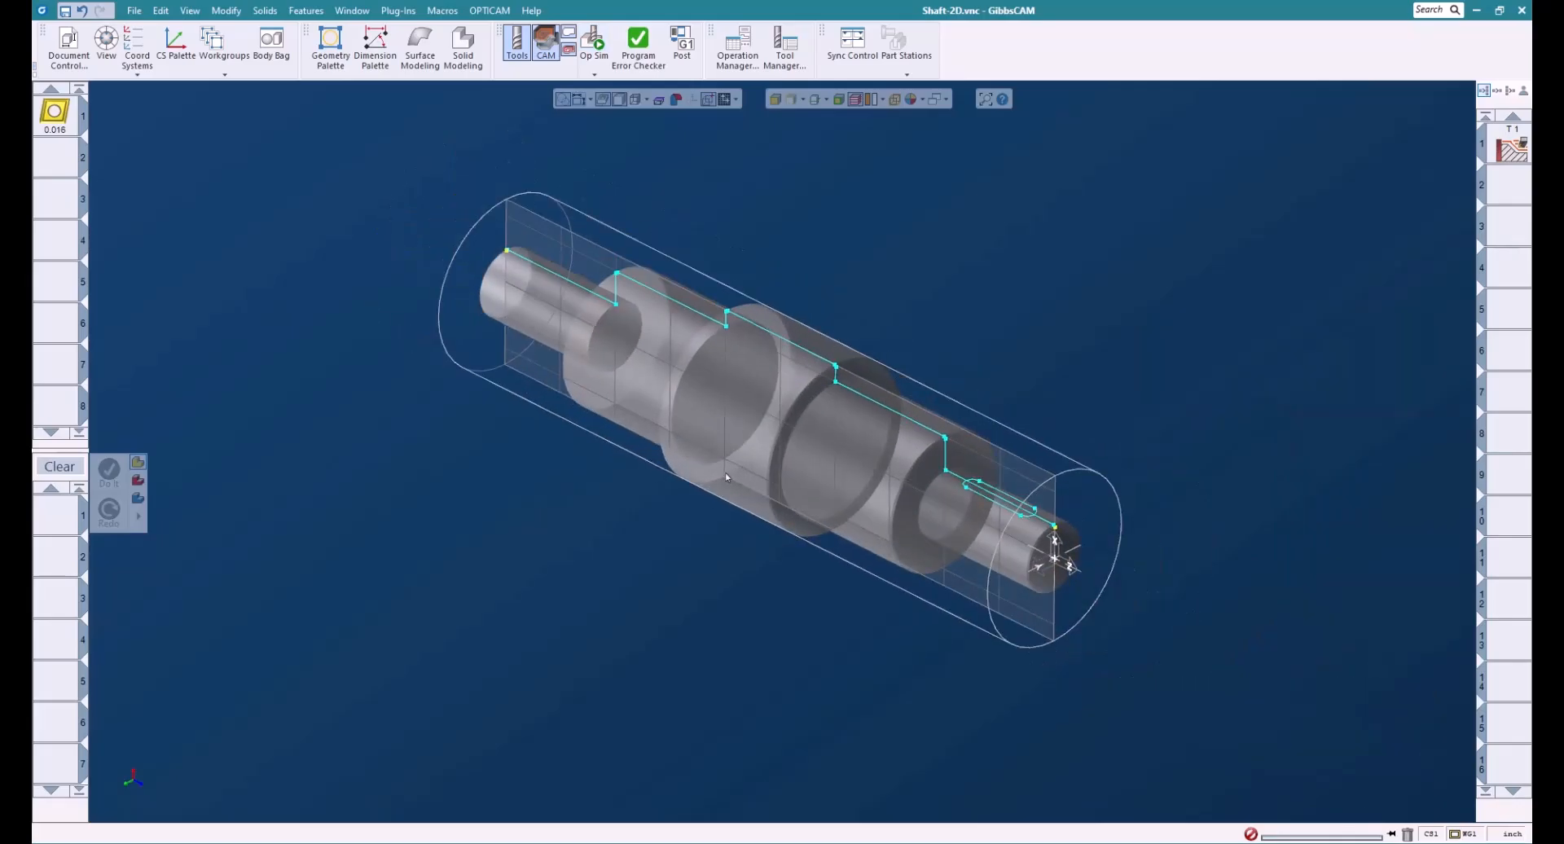
mouse_move(1039, 383)
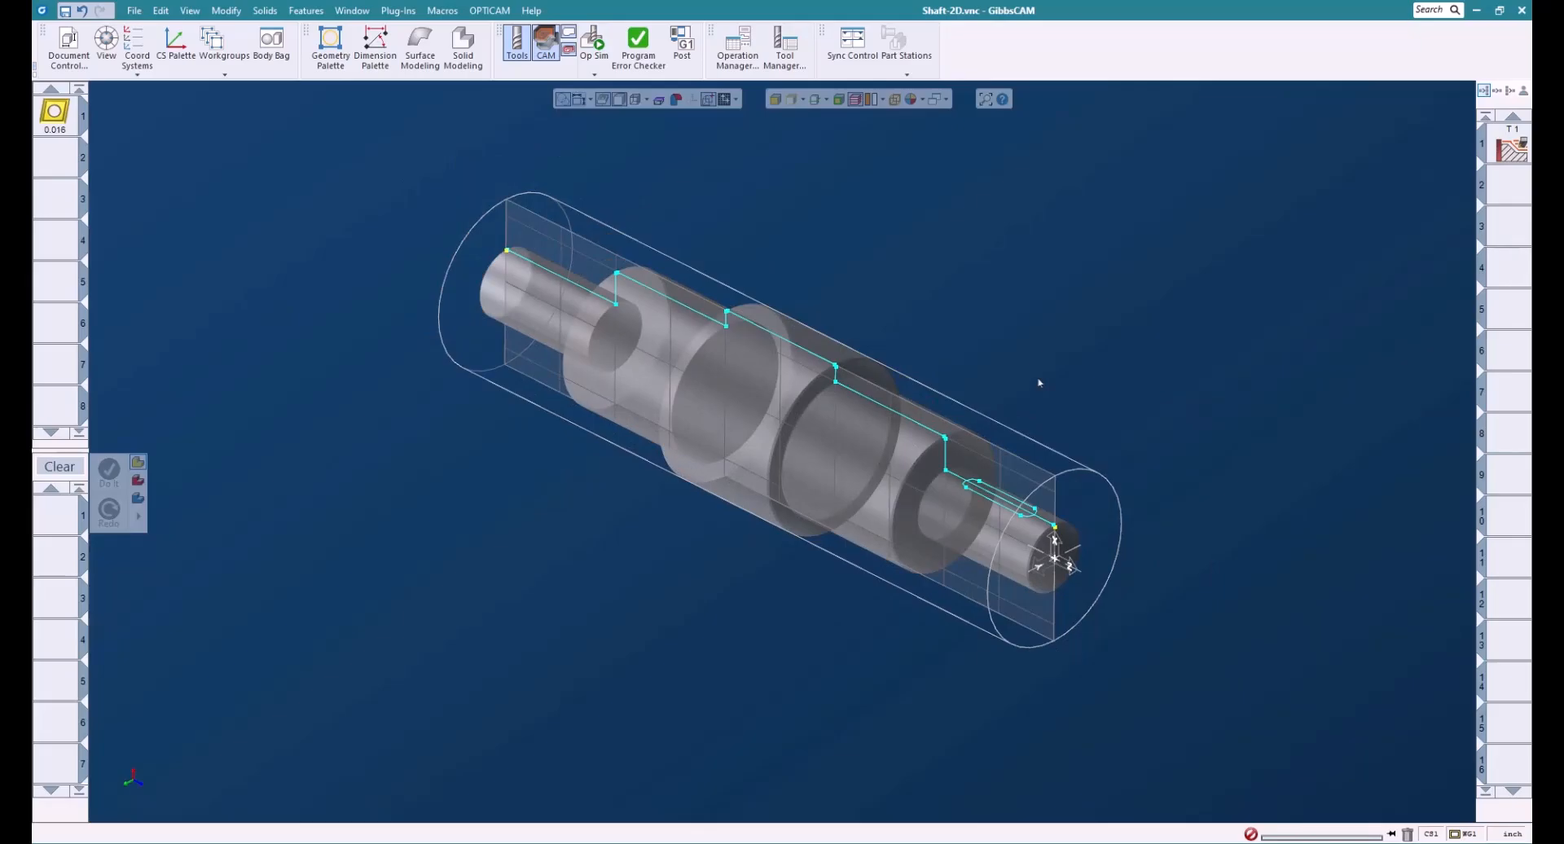
mouse_move(210, 194)
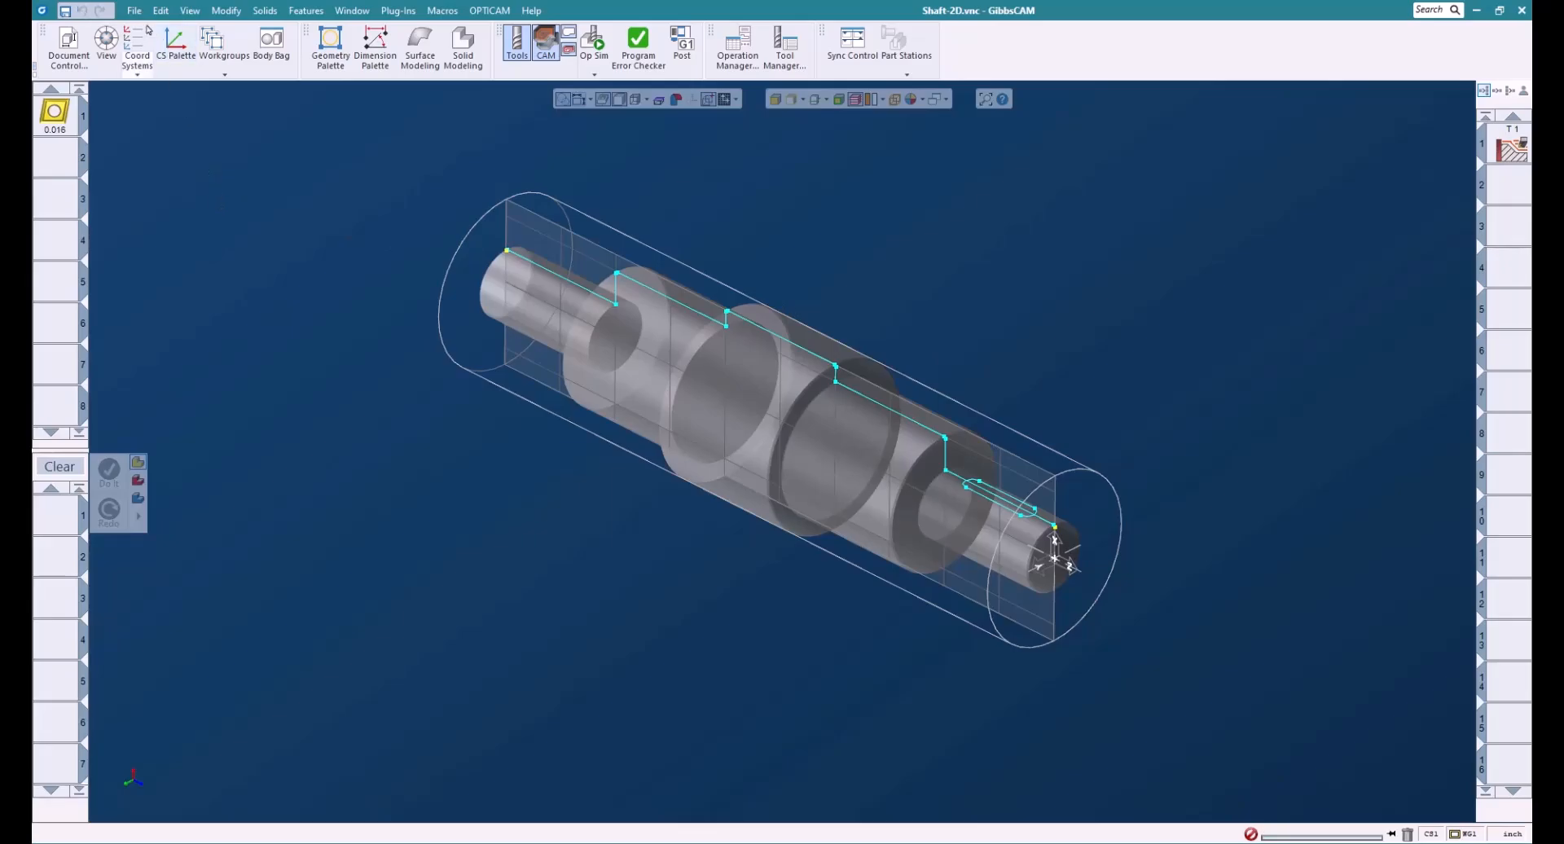
Step: Bring up the File commands to save the part as a new copy
click(134, 9)
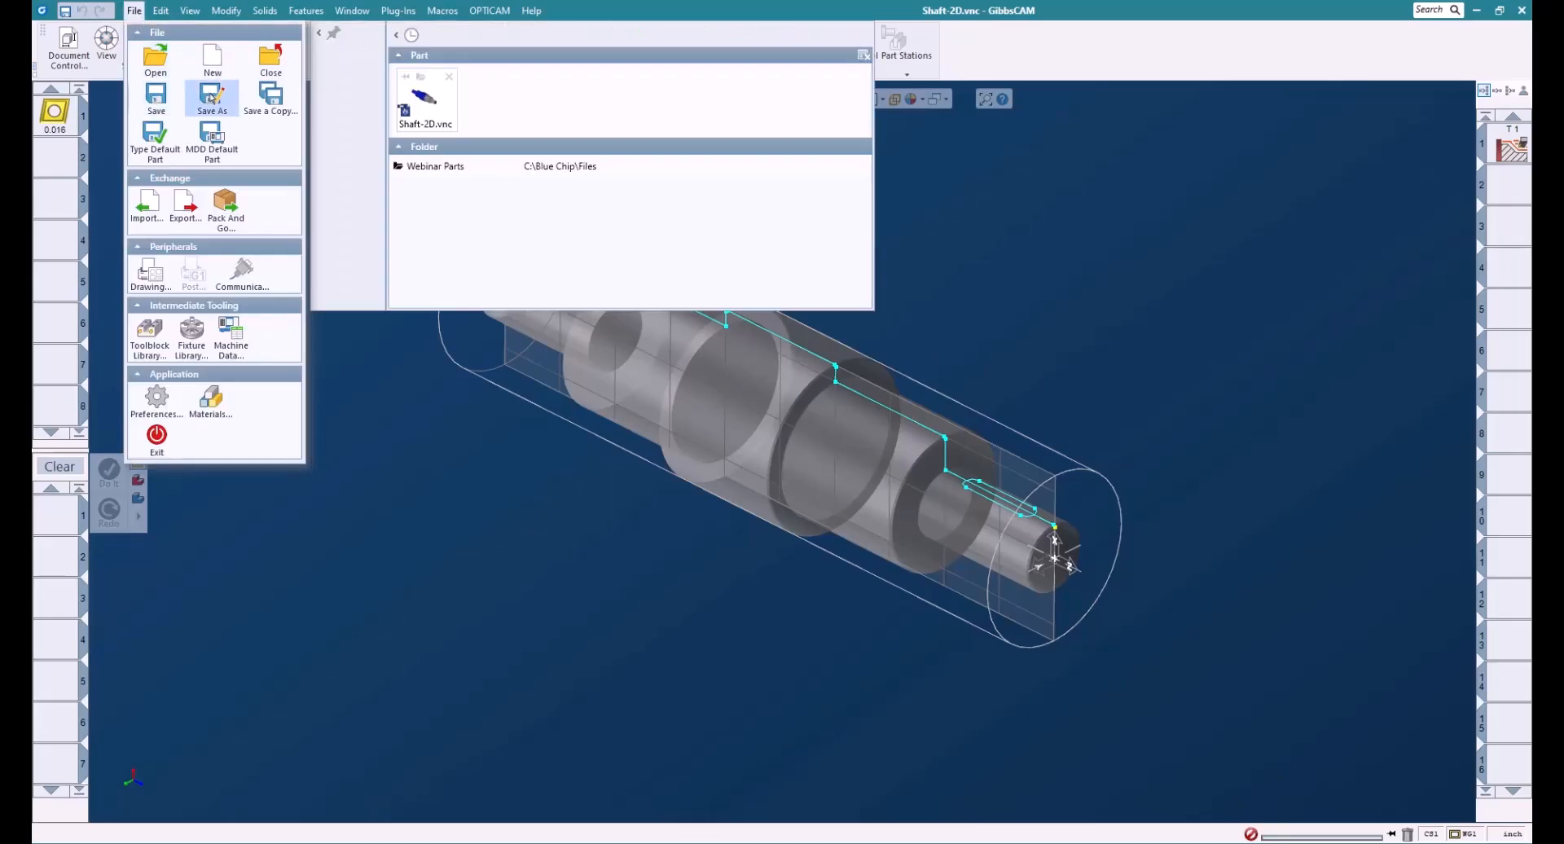
mouse_move(212, 96)
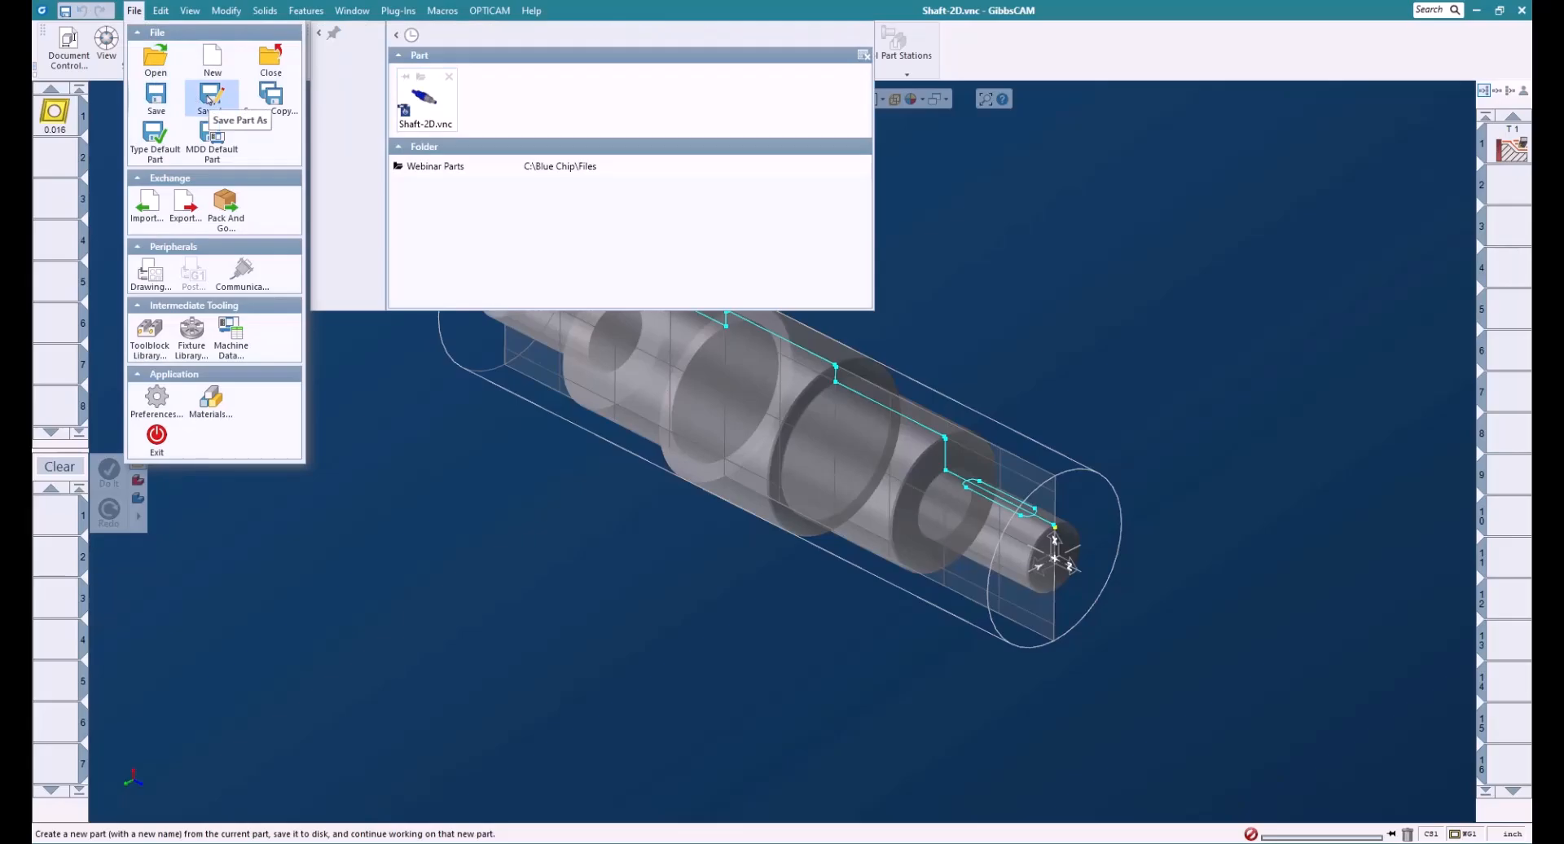
mouse_move(574, 544)
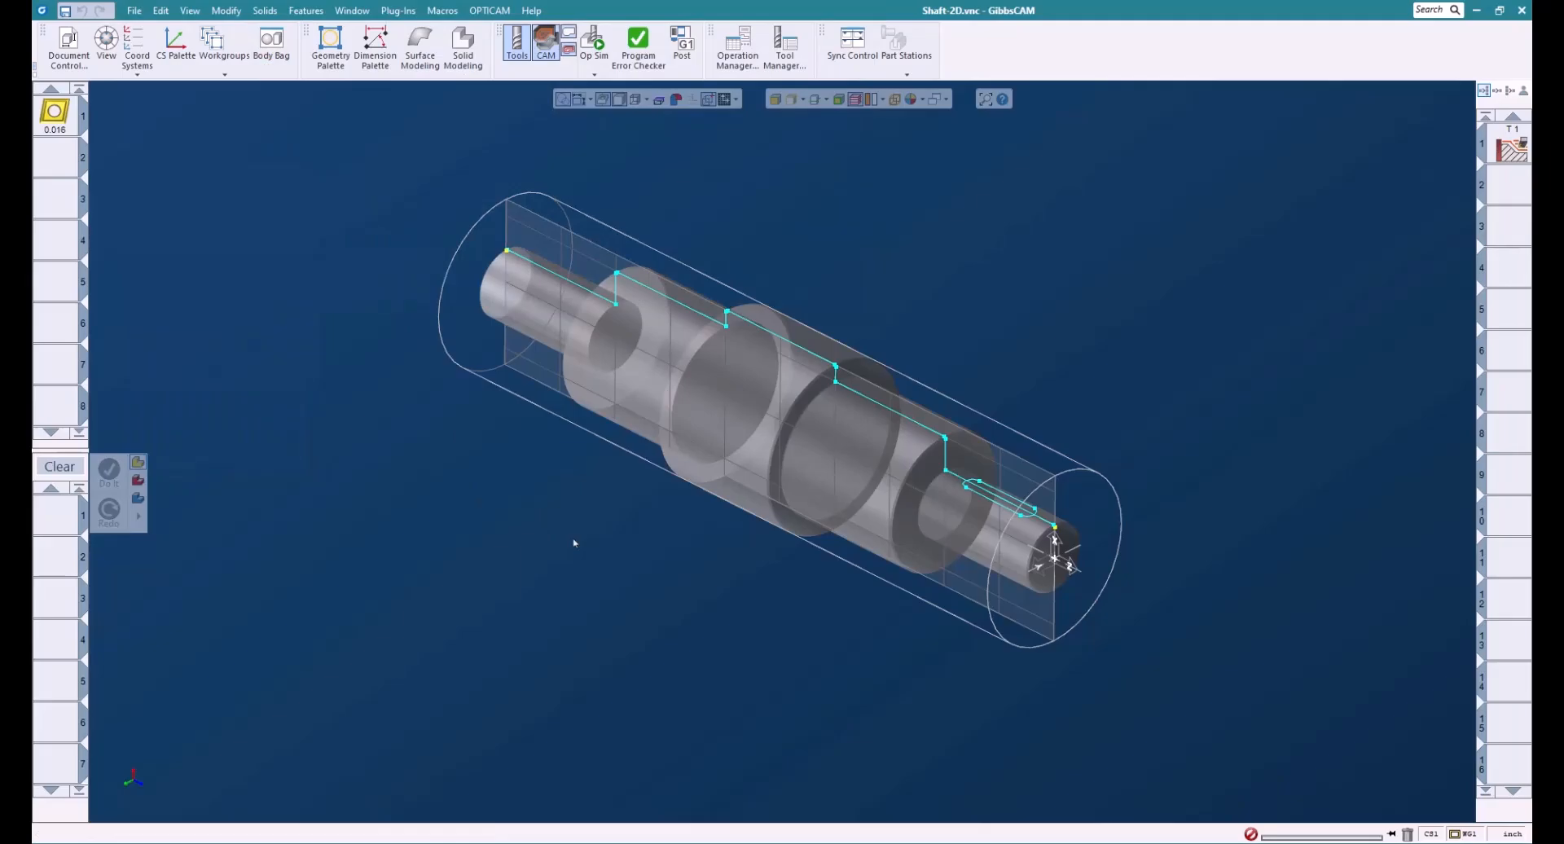
mouse_move(1107, 352)
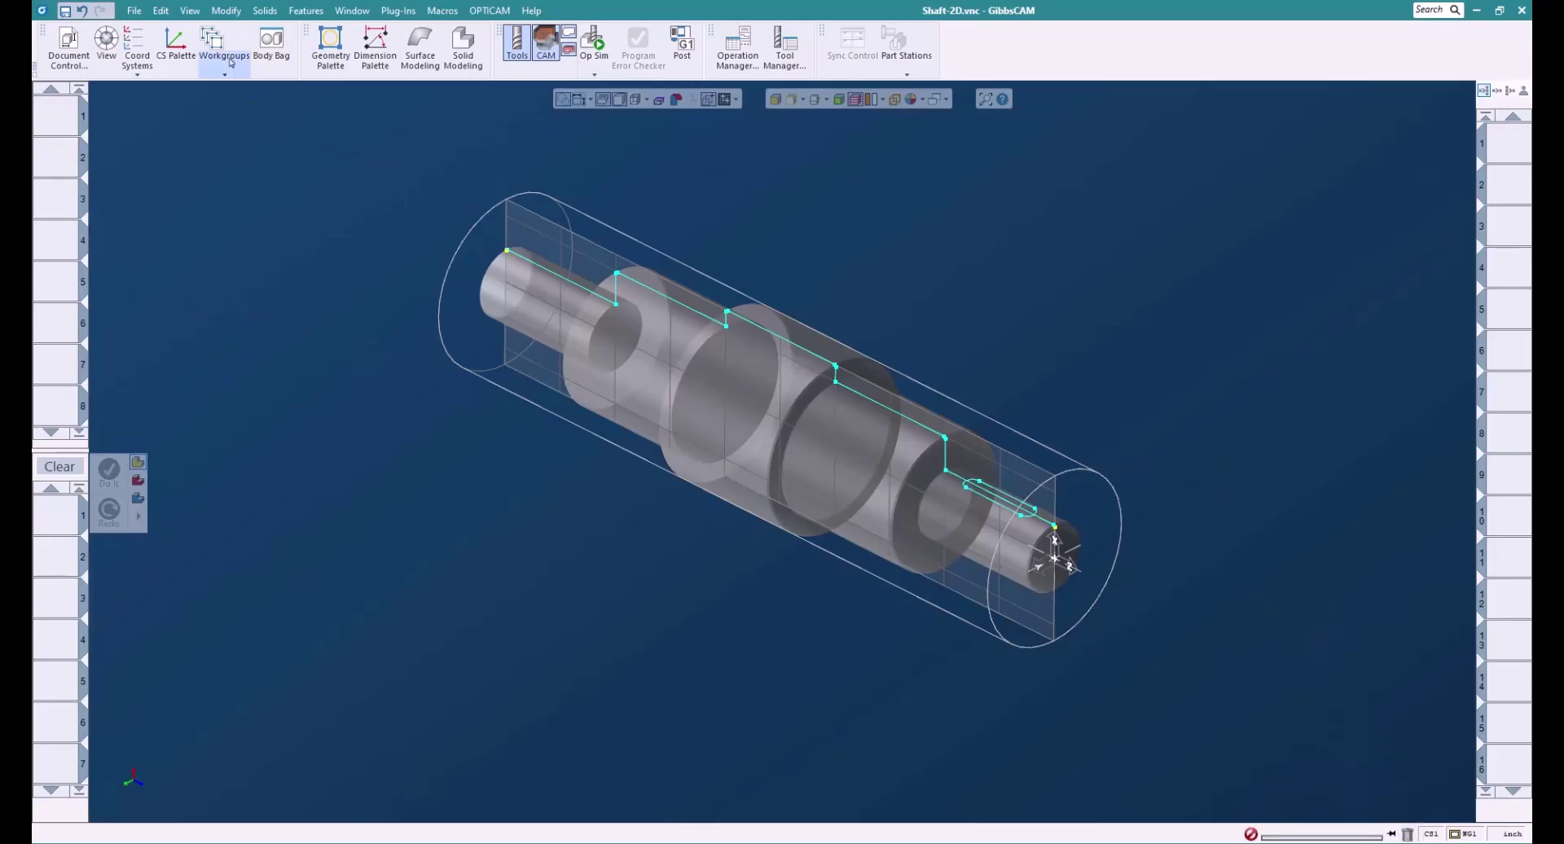
Step: Delete WG 2 from the Workgroups list, leaving only workgroup 1
click(225, 41)
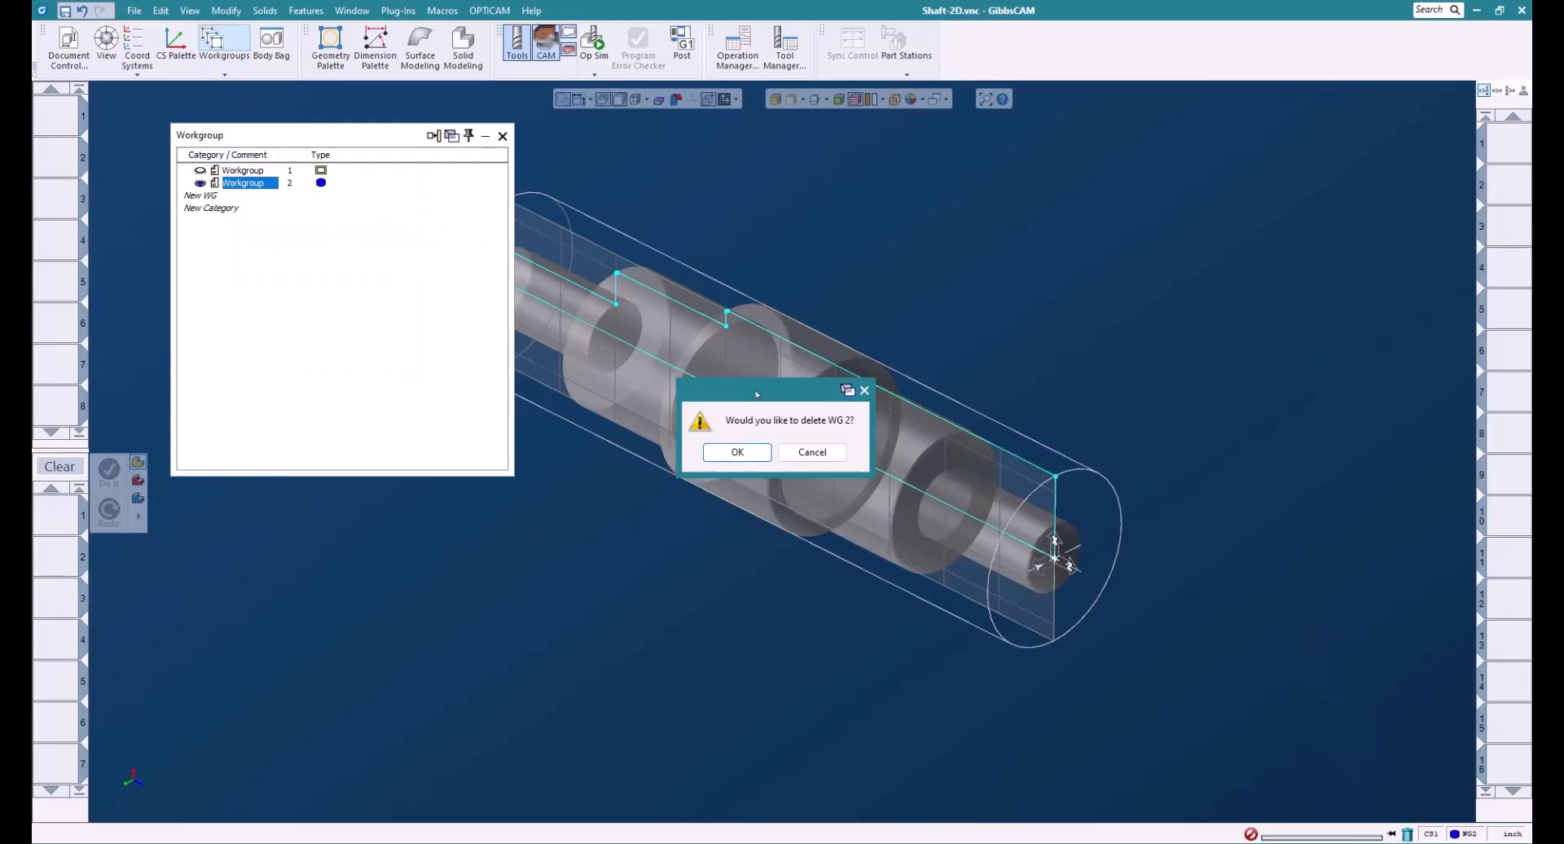
click(736, 453)
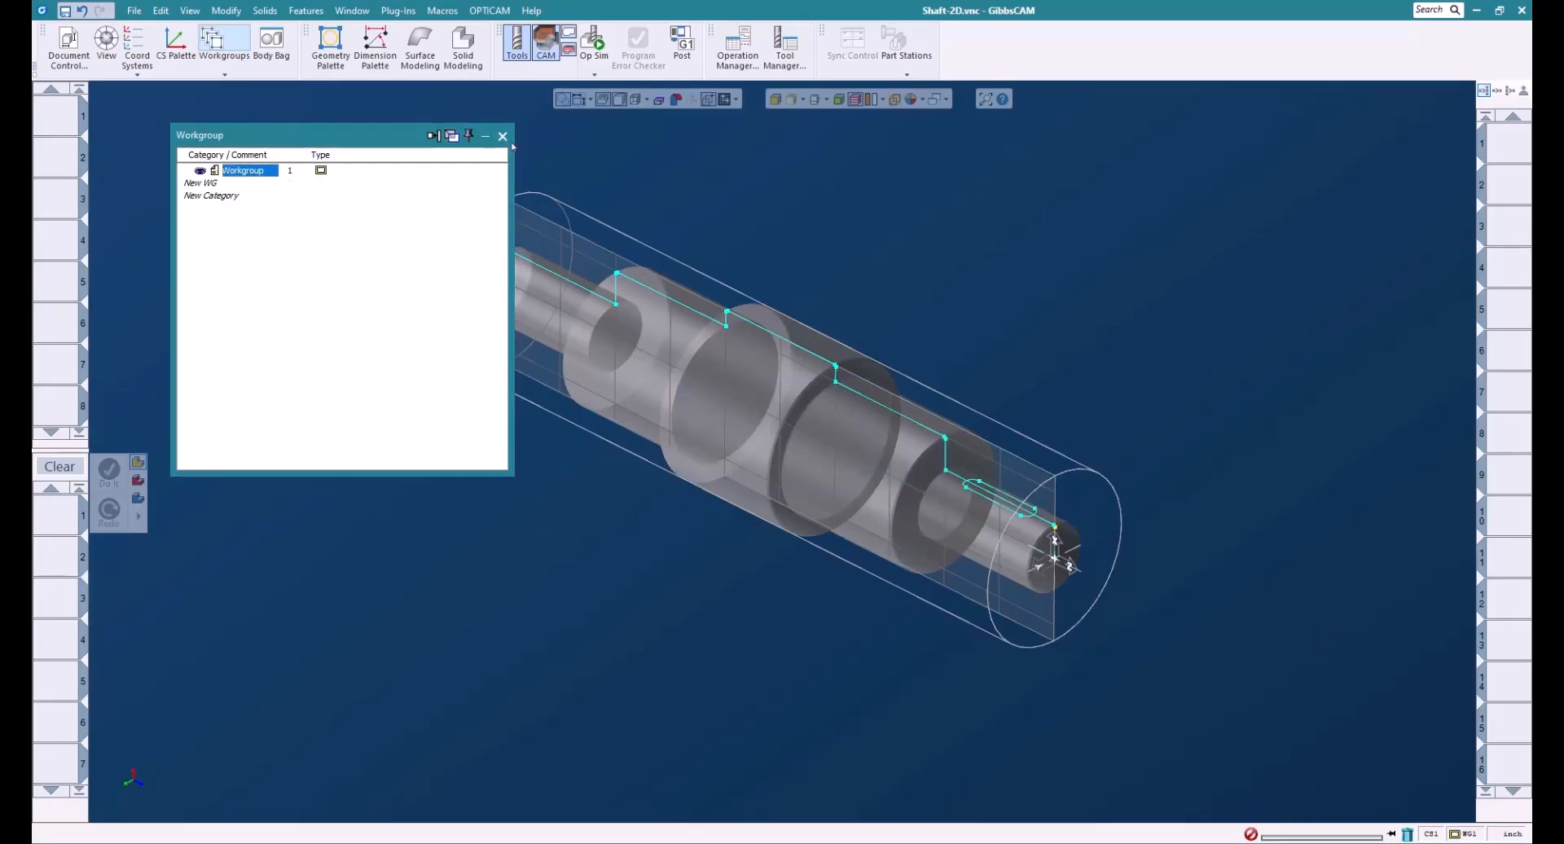
click(502, 136)
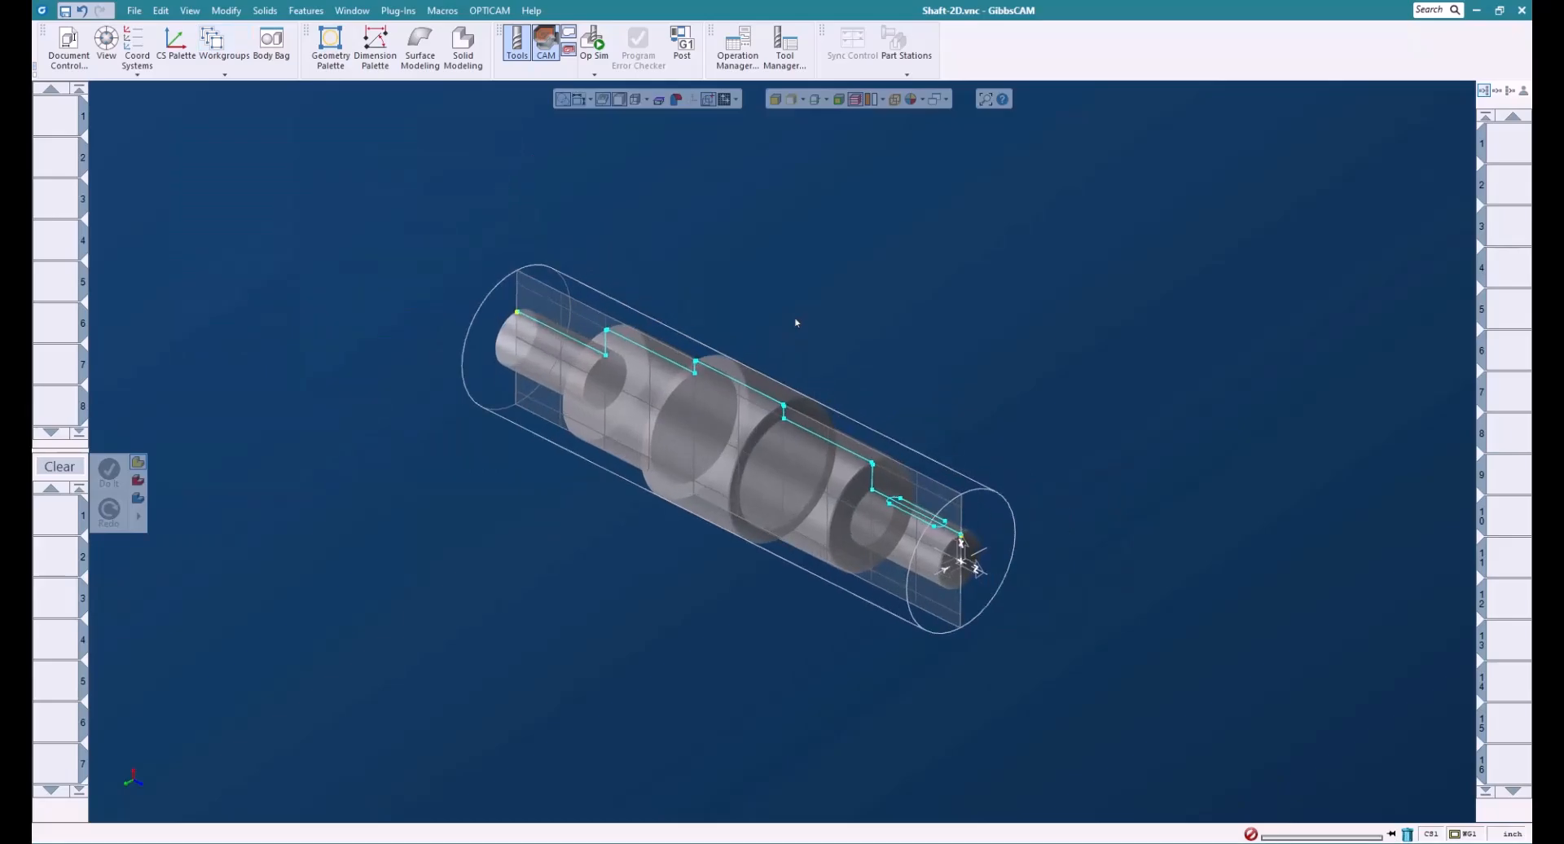
mouse_move(551, 250)
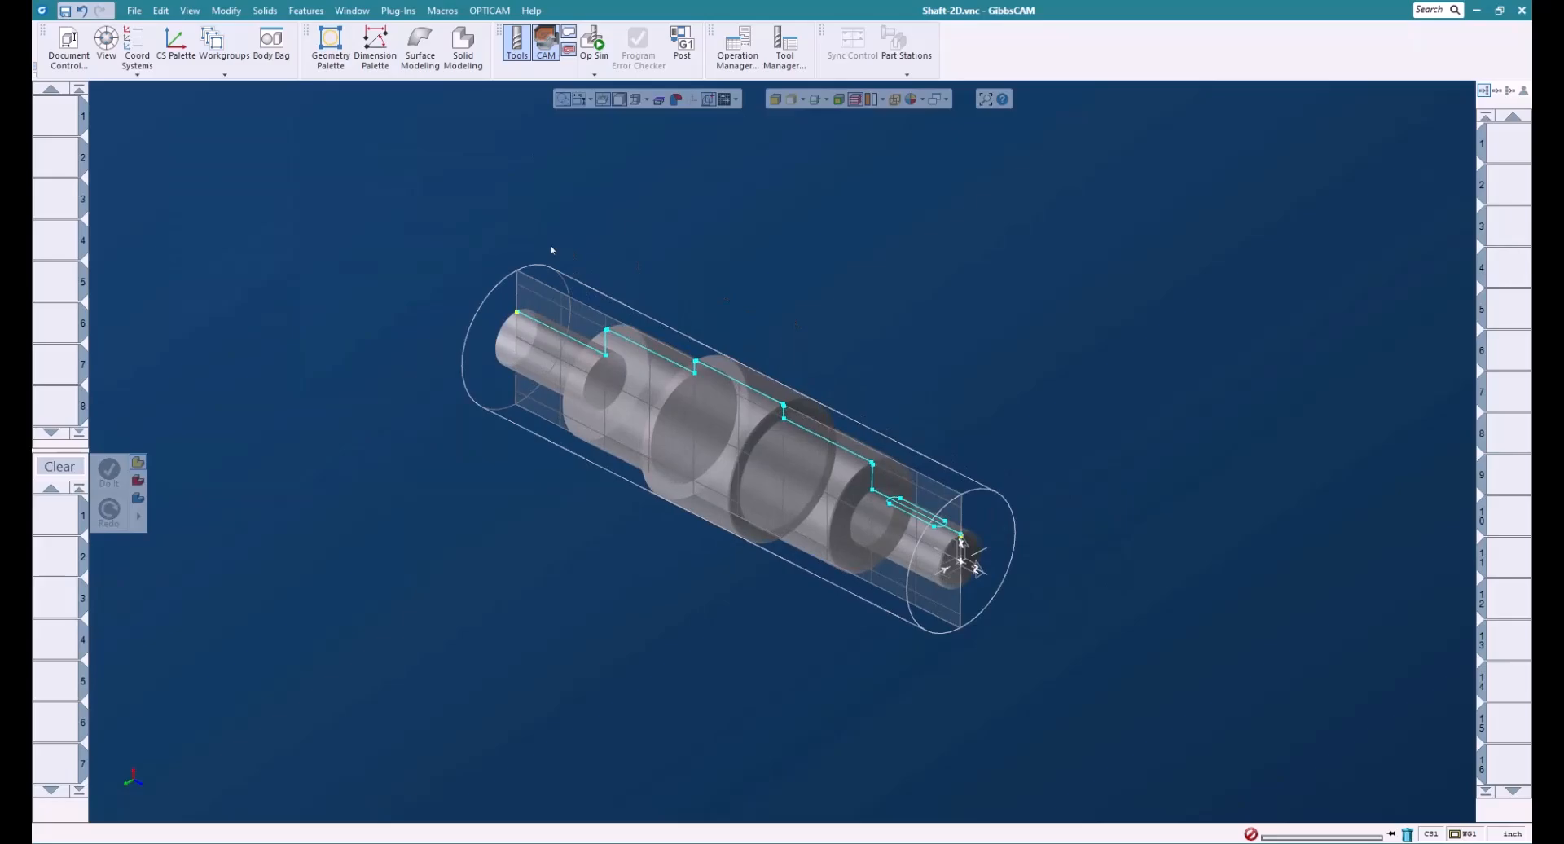
mouse_move(62, 39)
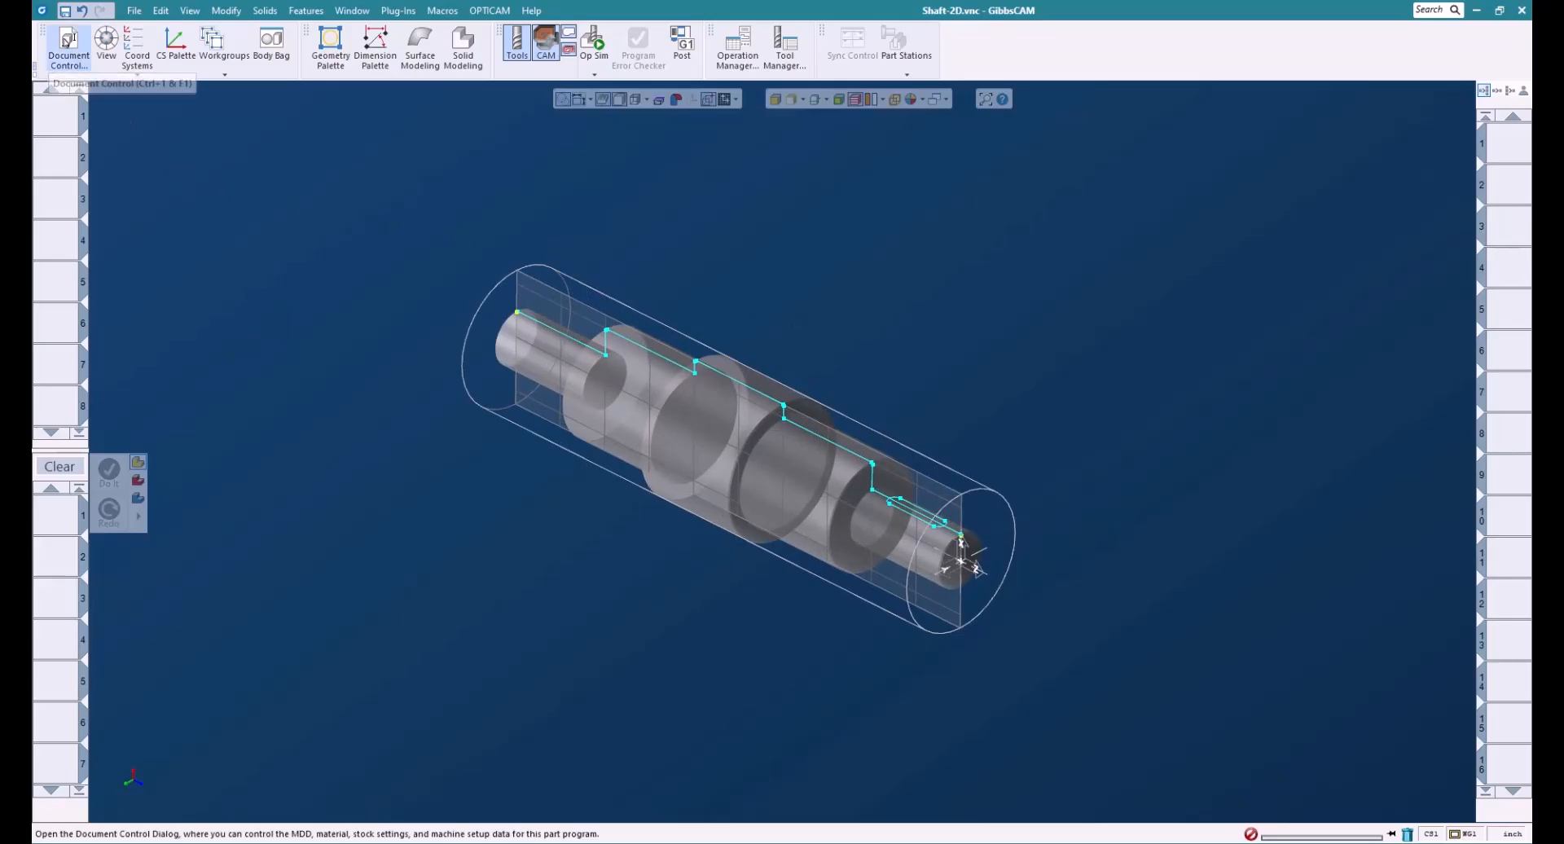
Step: Set Document Control to the Doosan DNM Vertical Mill with Rotary and block stock
click(67, 39)
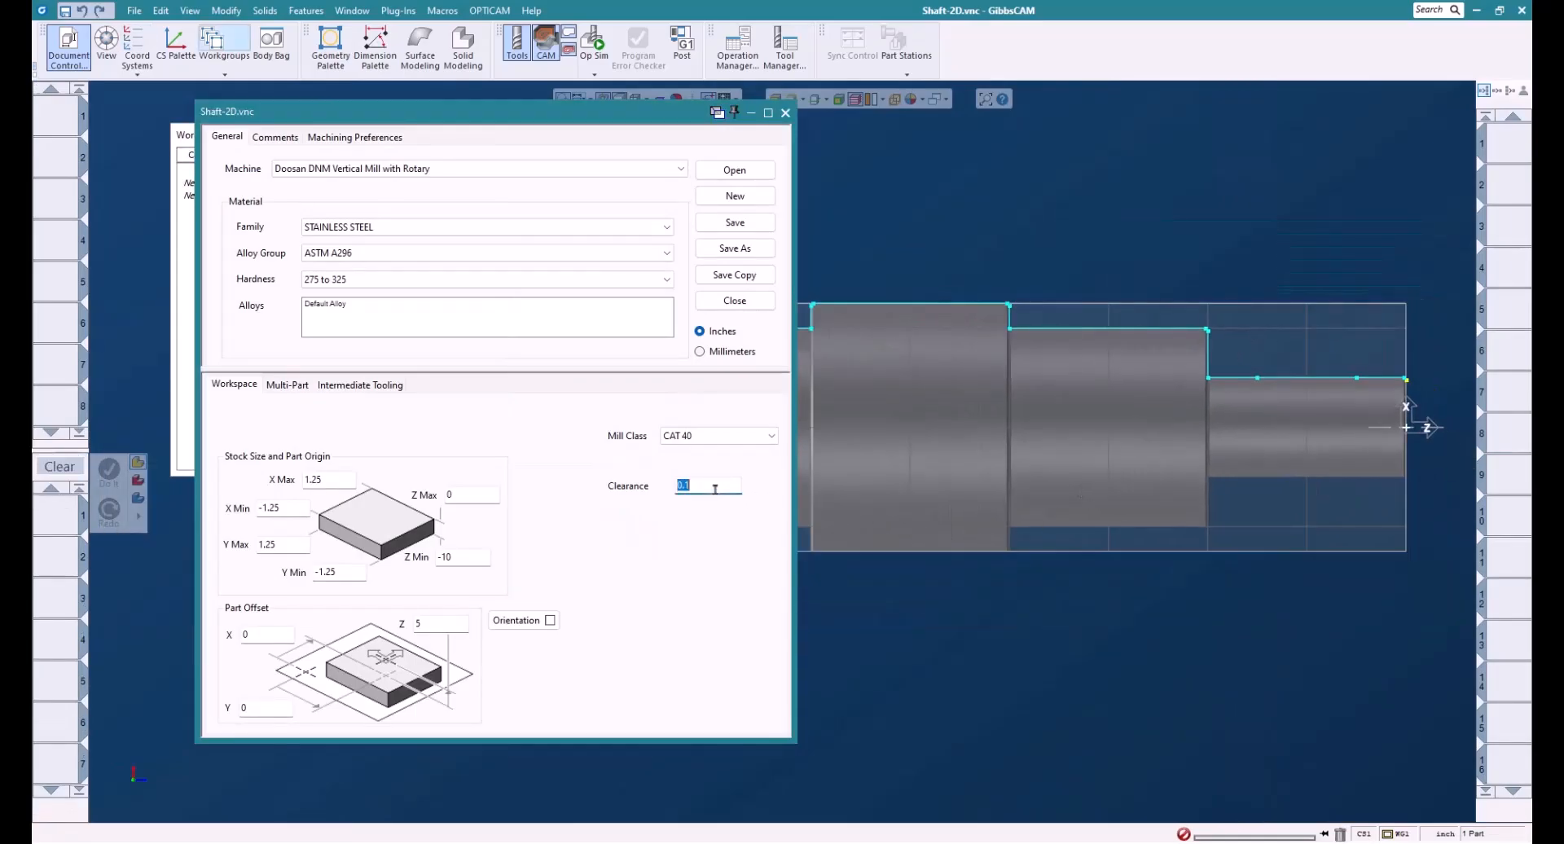
click(440, 620)
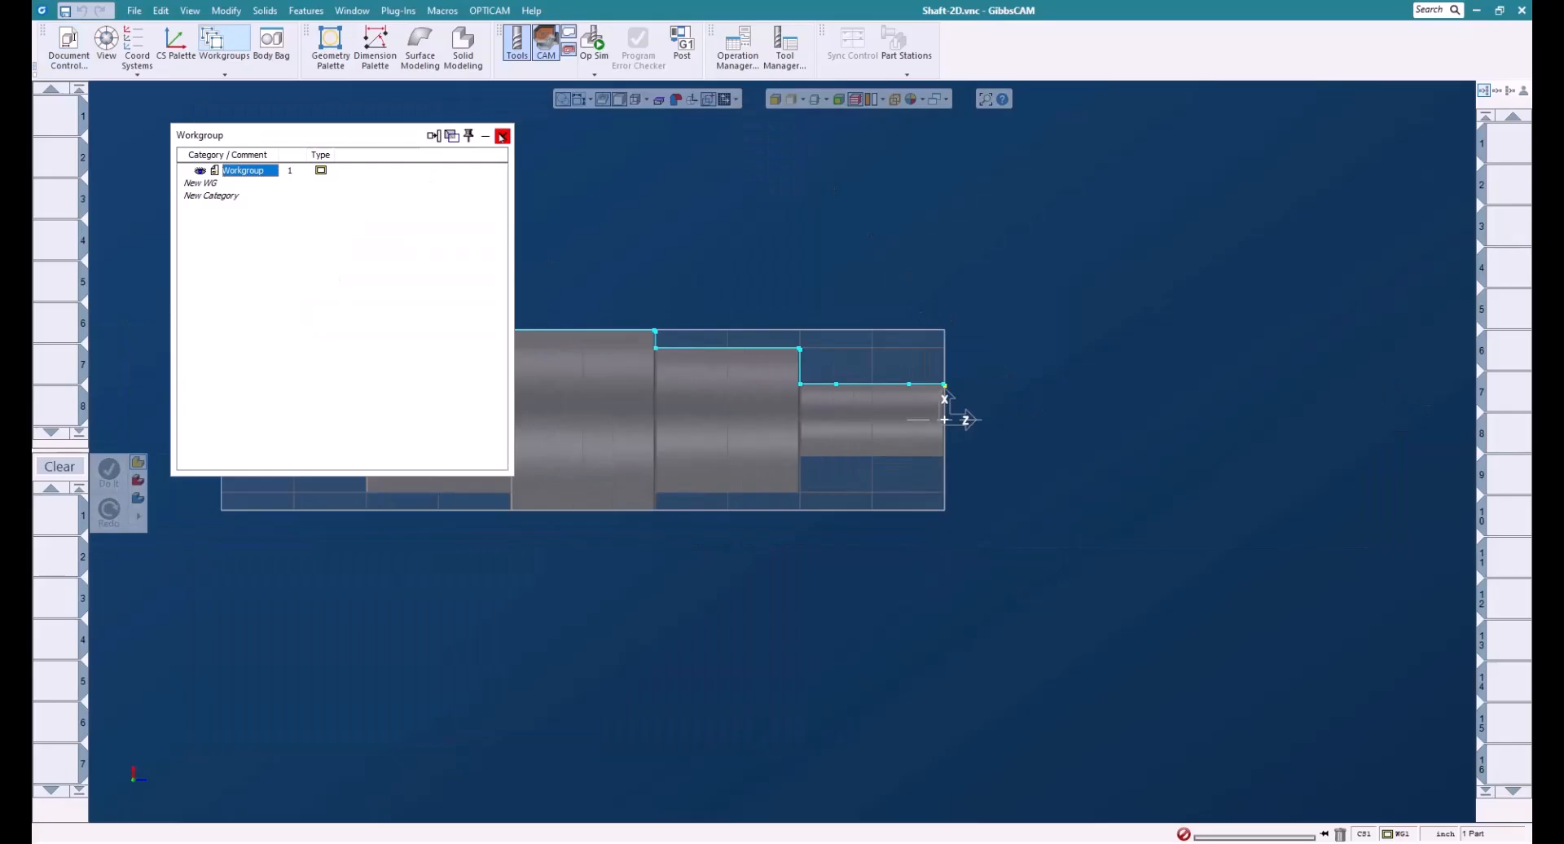
click(501, 135)
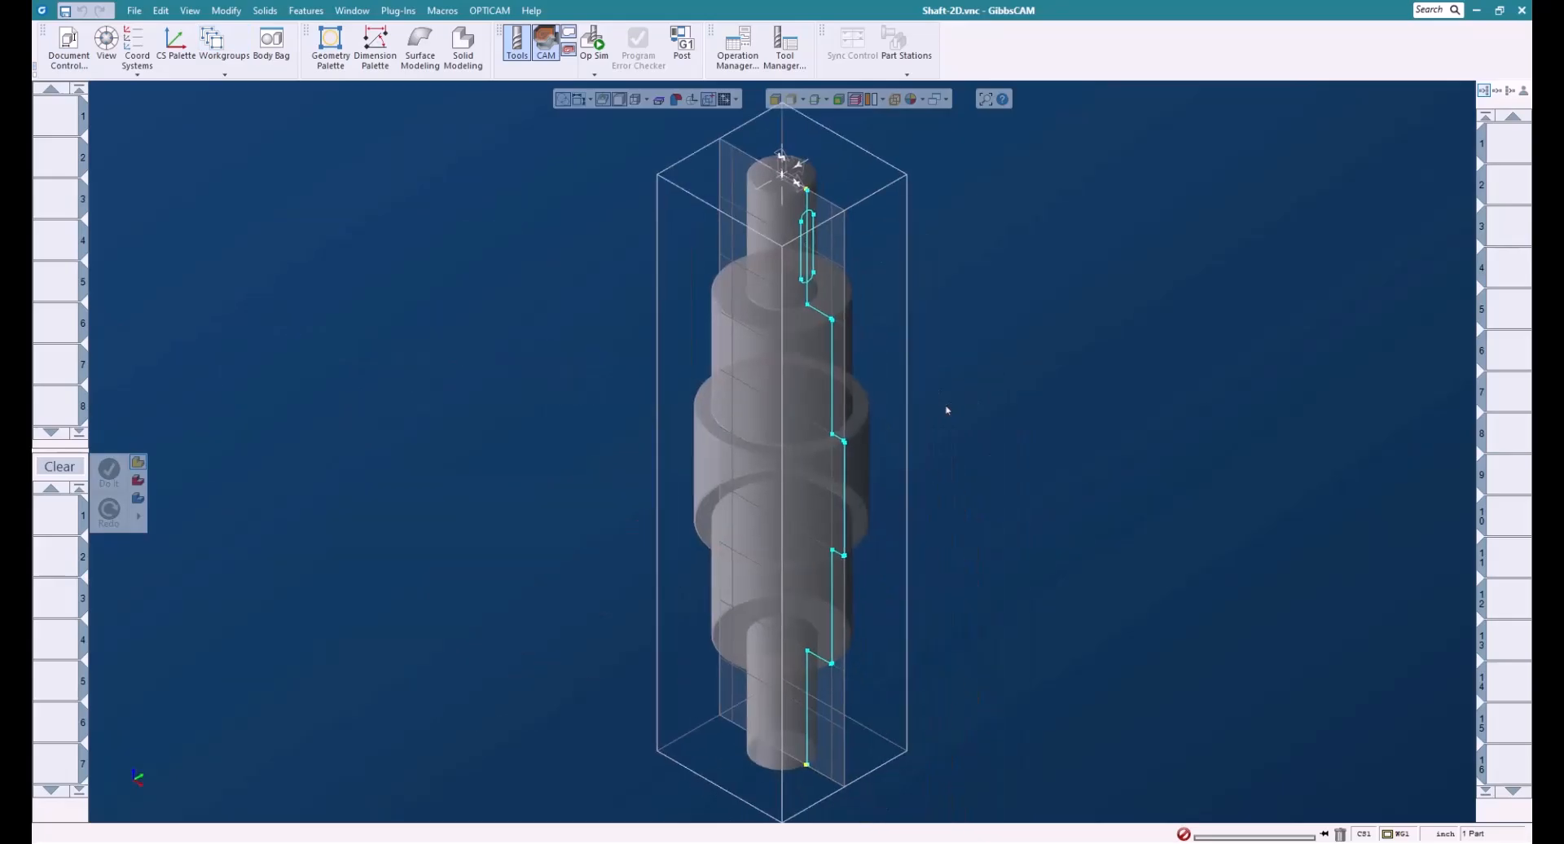
mouse_move(739, 564)
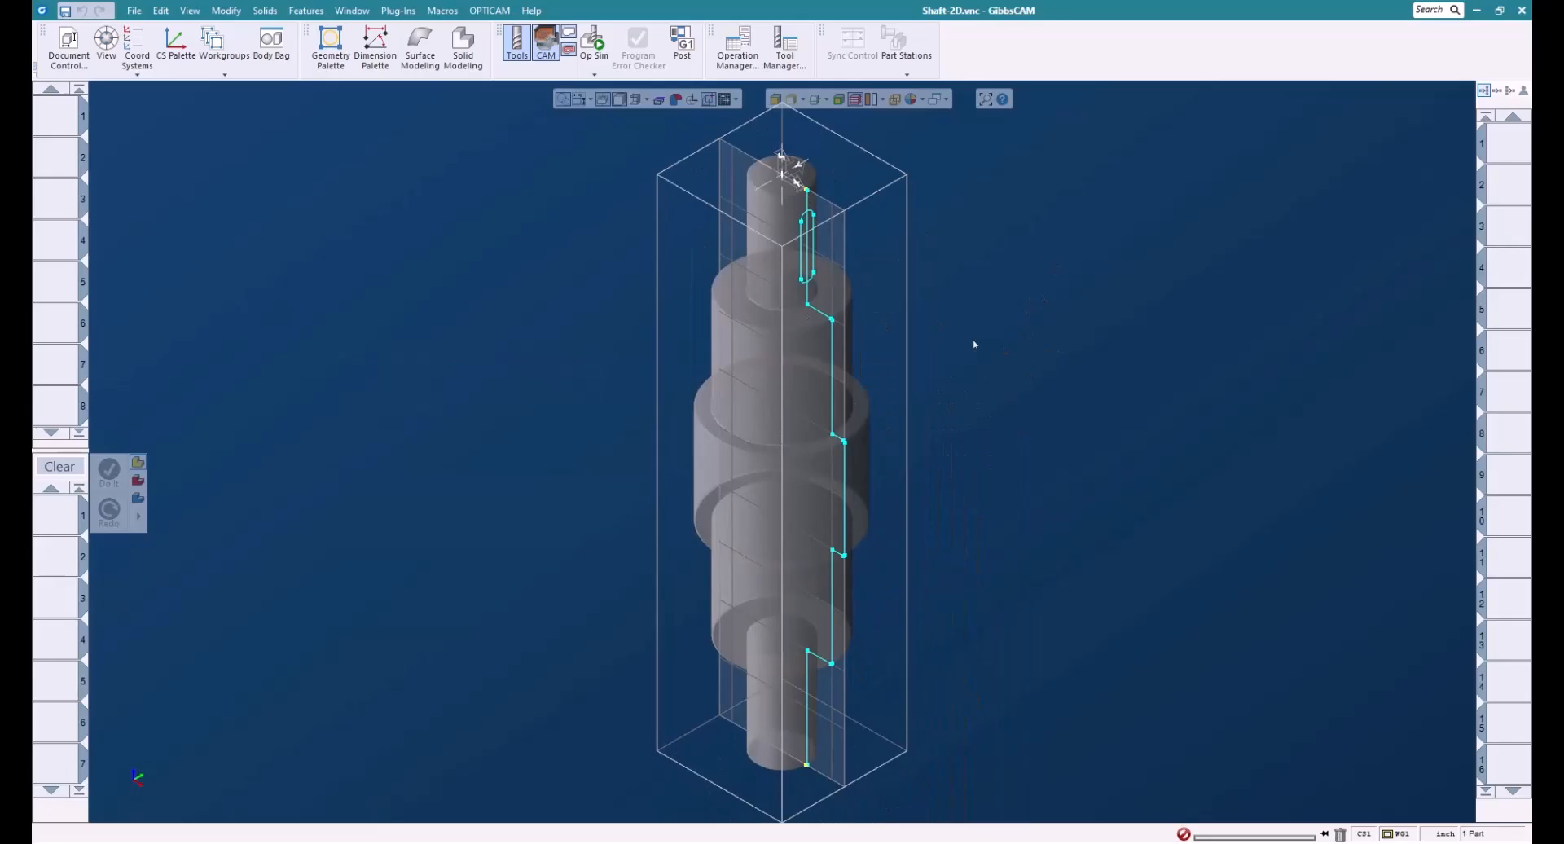
Step: Make the XY plane the active coordinate system from the CS list
click(166, 39)
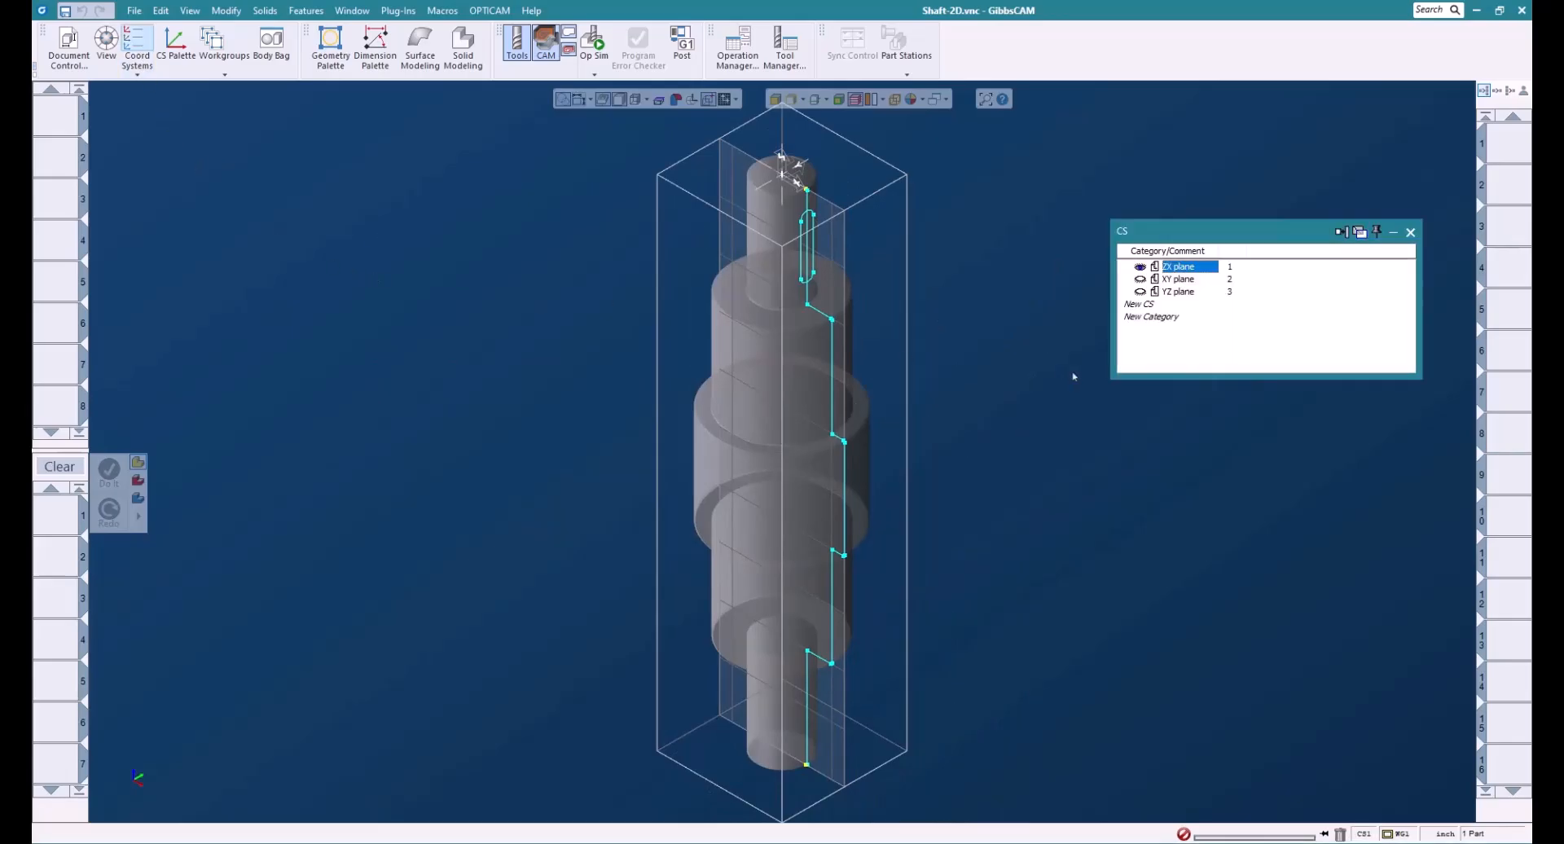
mouse_move(1137, 171)
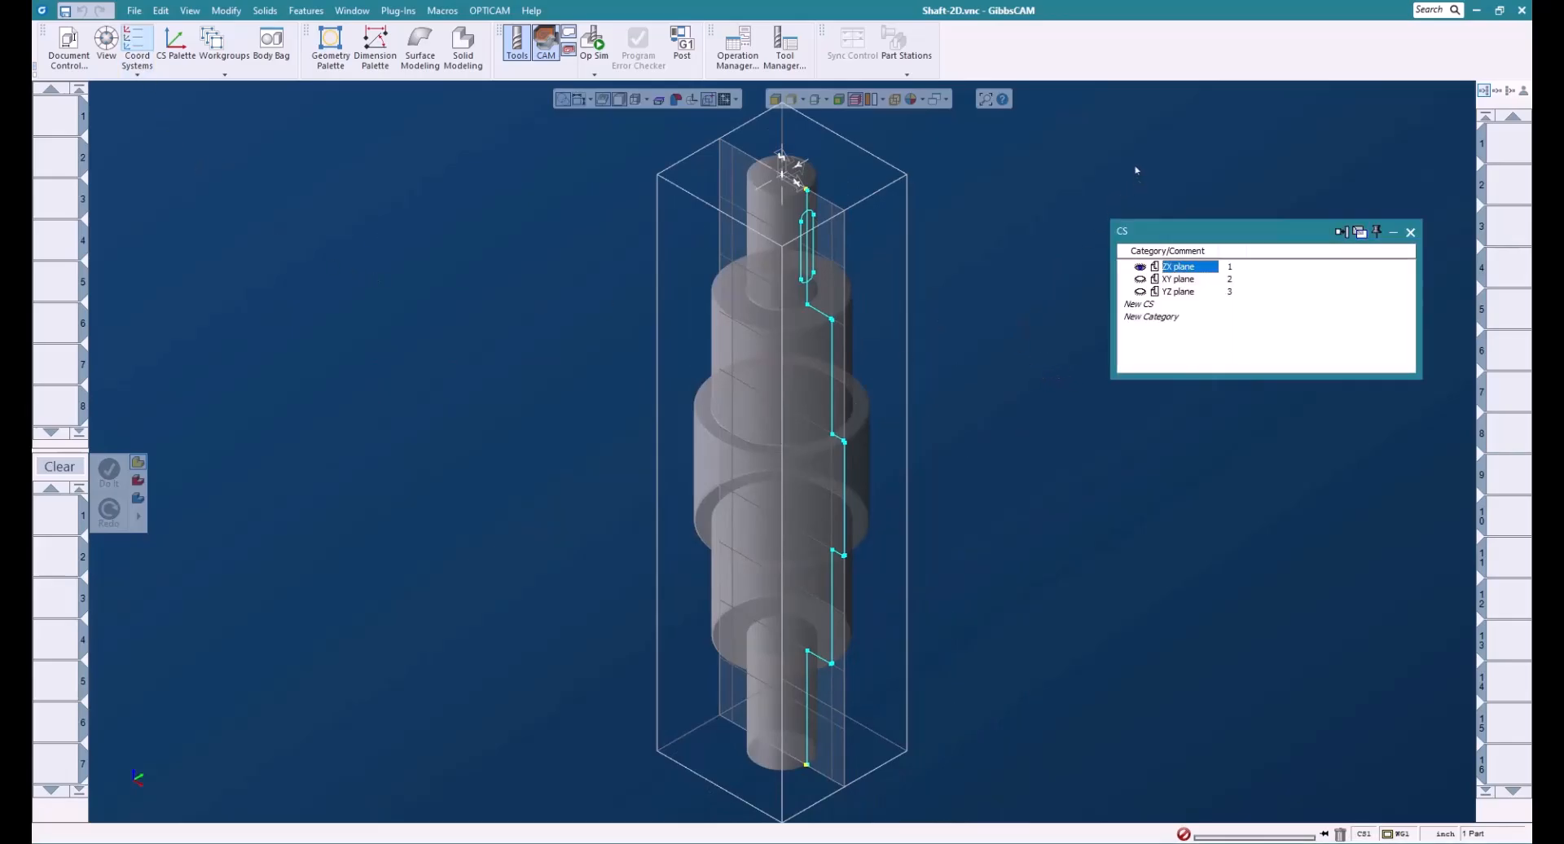
mouse_move(832, 476)
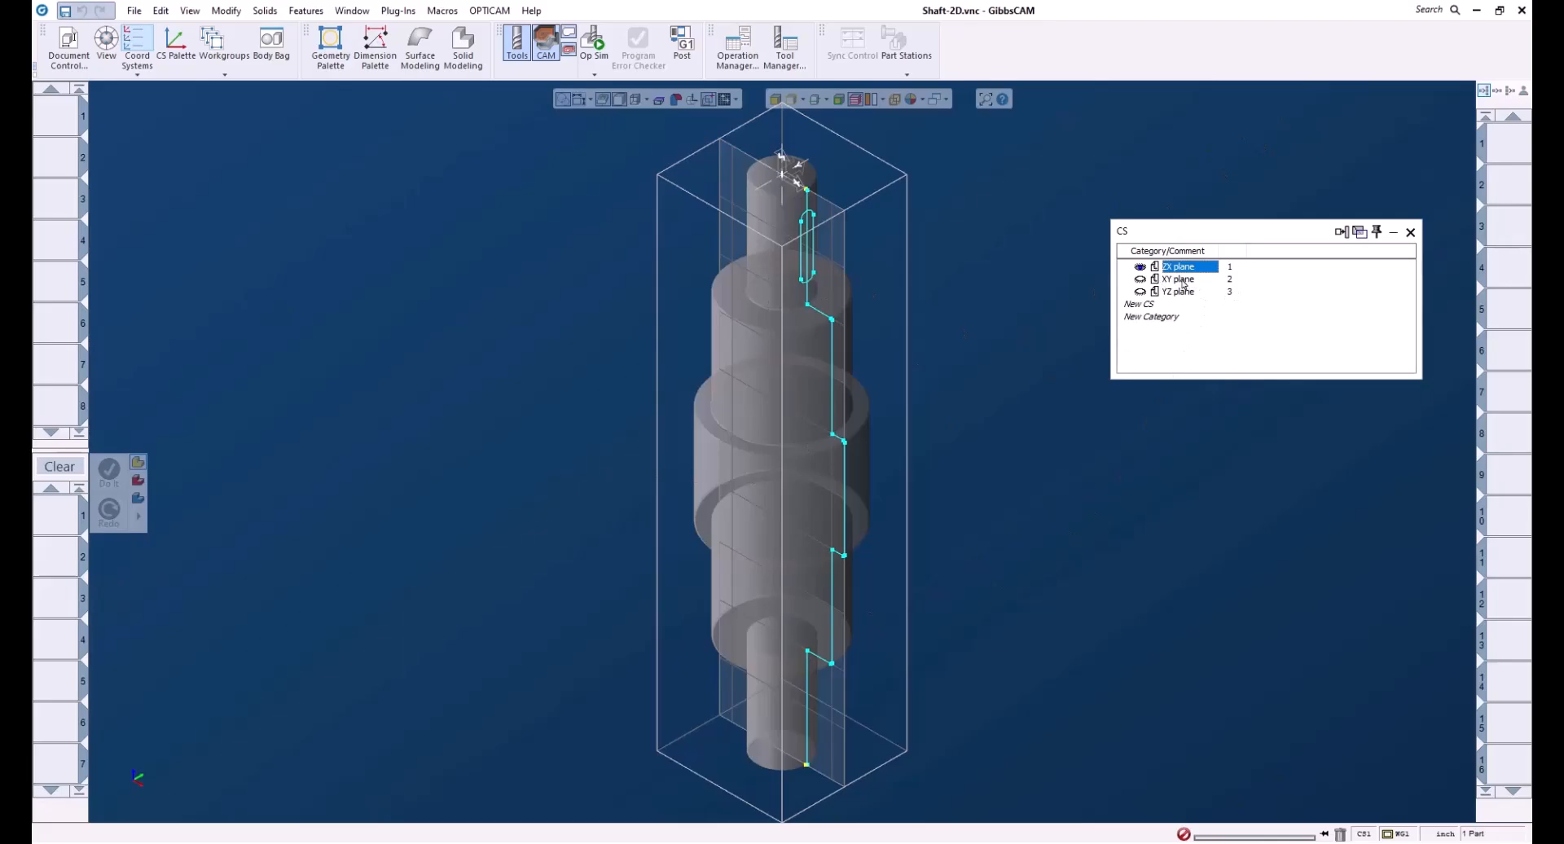
click(1178, 279)
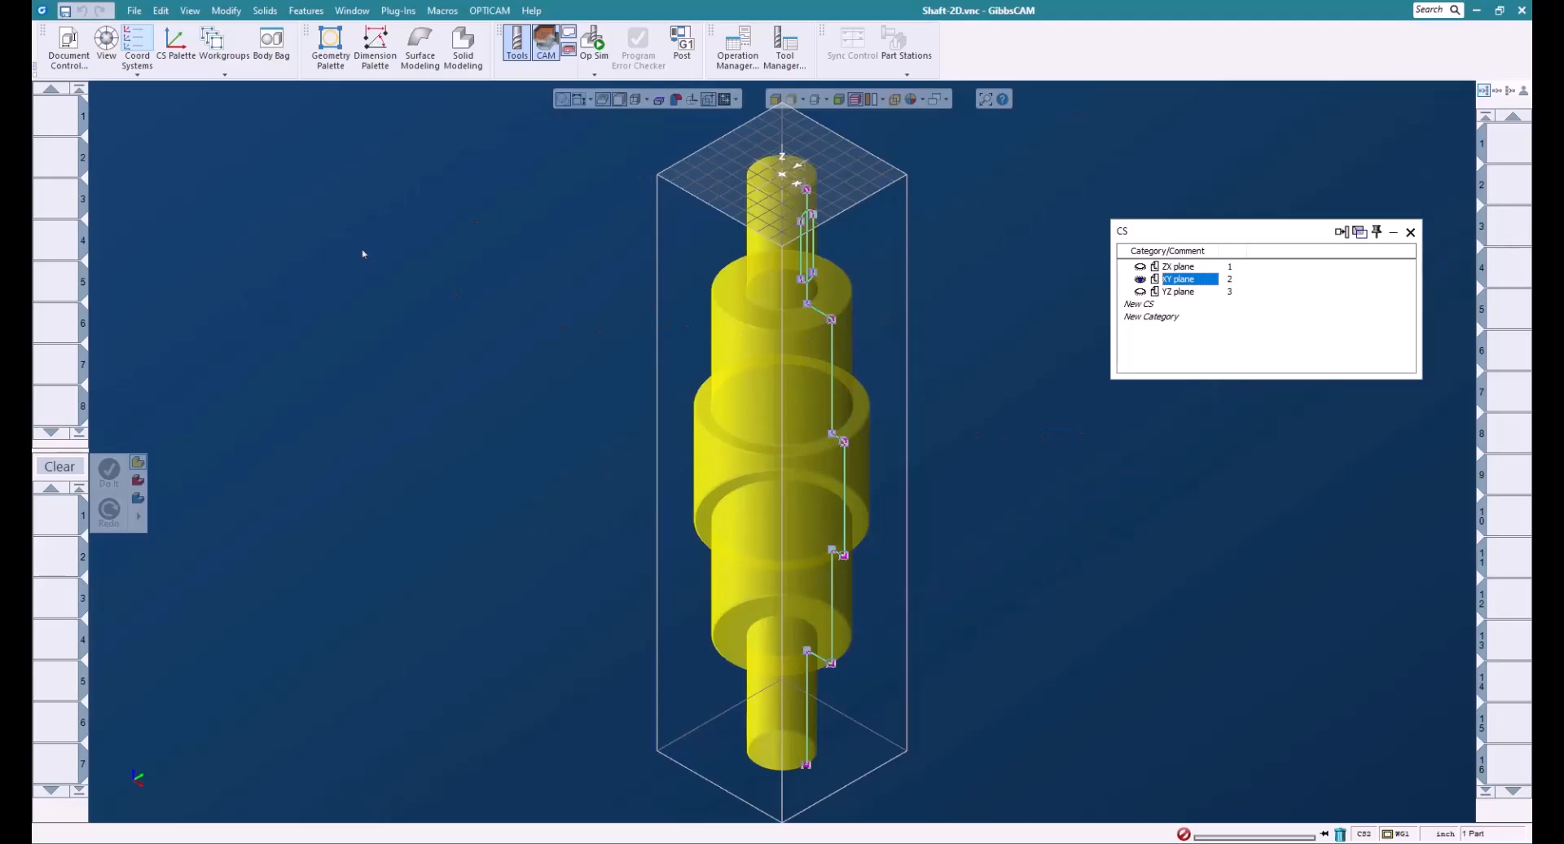
Step: Bring up the Modify menu's transform commands to reorient the shaft
click(224, 11)
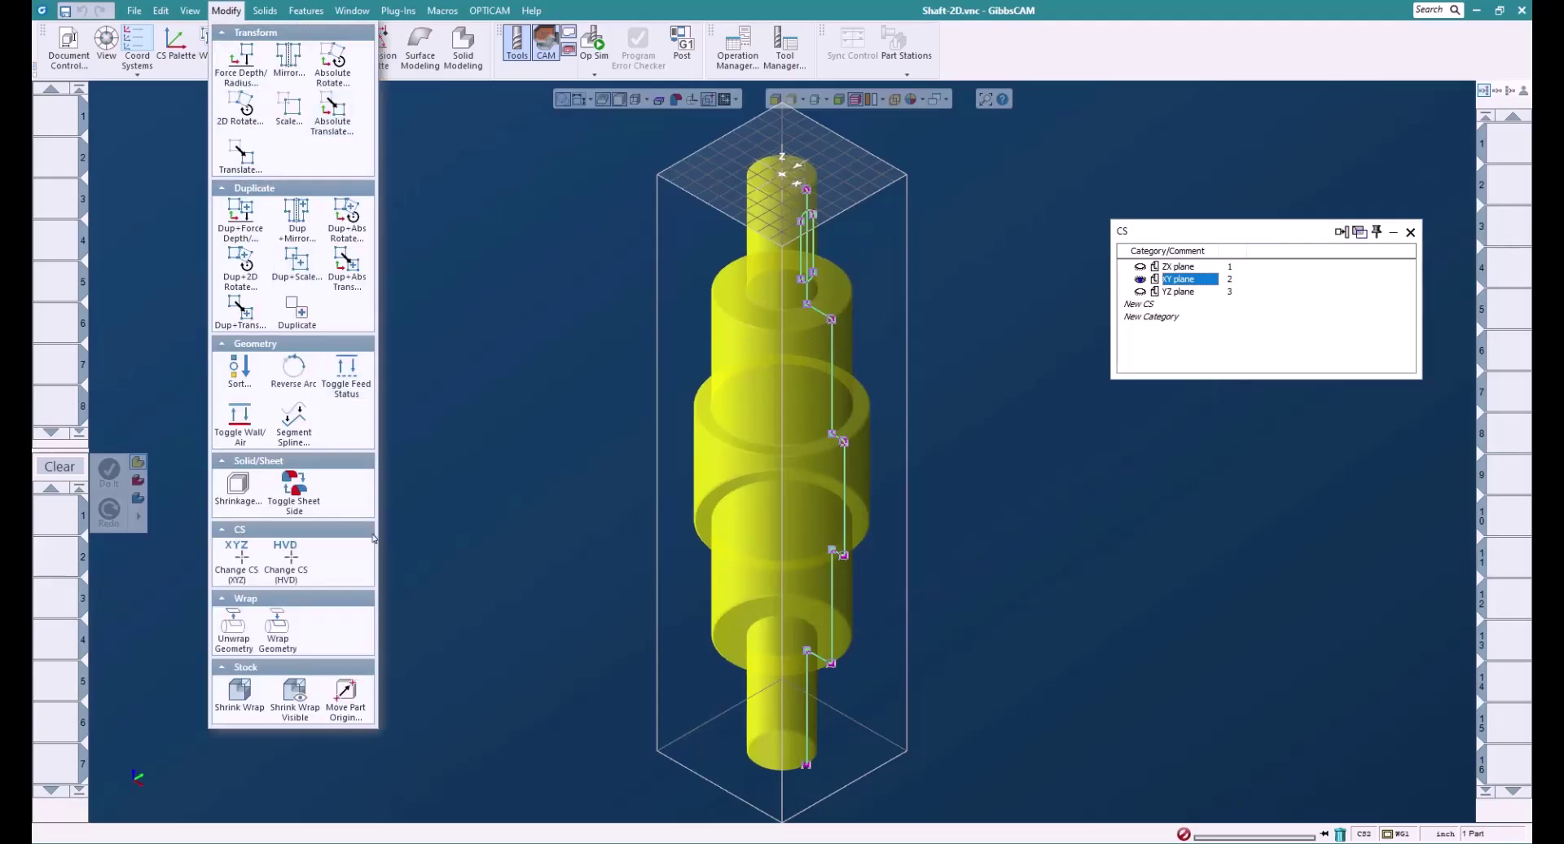
mouse_move(285, 559)
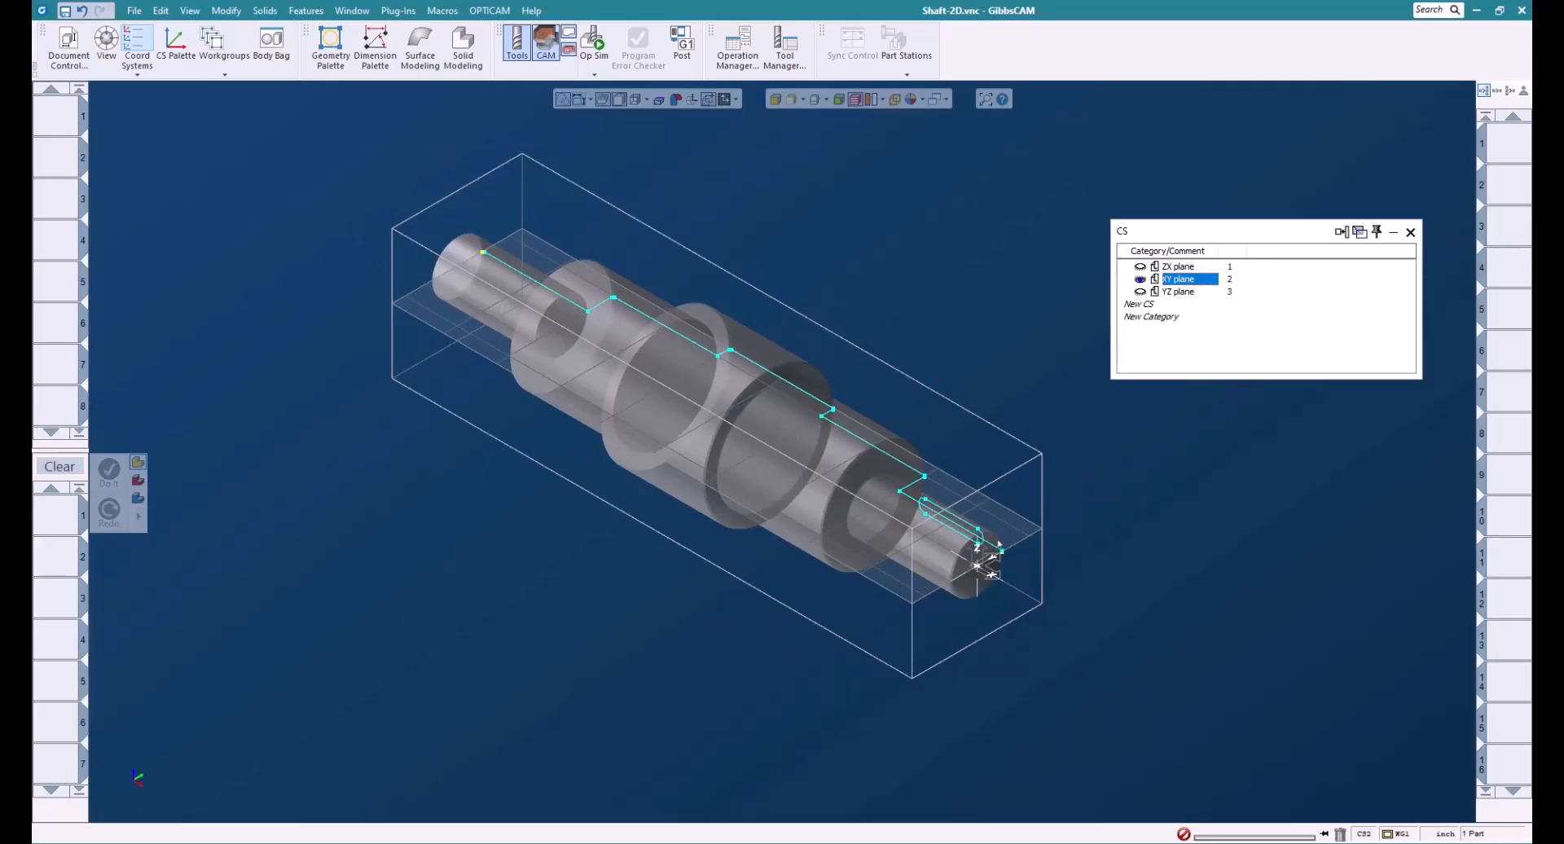
mouse_move(837, 287)
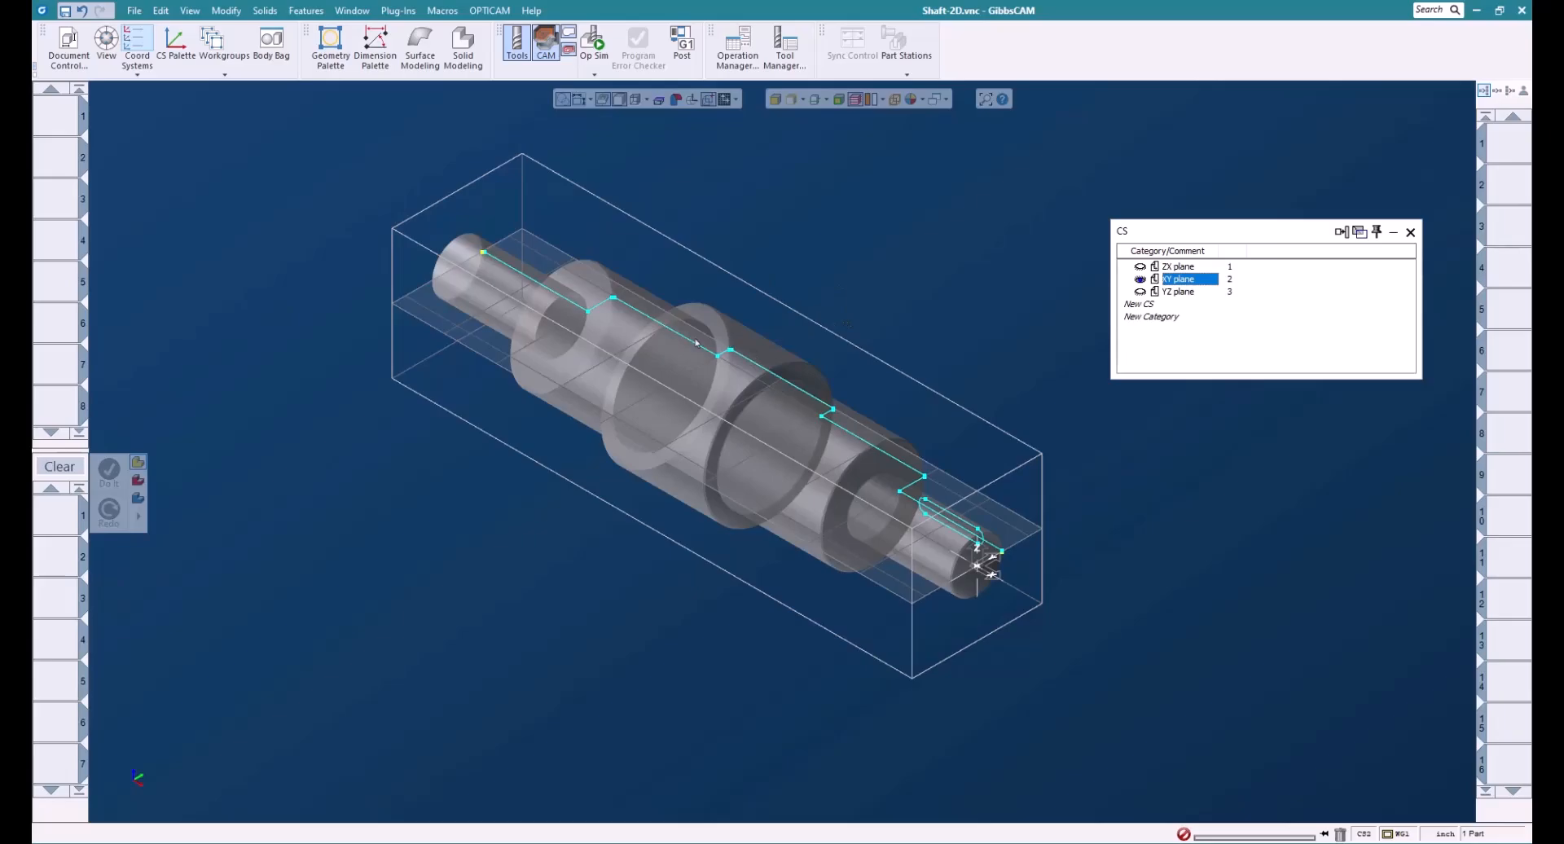
mouse_move(1154, 557)
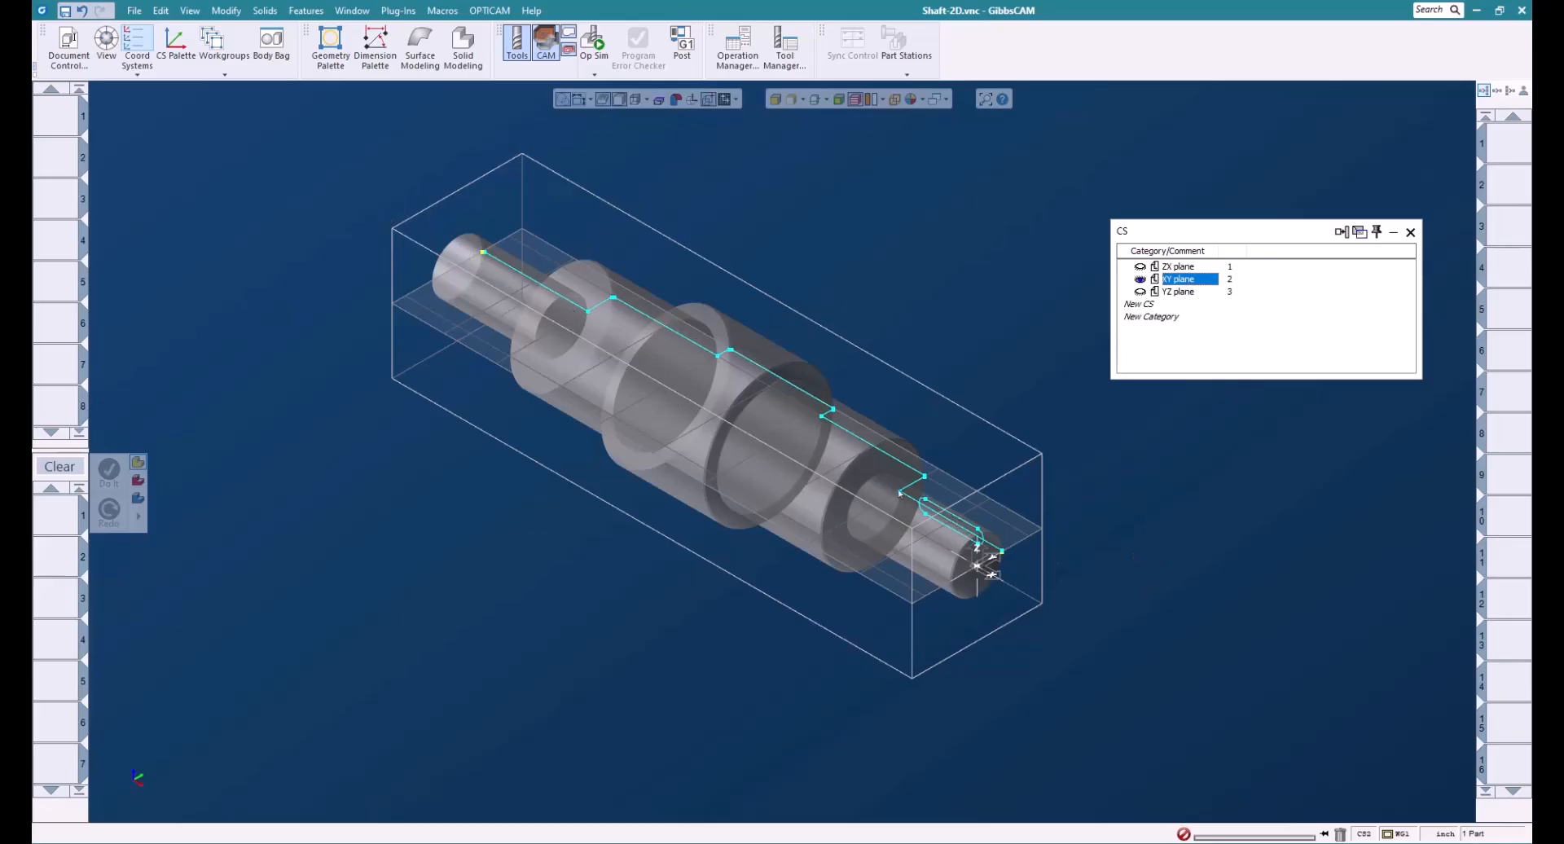
mouse_move(1092, 543)
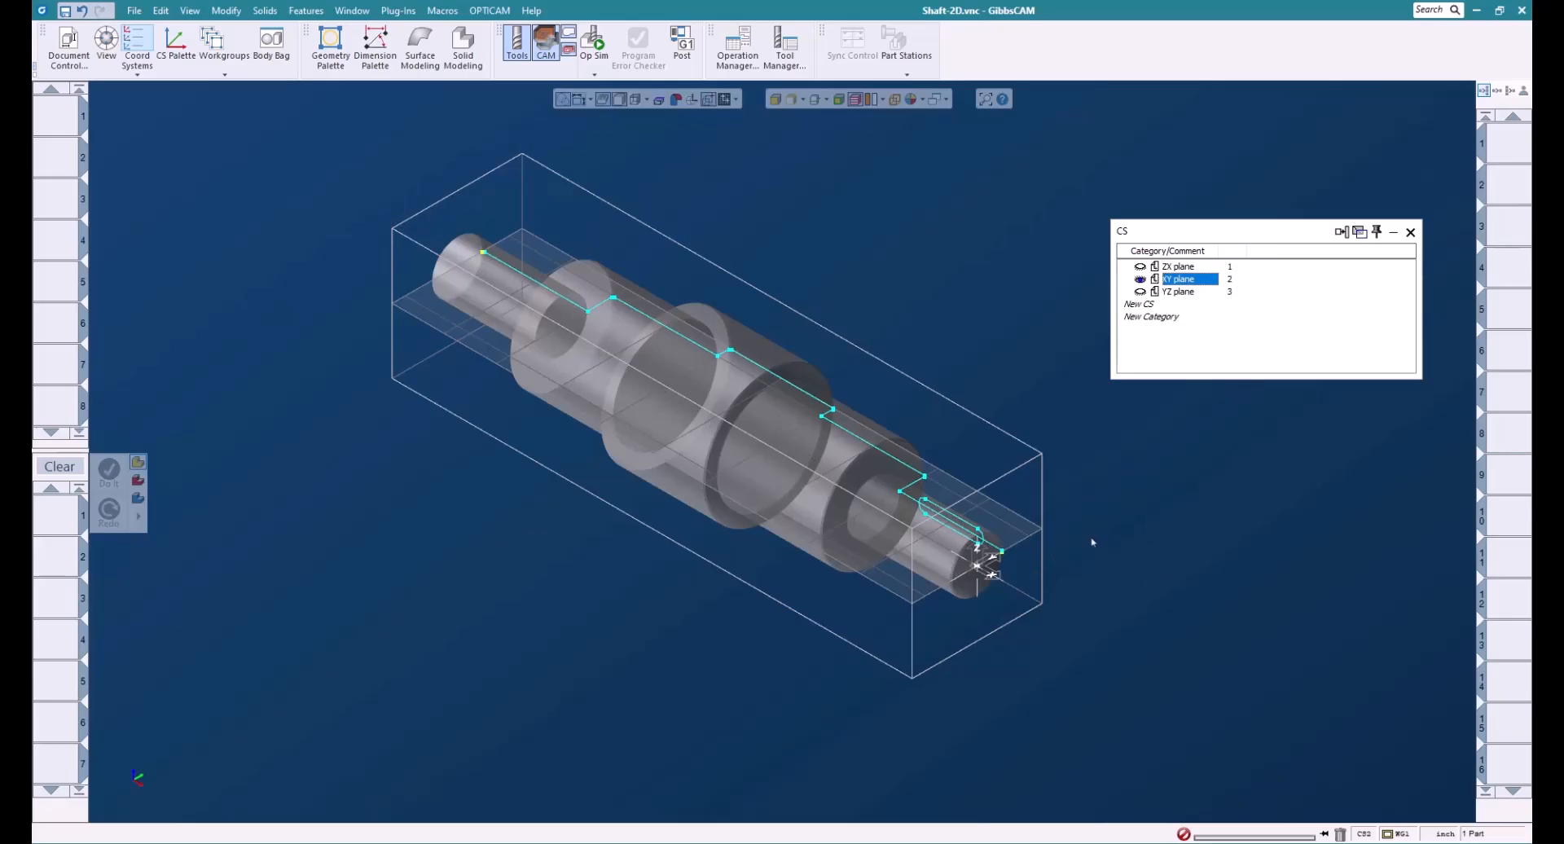
mouse_move(1191, 313)
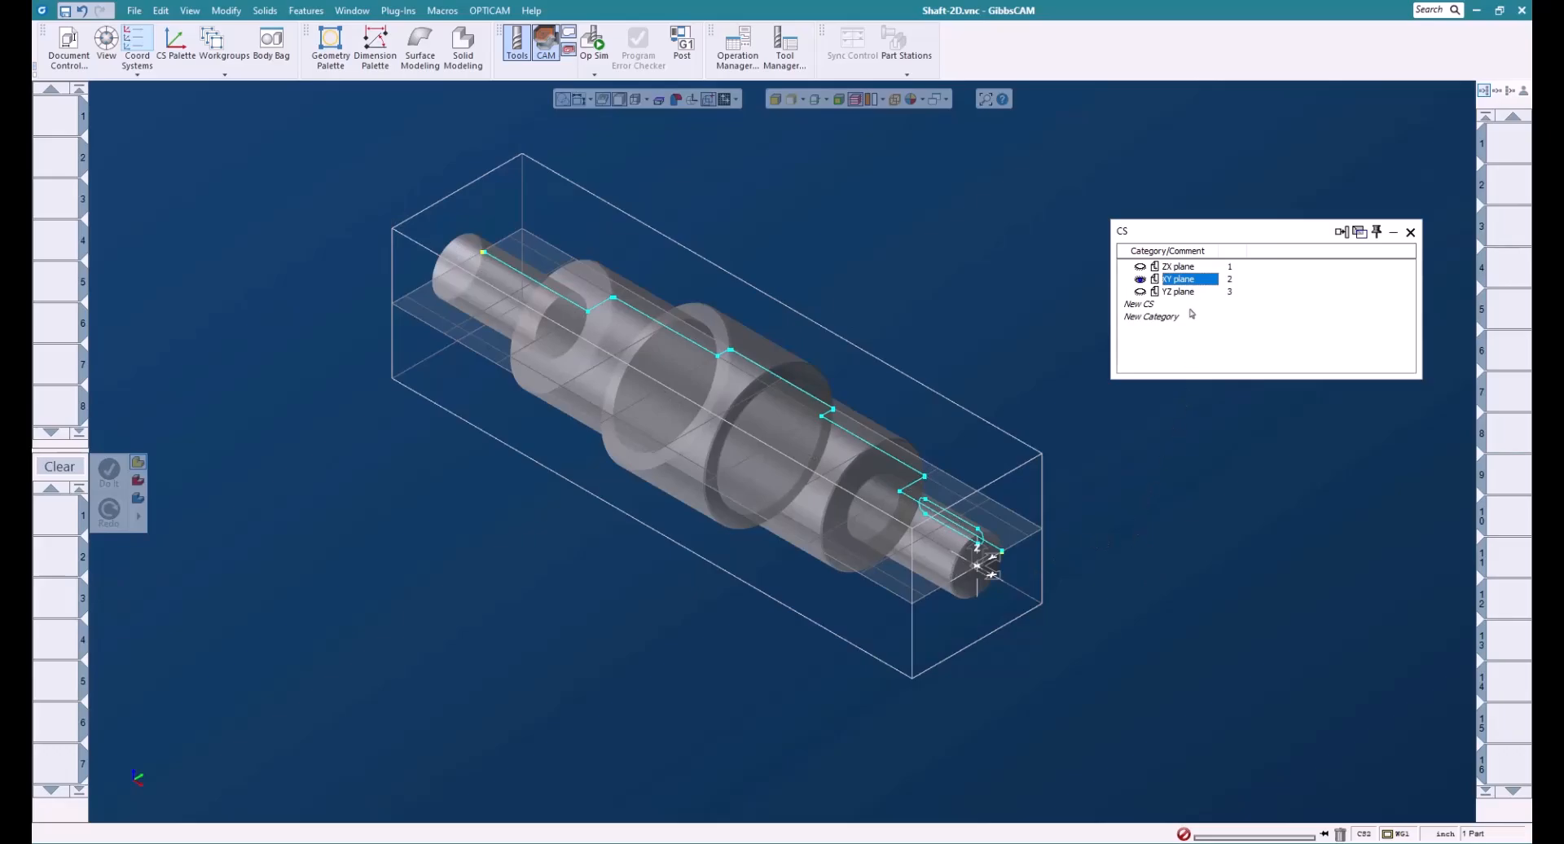
Step: With the YZ plane active, 2D-rotate the shaft profile 90° counter-clockwise
click(1178, 292)
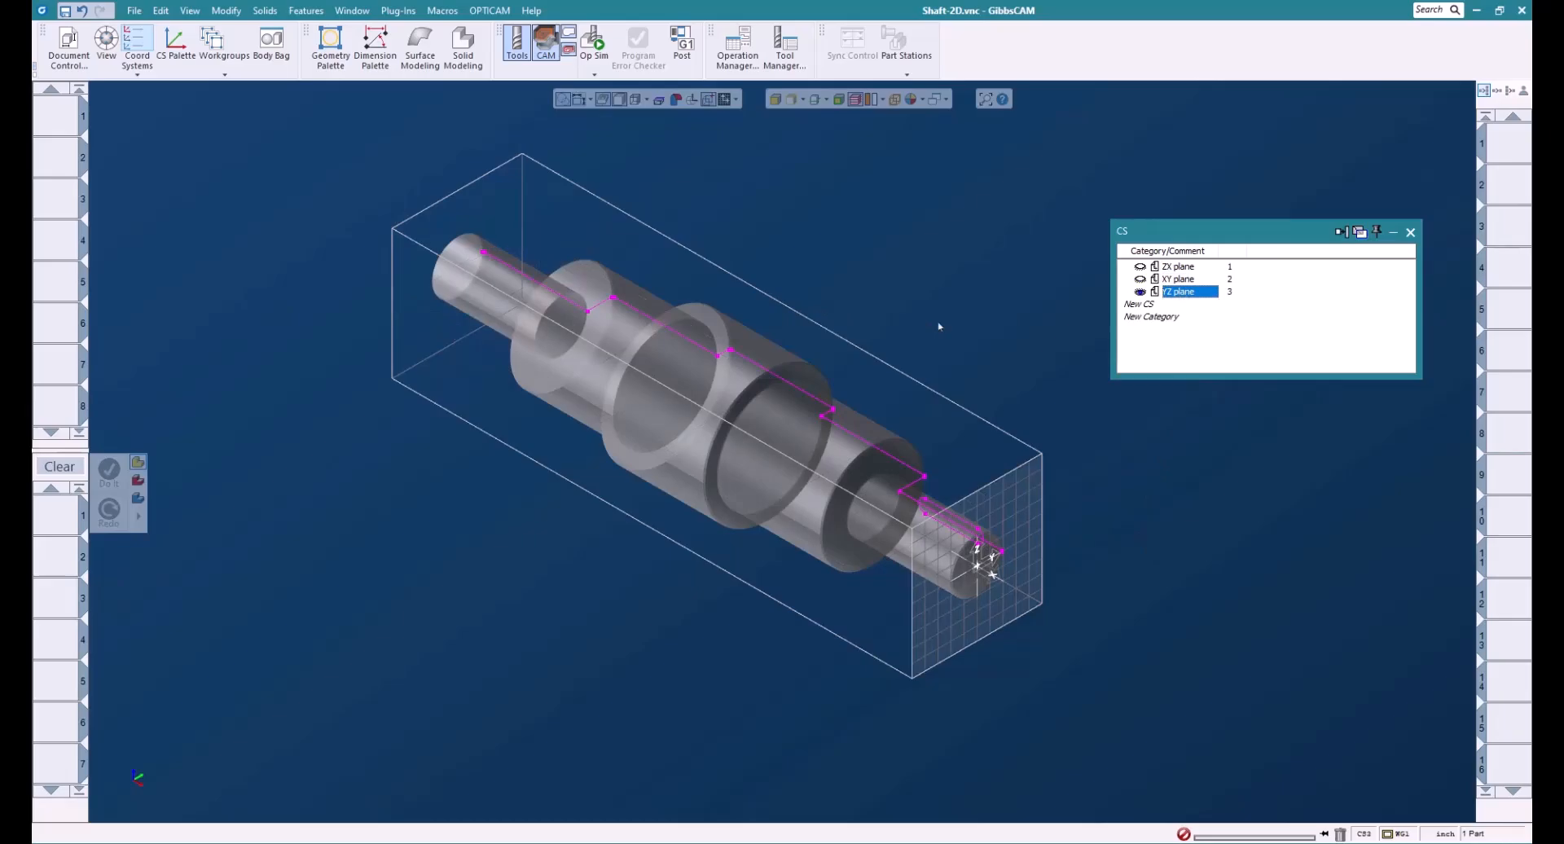
mouse_move(275, 204)
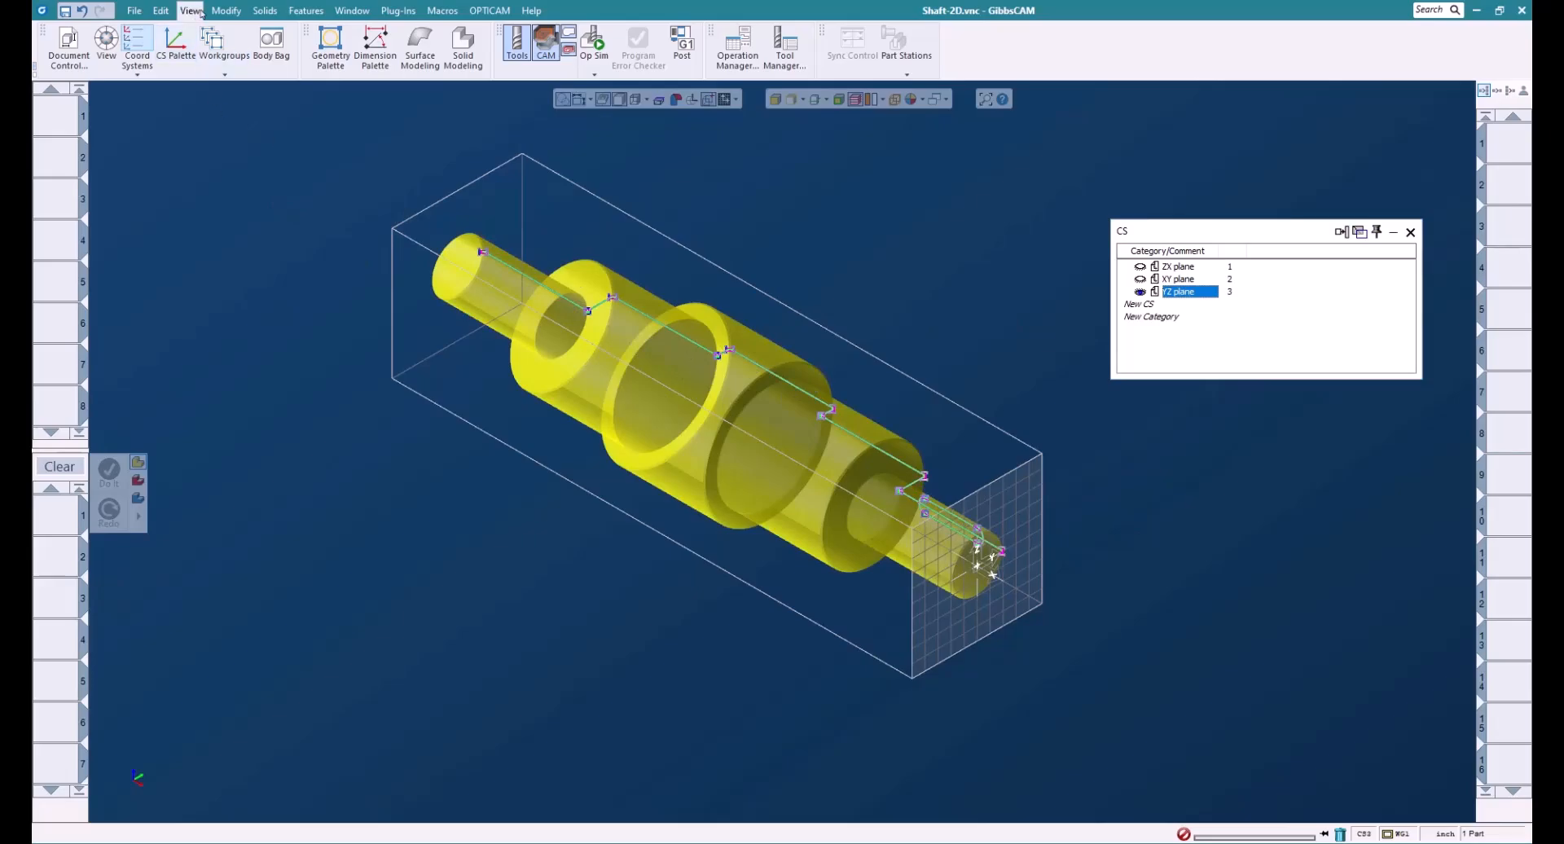
click(224, 11)
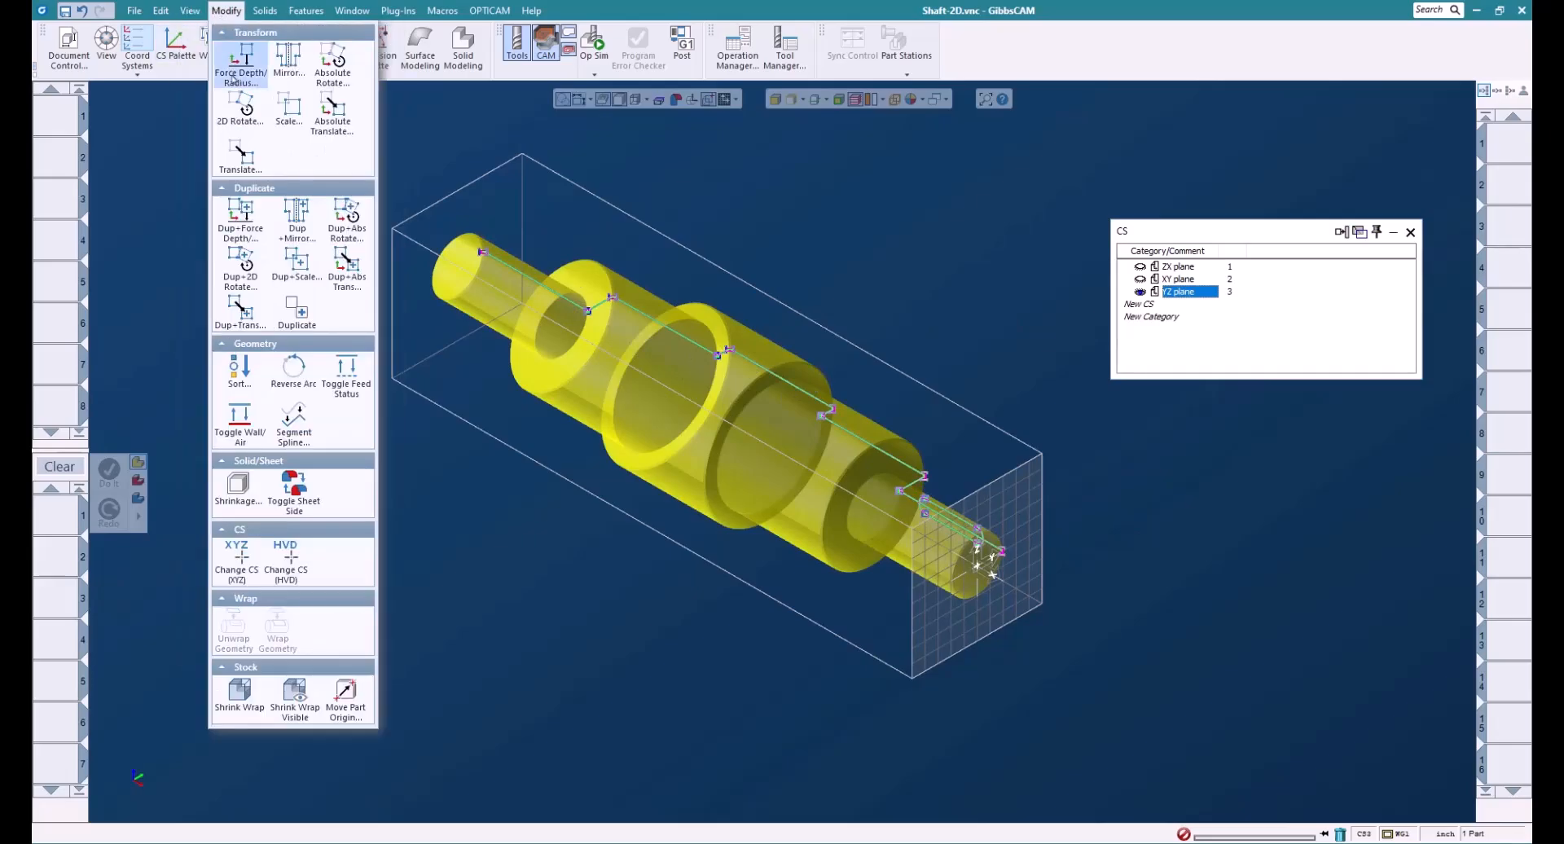
click(239, 111)
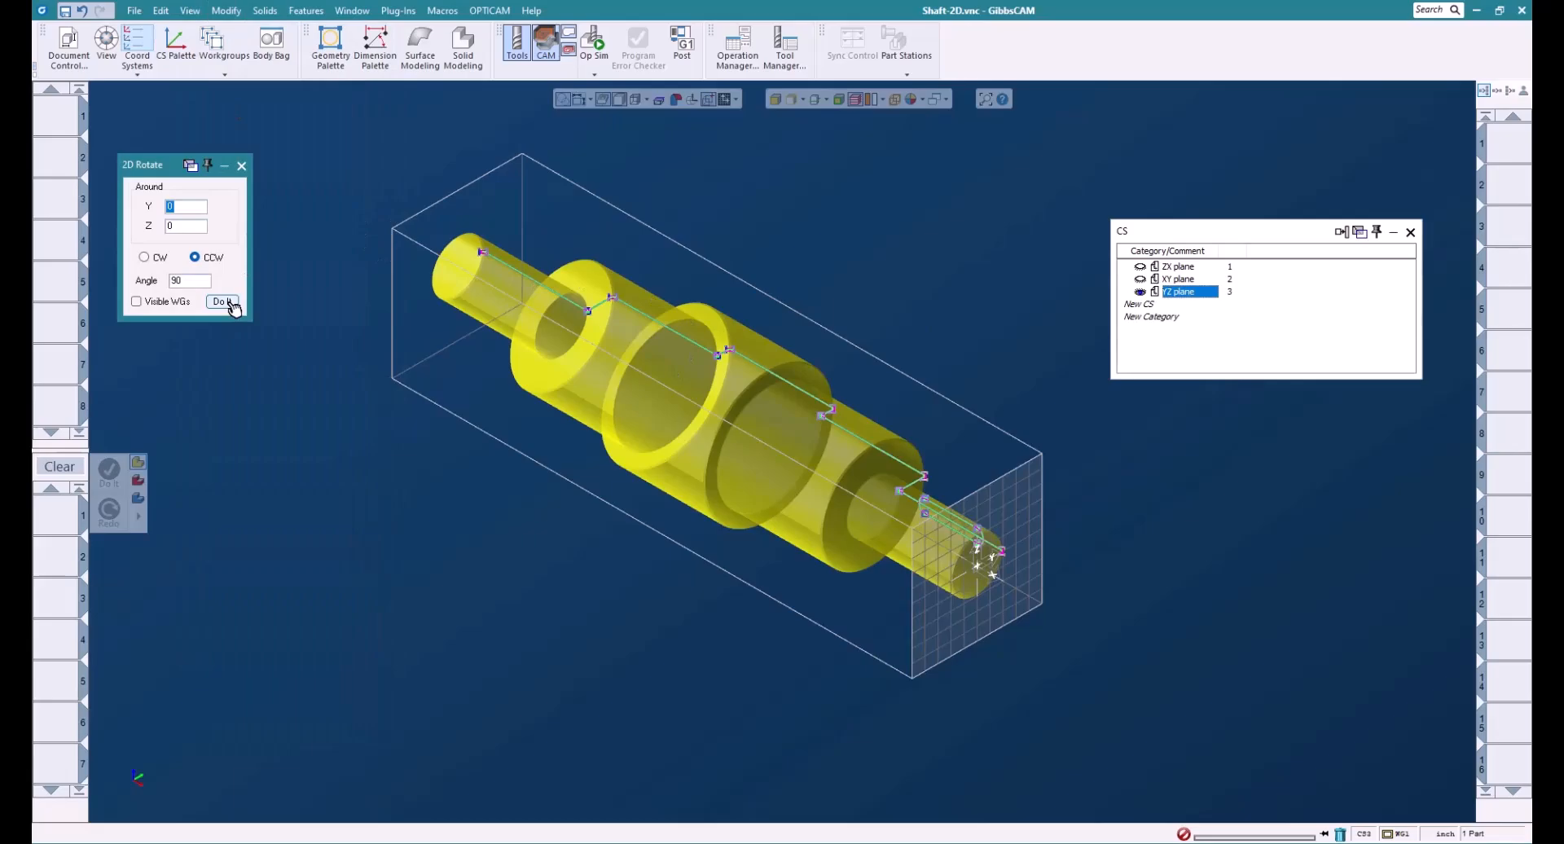
click(222, 301)
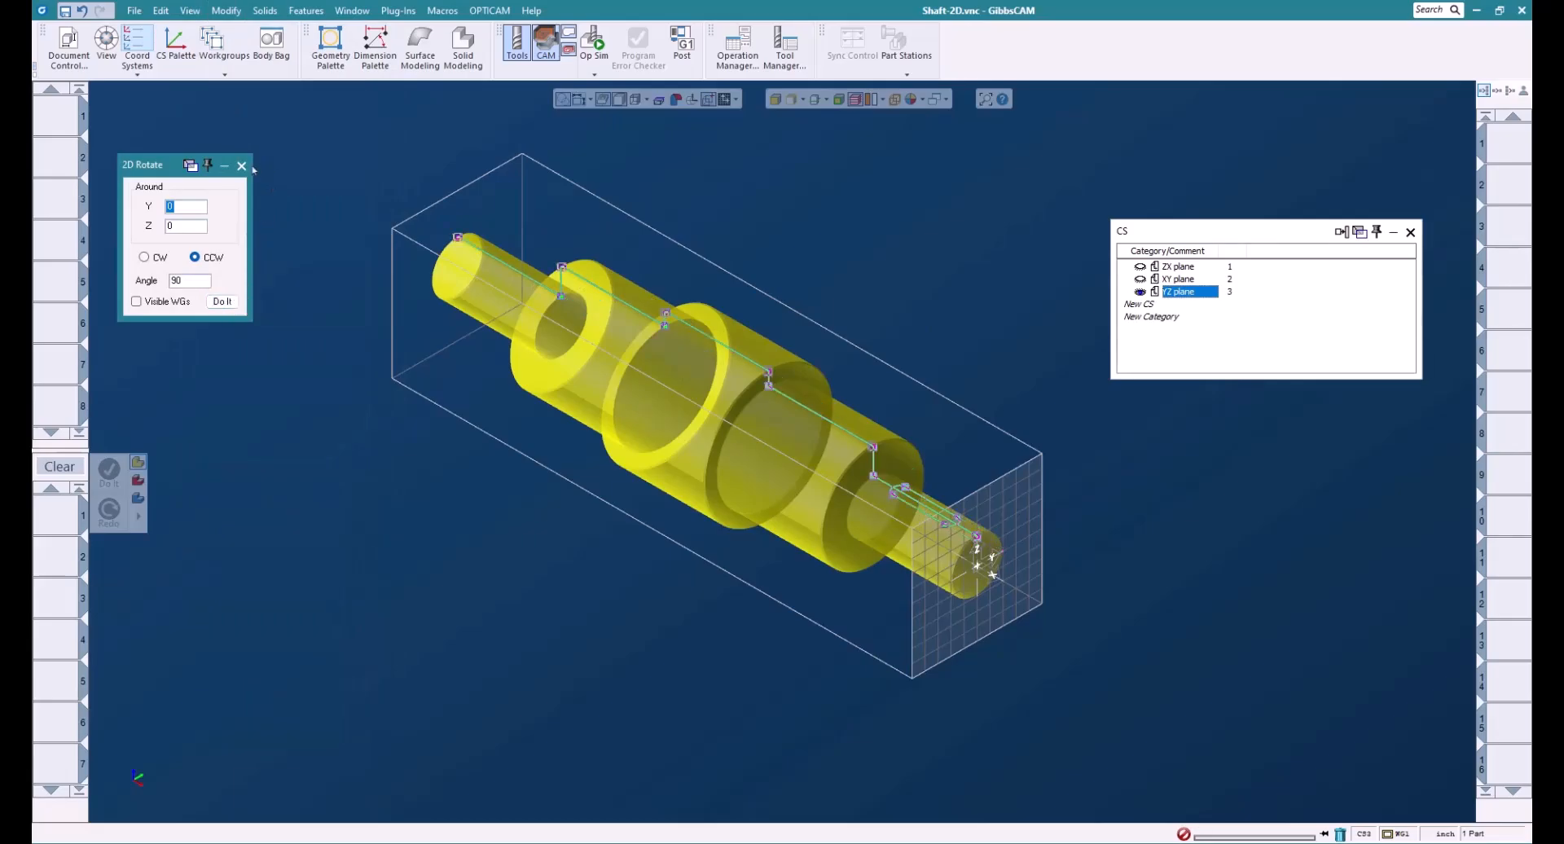
click(241, 164)
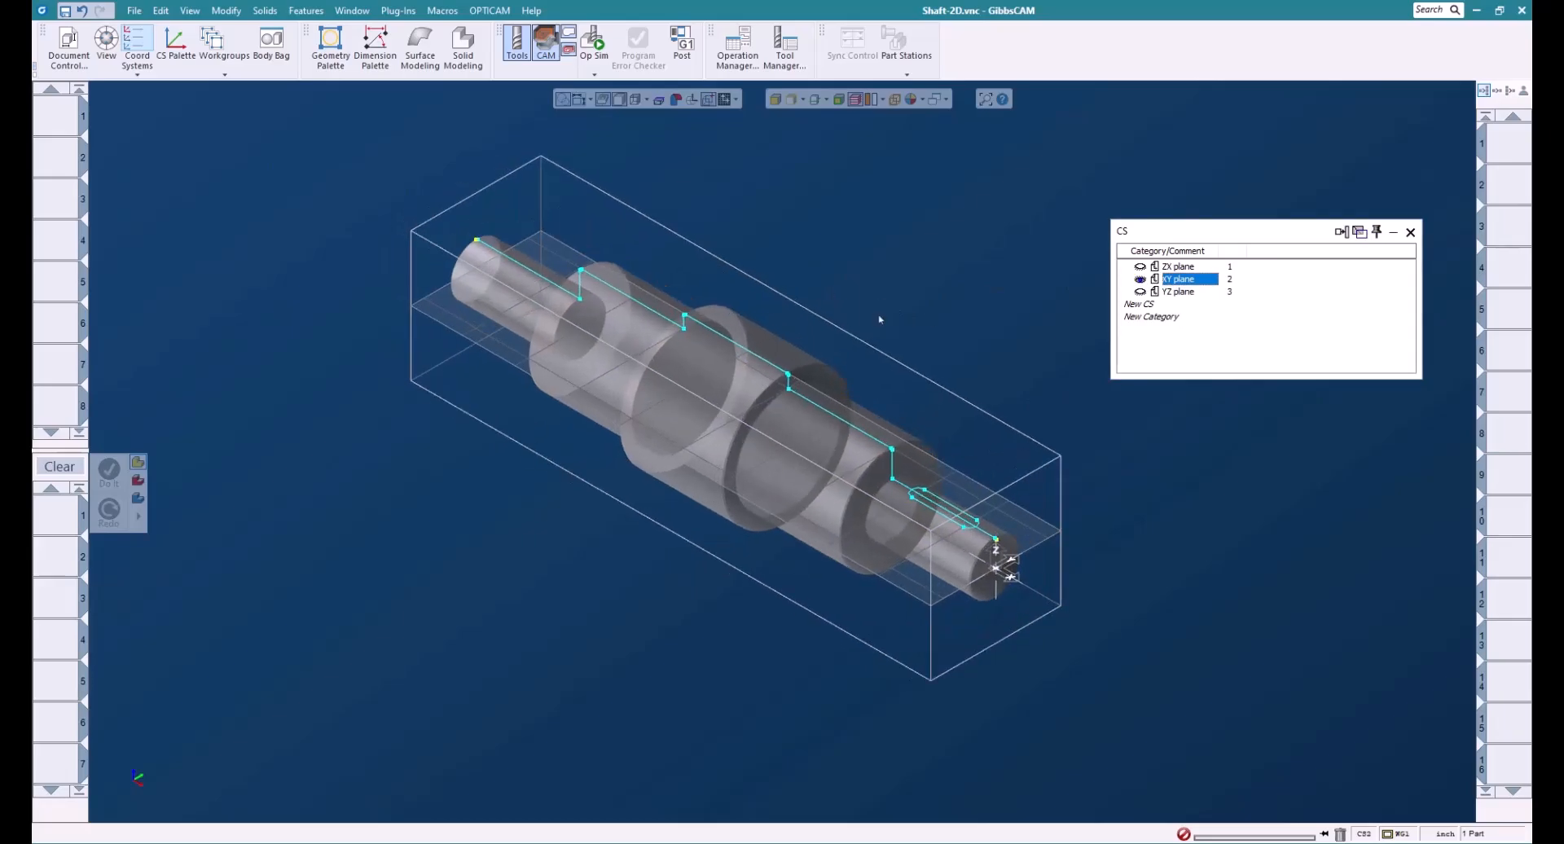
Step: Move the shaft solid into the Body Bag, leaving the profile and stock outline
click(707, 378)
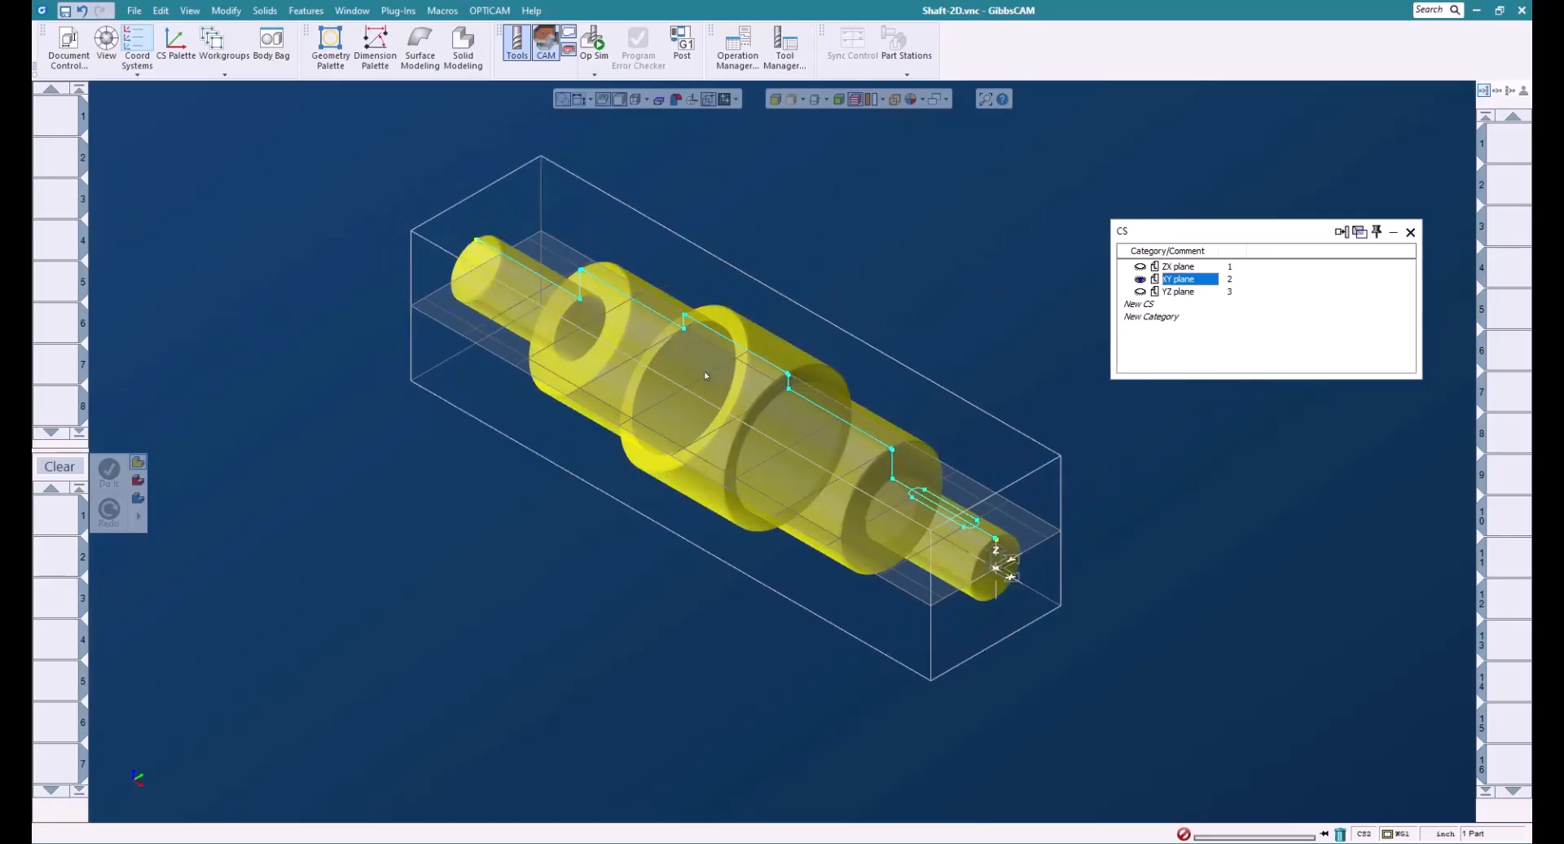
right_click(704, 375)
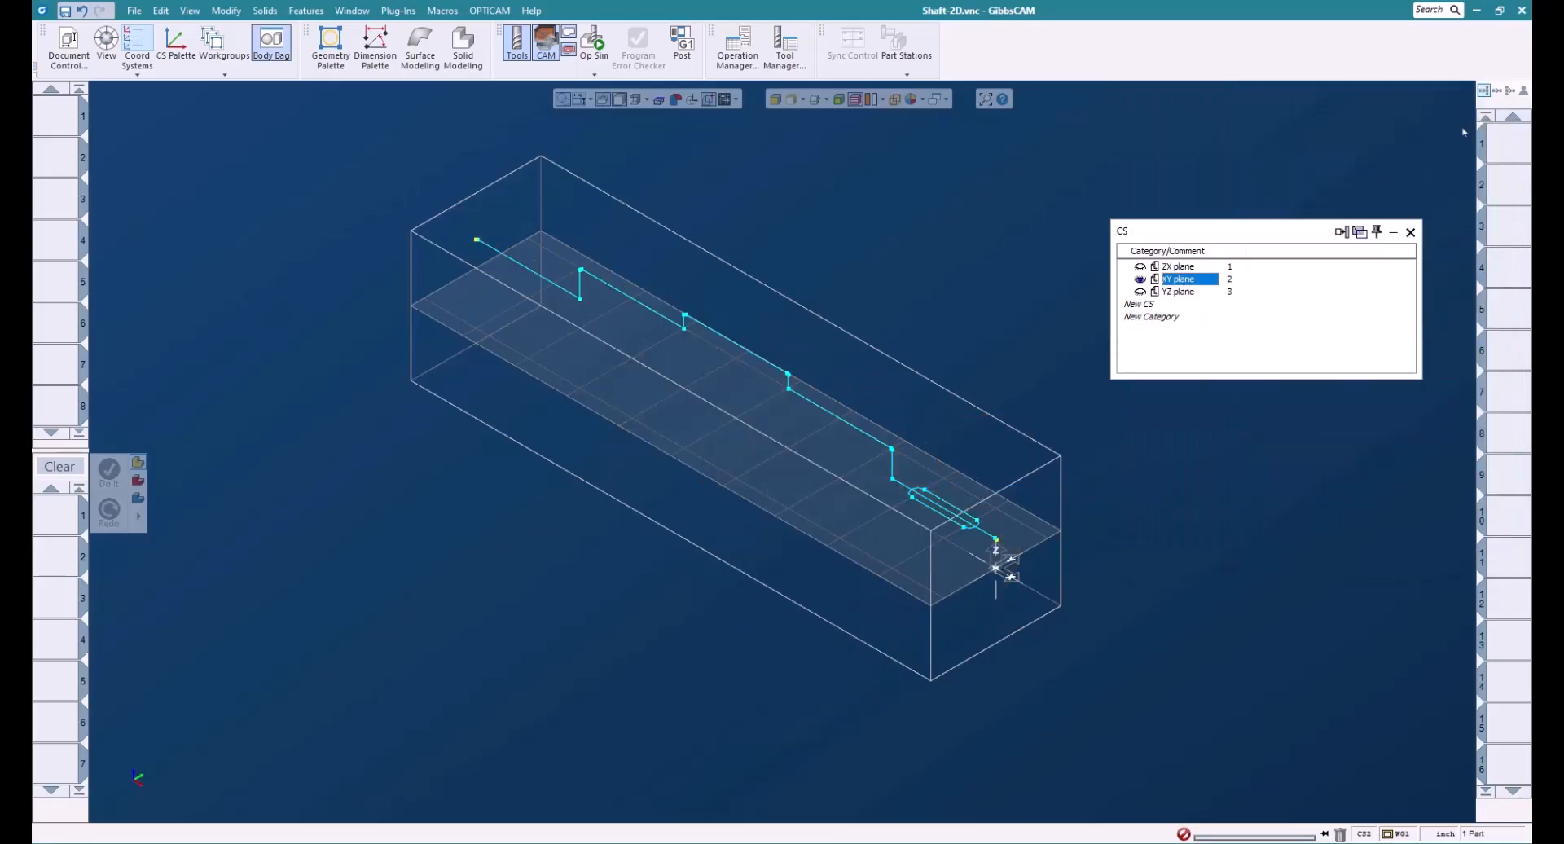
click(1411, 233)
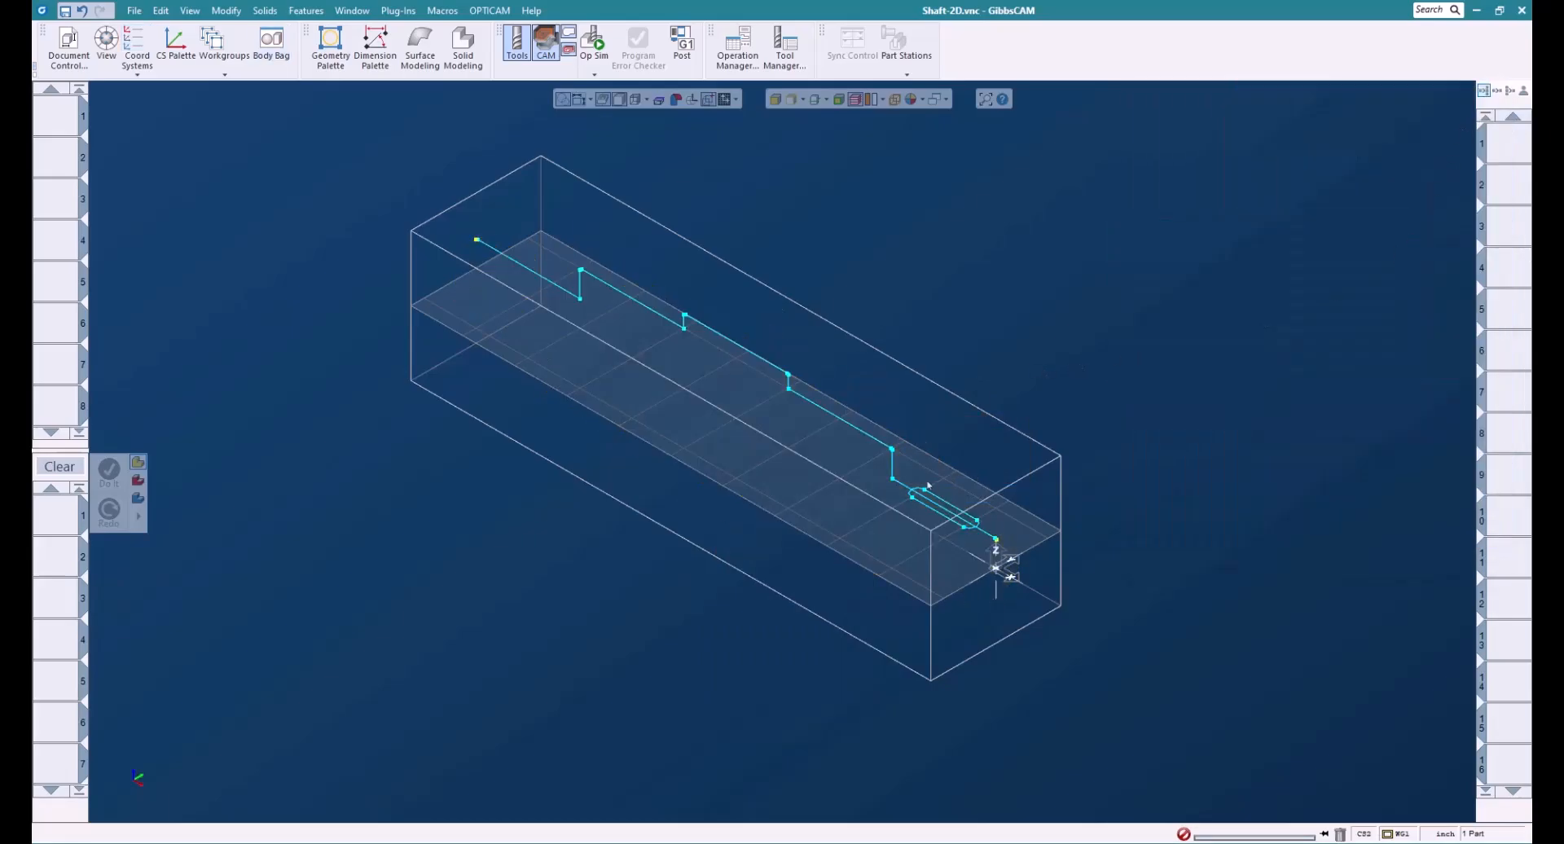
mouse_move(1036, 462)
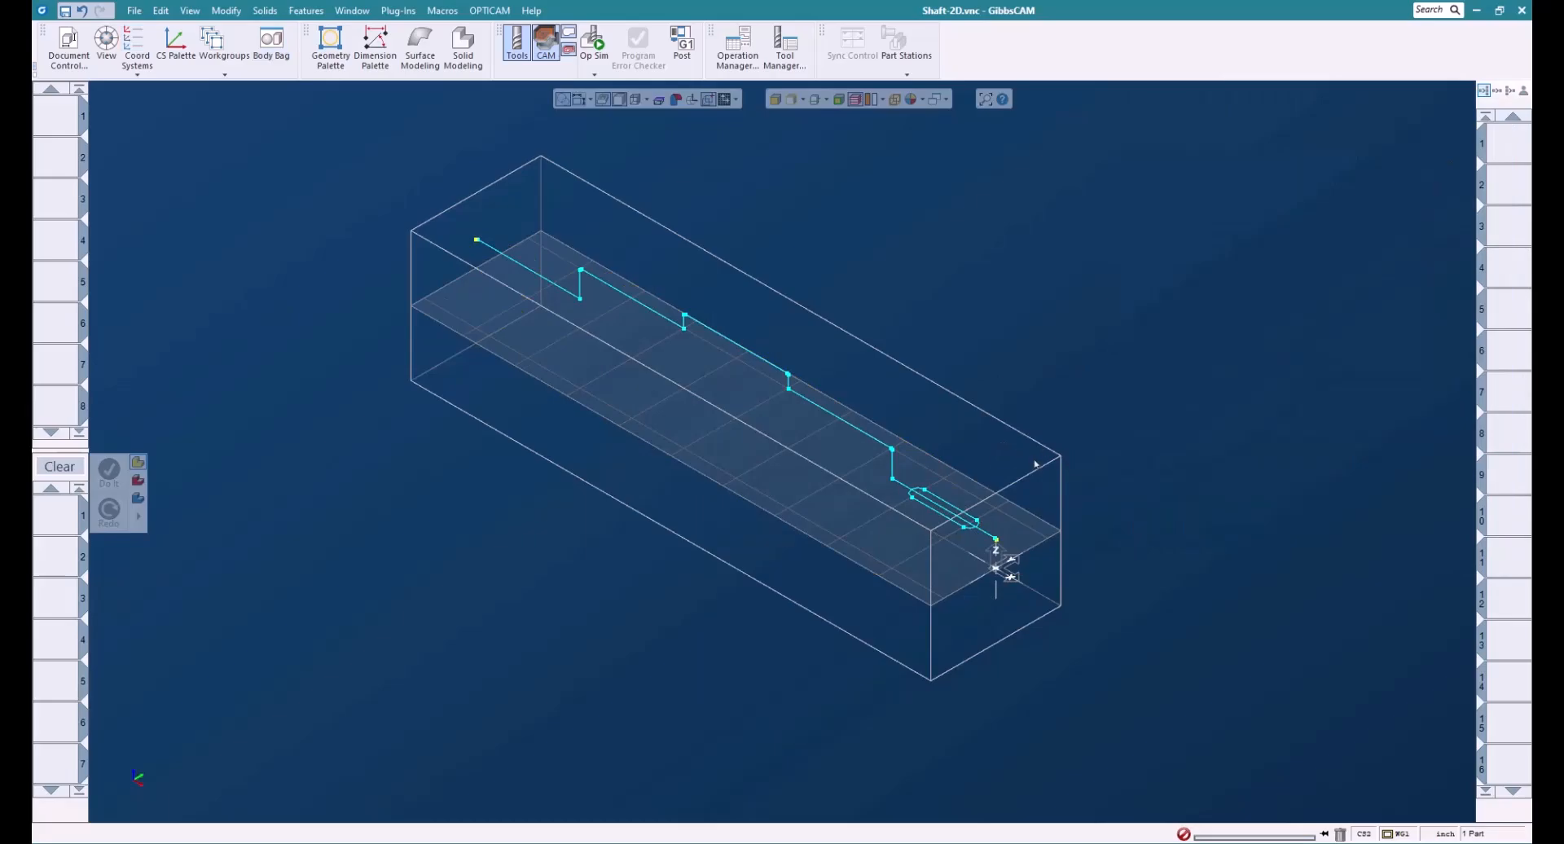
mouse_move(51, 130)
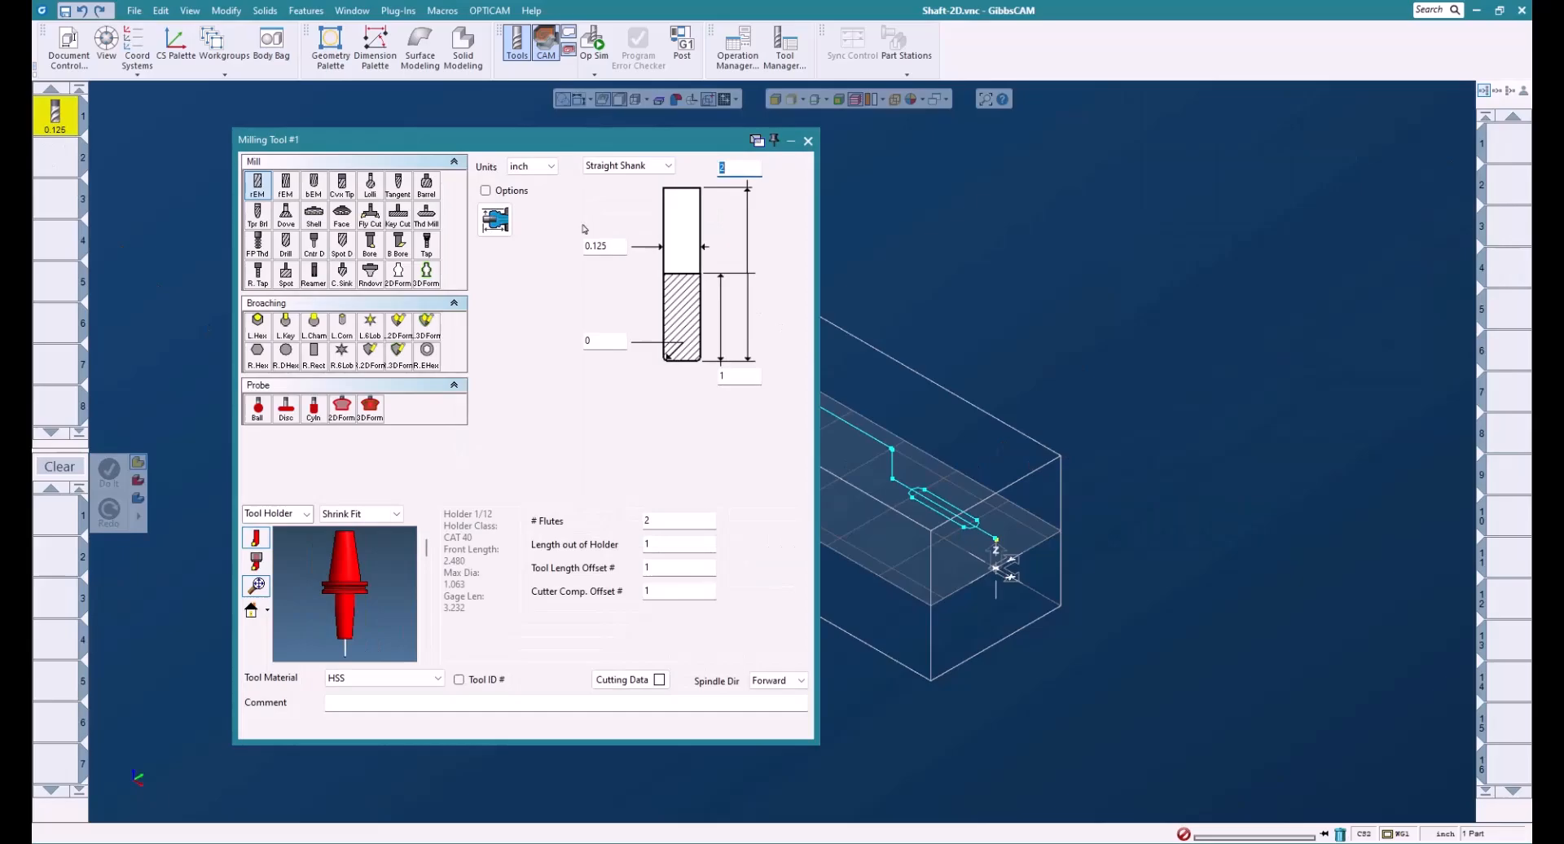
Step: Set the roughing pocket depths with Z Step Desired .05 and Depths from Tool
click(808, 142)
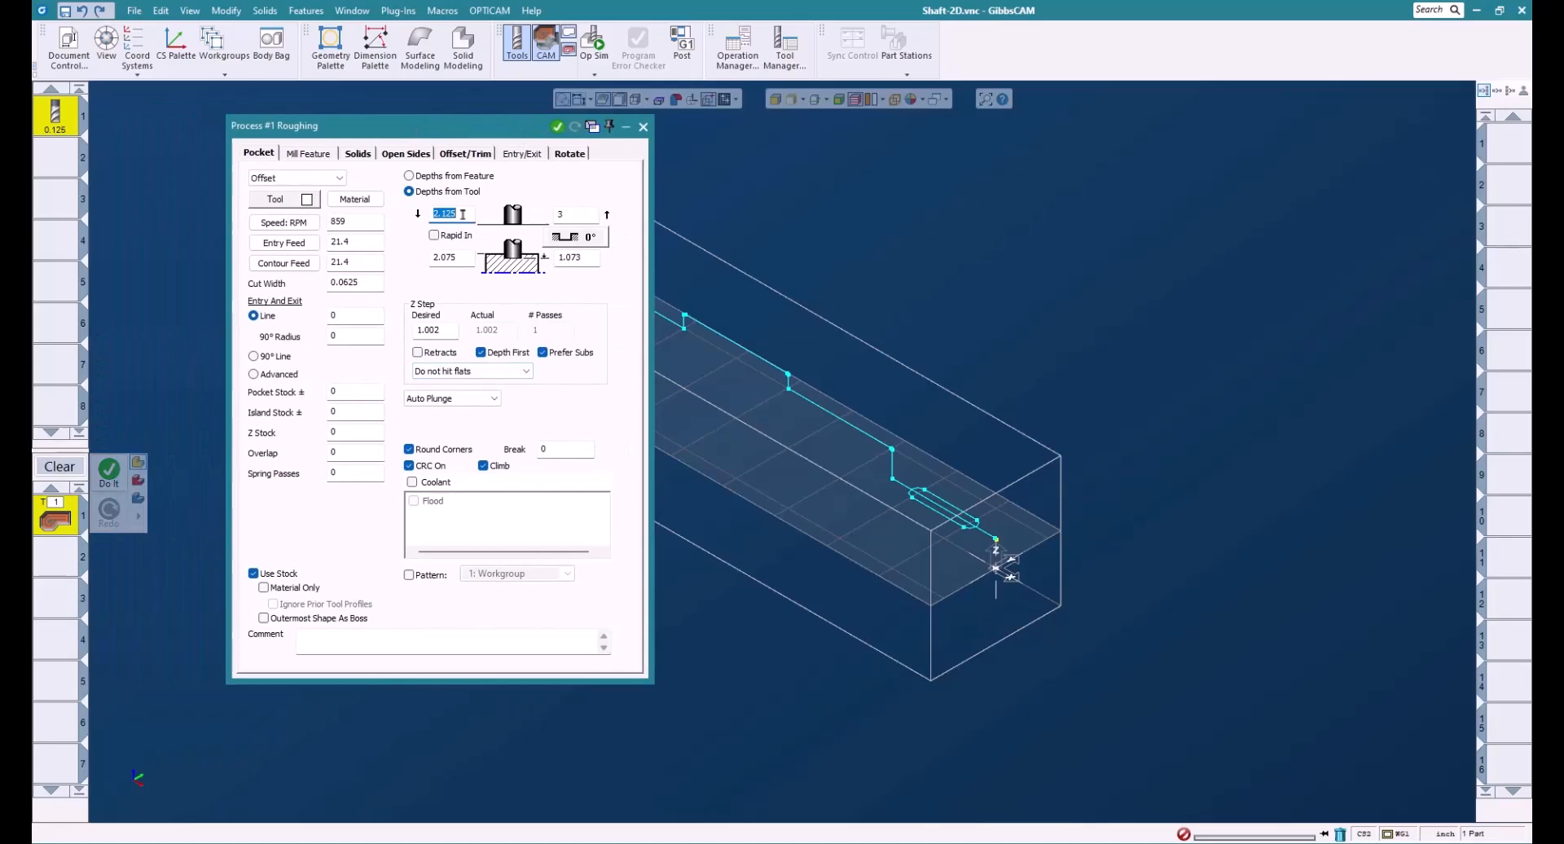
text(1)
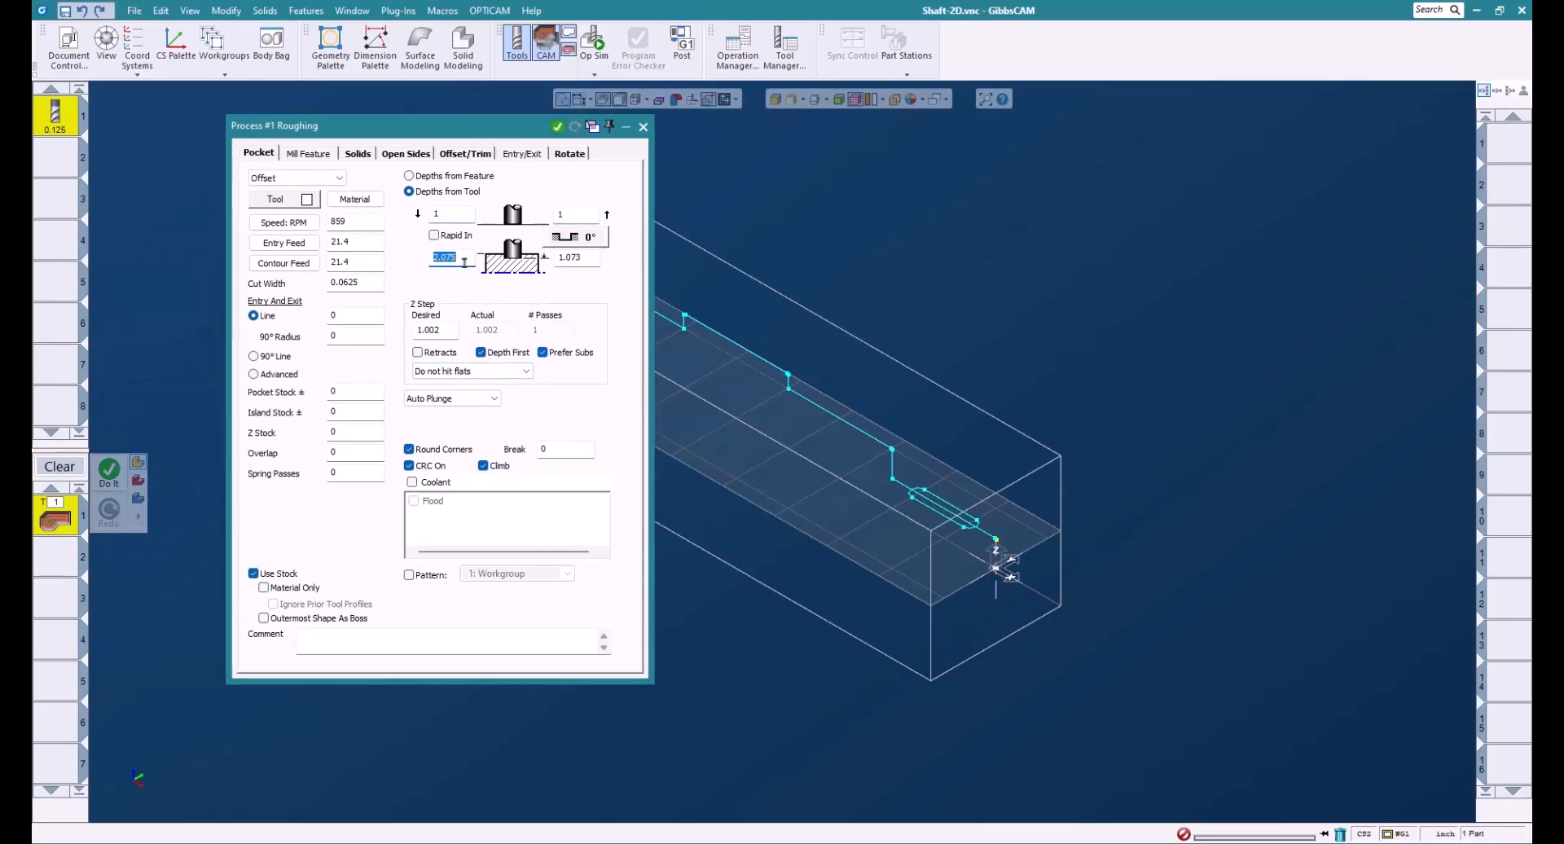
mouse_move(814, 448)
text(0.5)
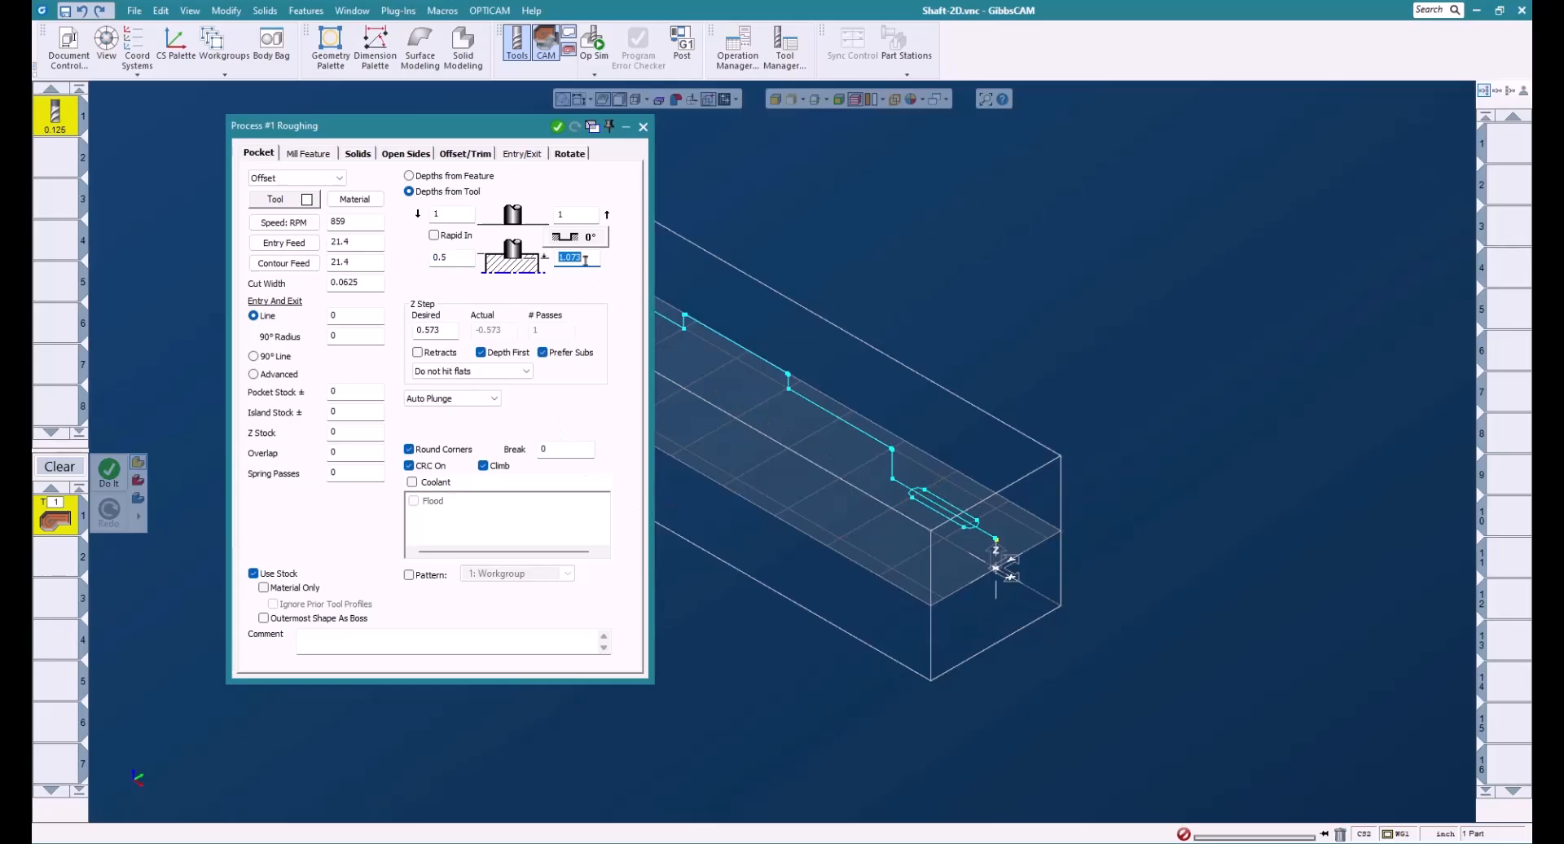
text(0.2)
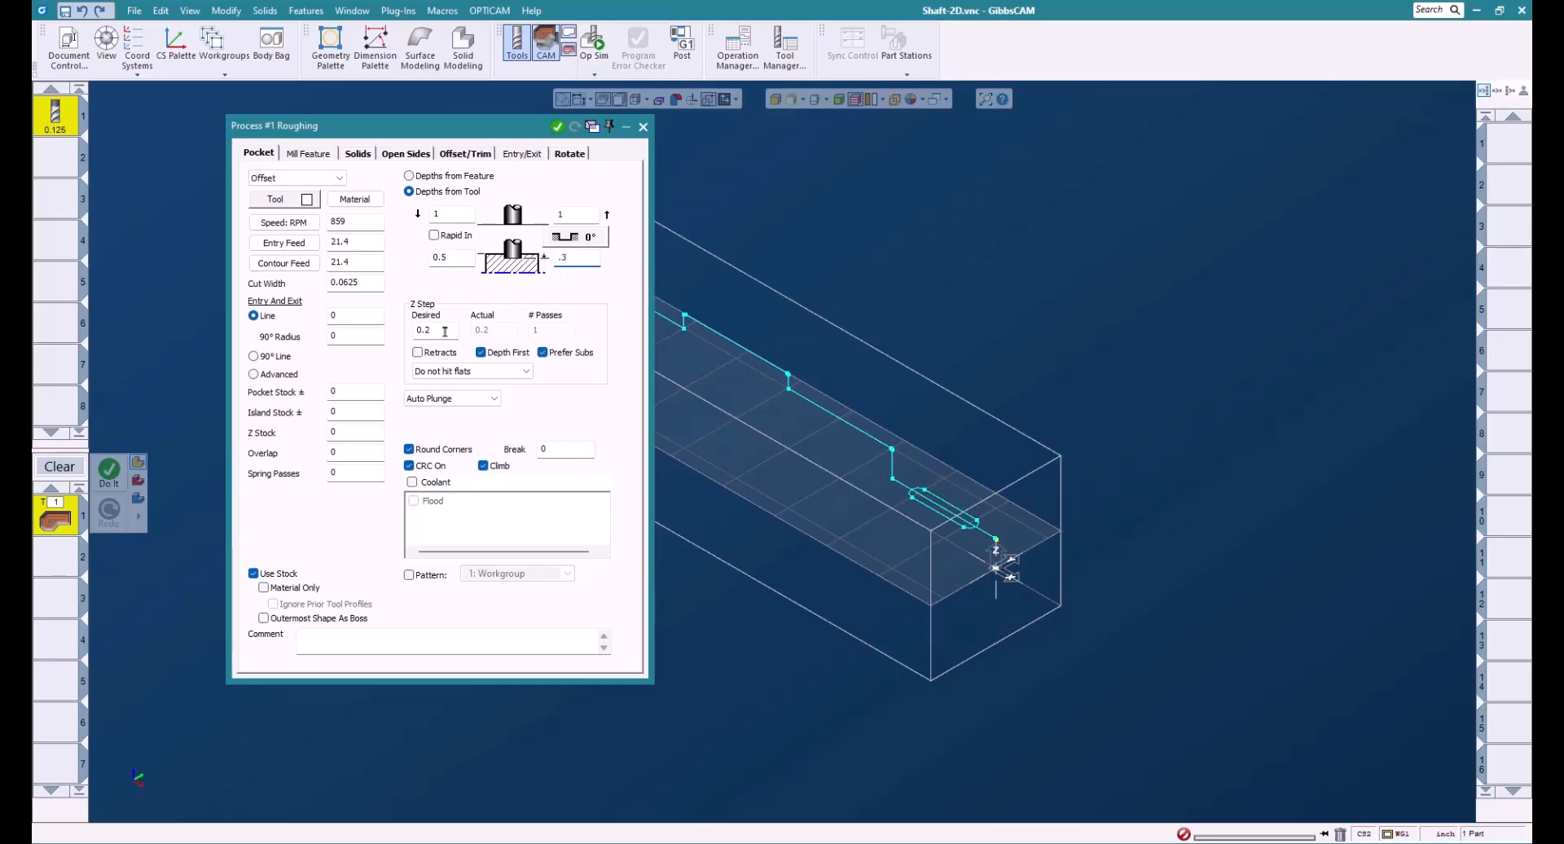
text(.05)
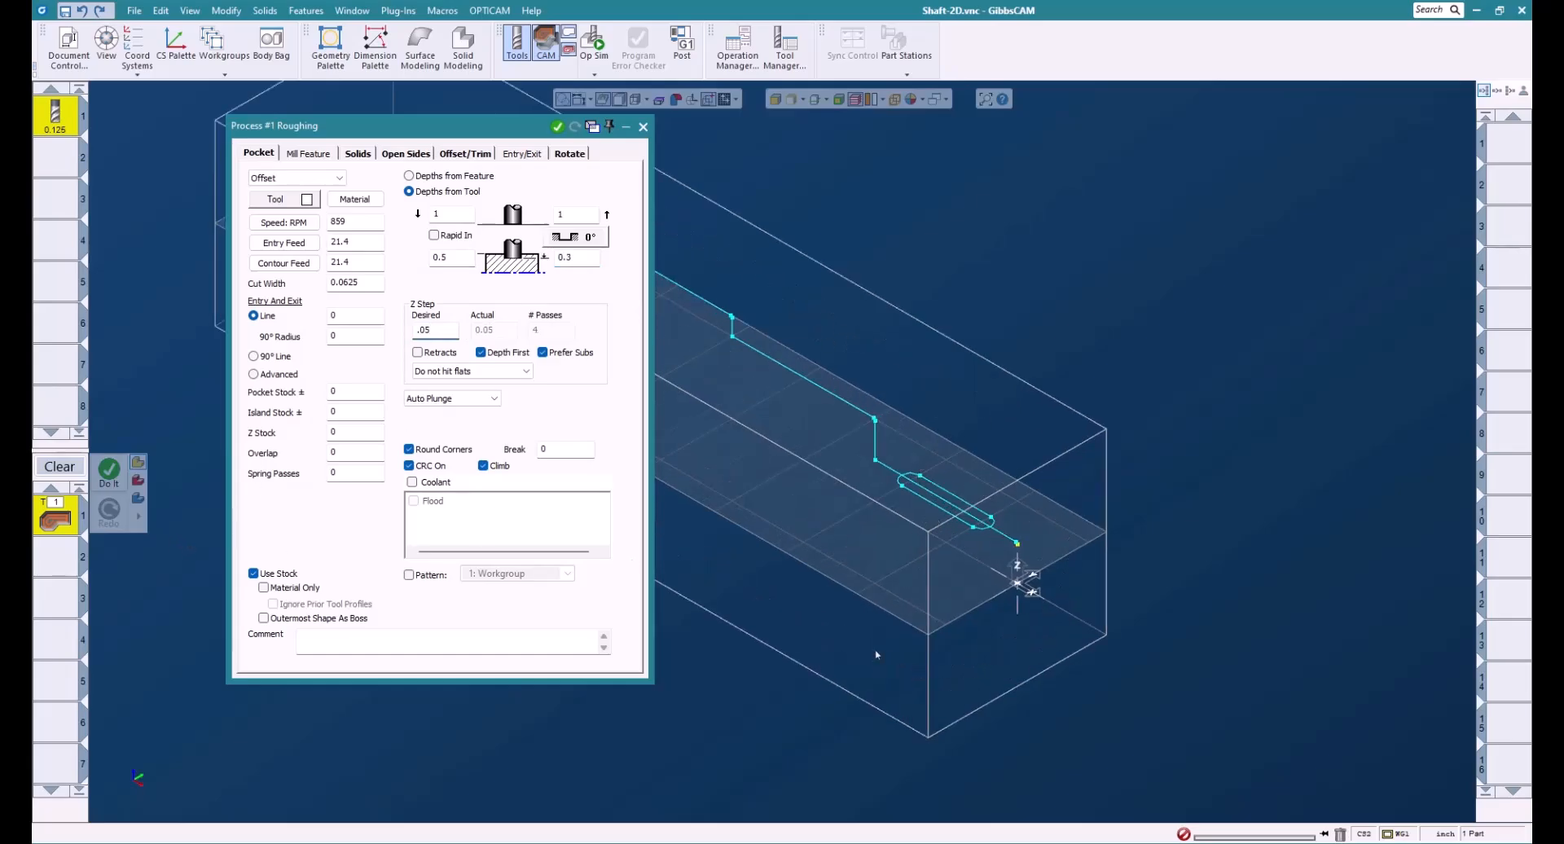
mouse_move(676, 259)
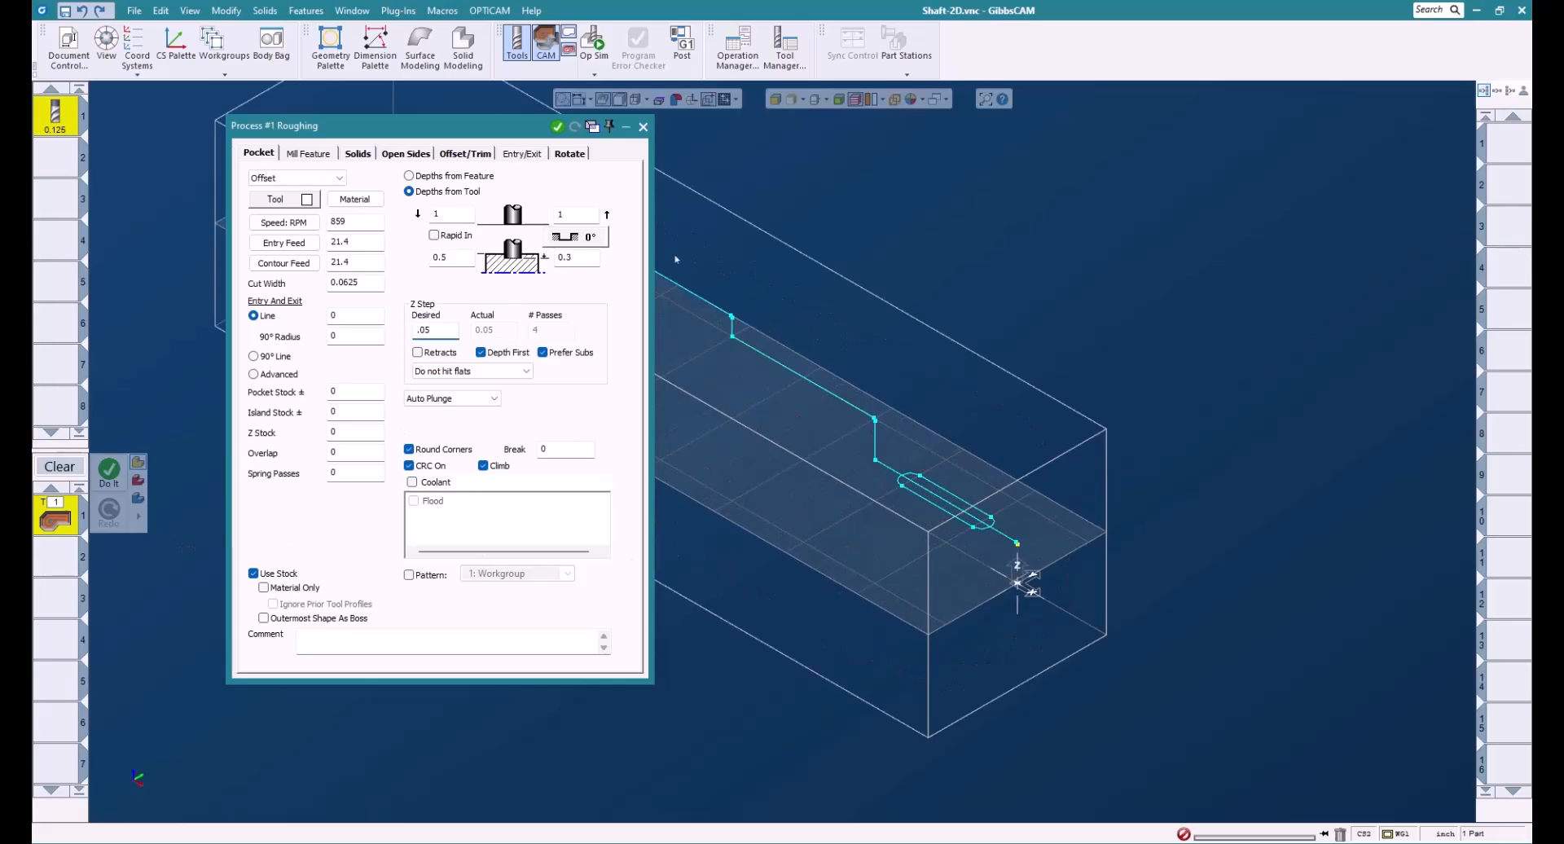
Step: Duplicate the pocket 3 times at A 90° in Rotate settings and generate the toolpath with Do It
click(570, 153)
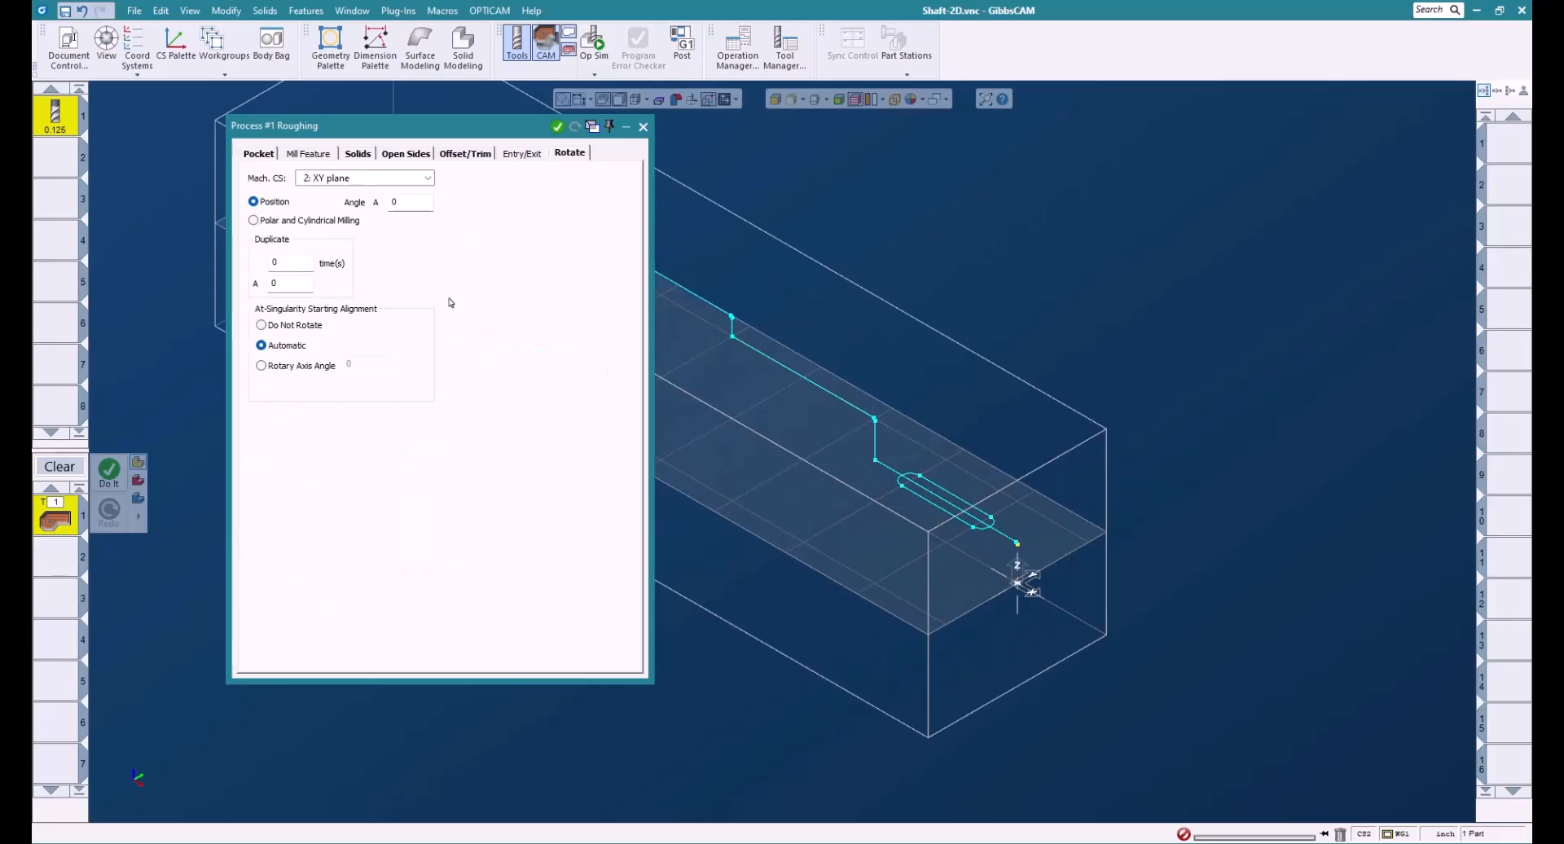
click(287, 262)
text(3)
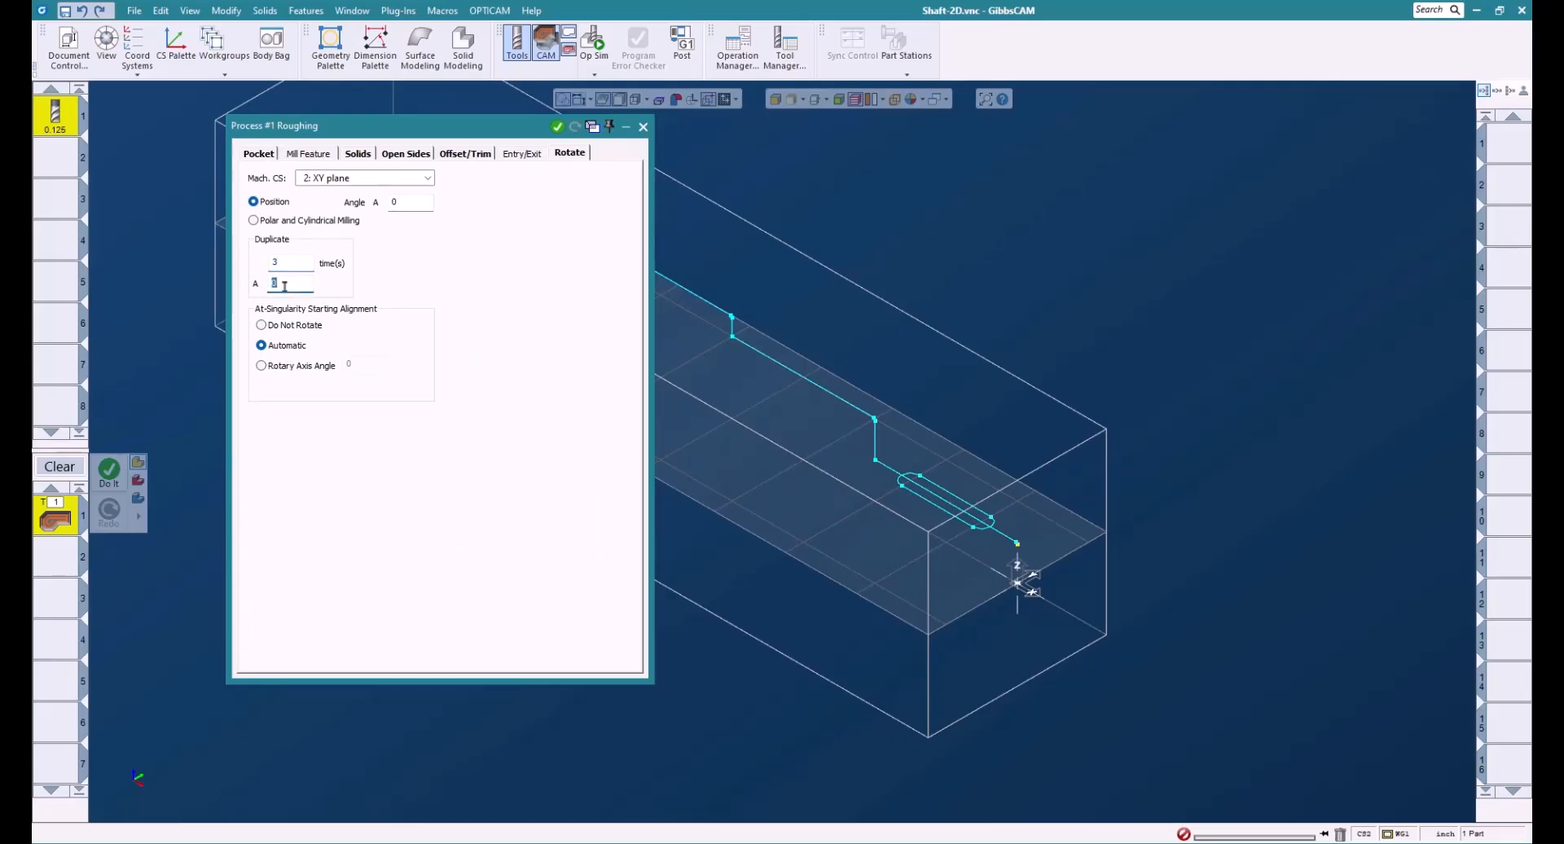
text(90)
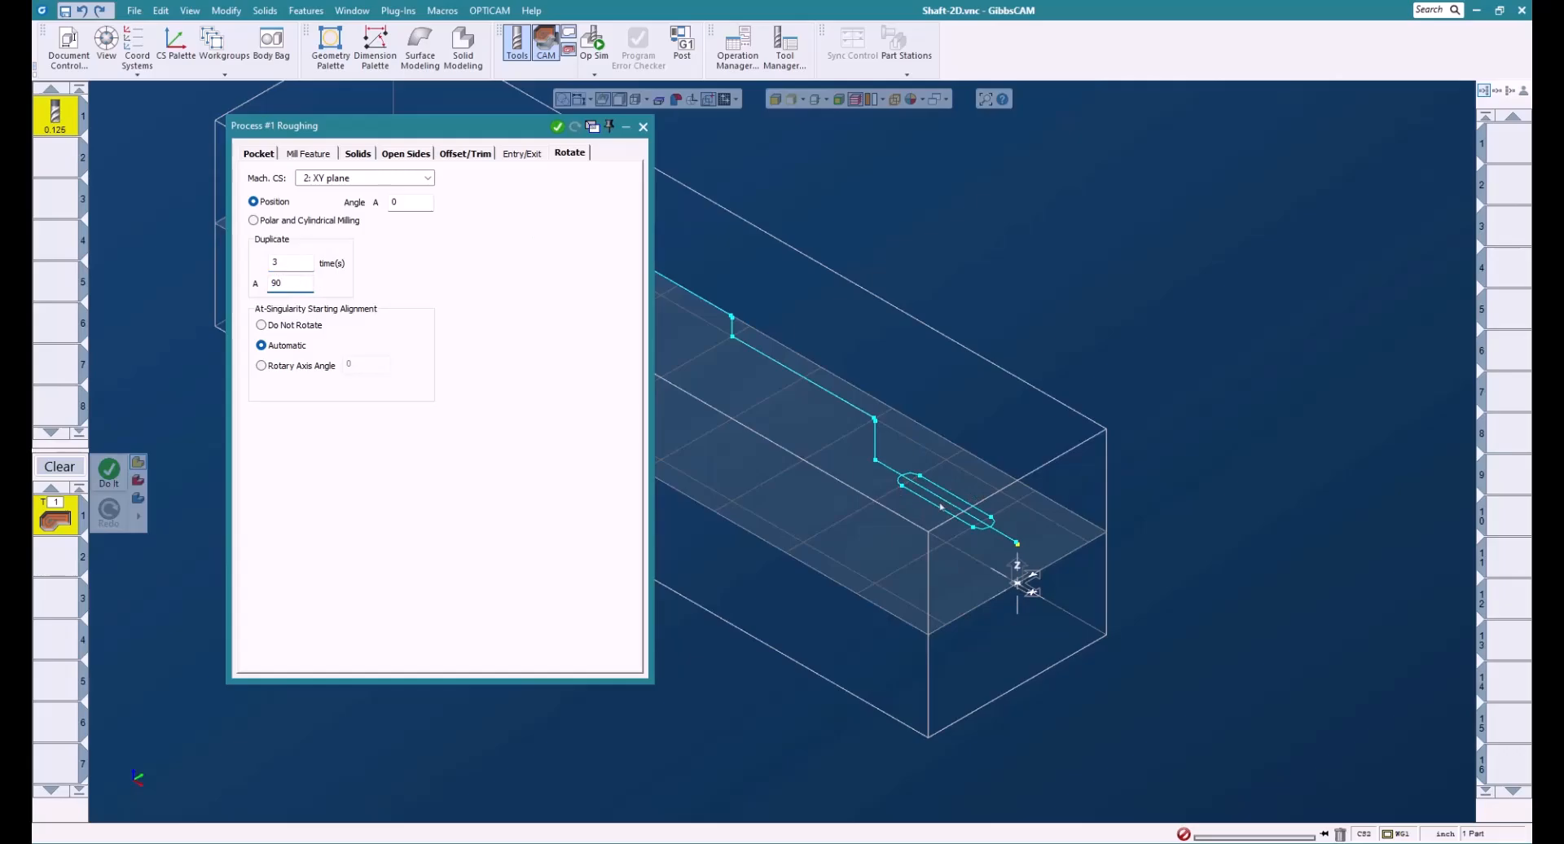
mouse_move(900, 498)
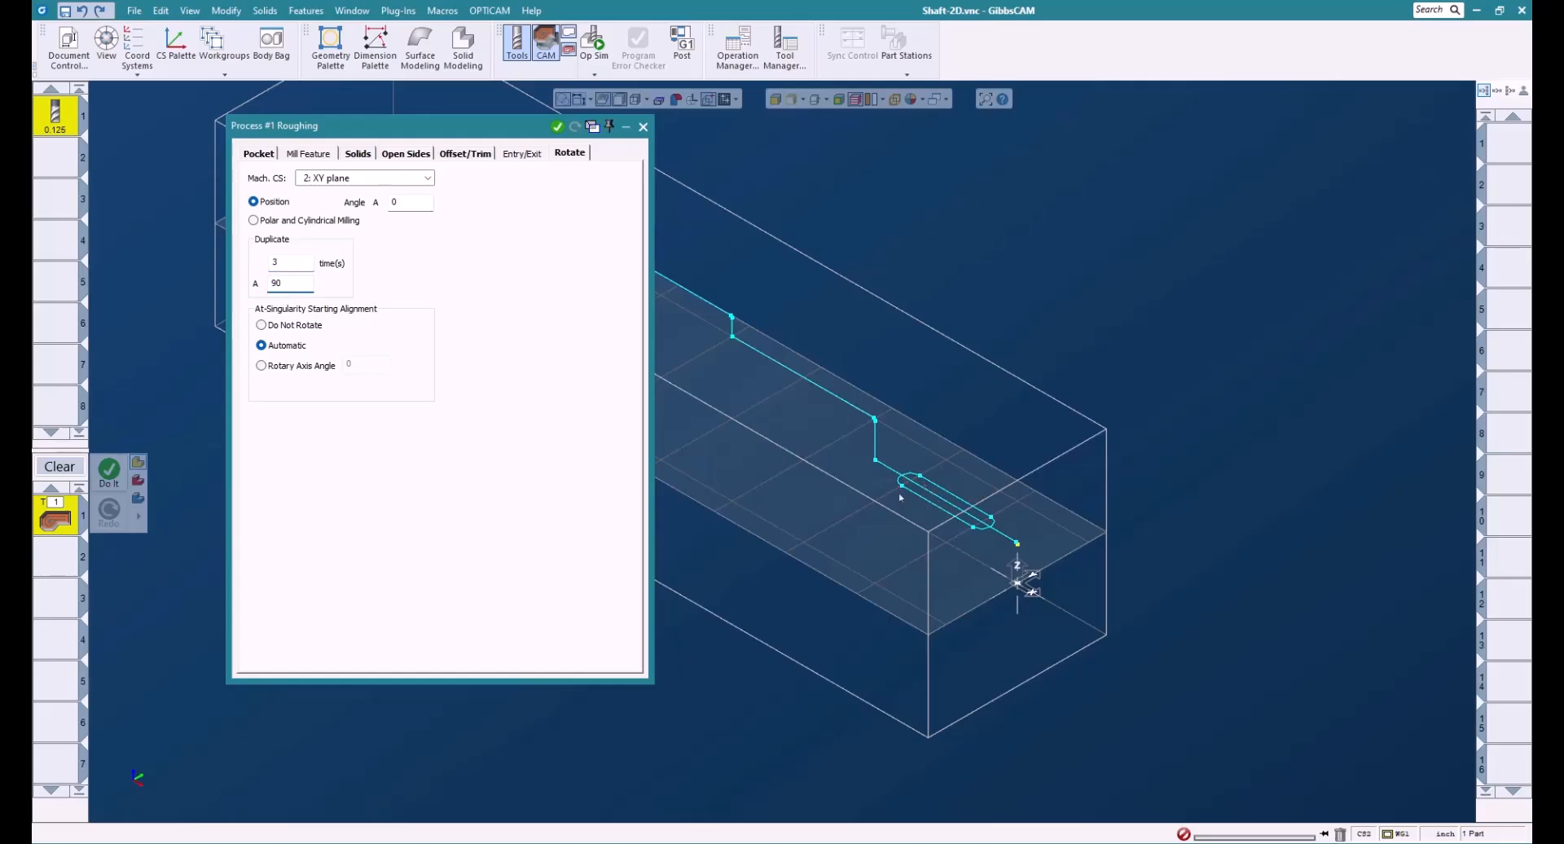
click(257, 153)
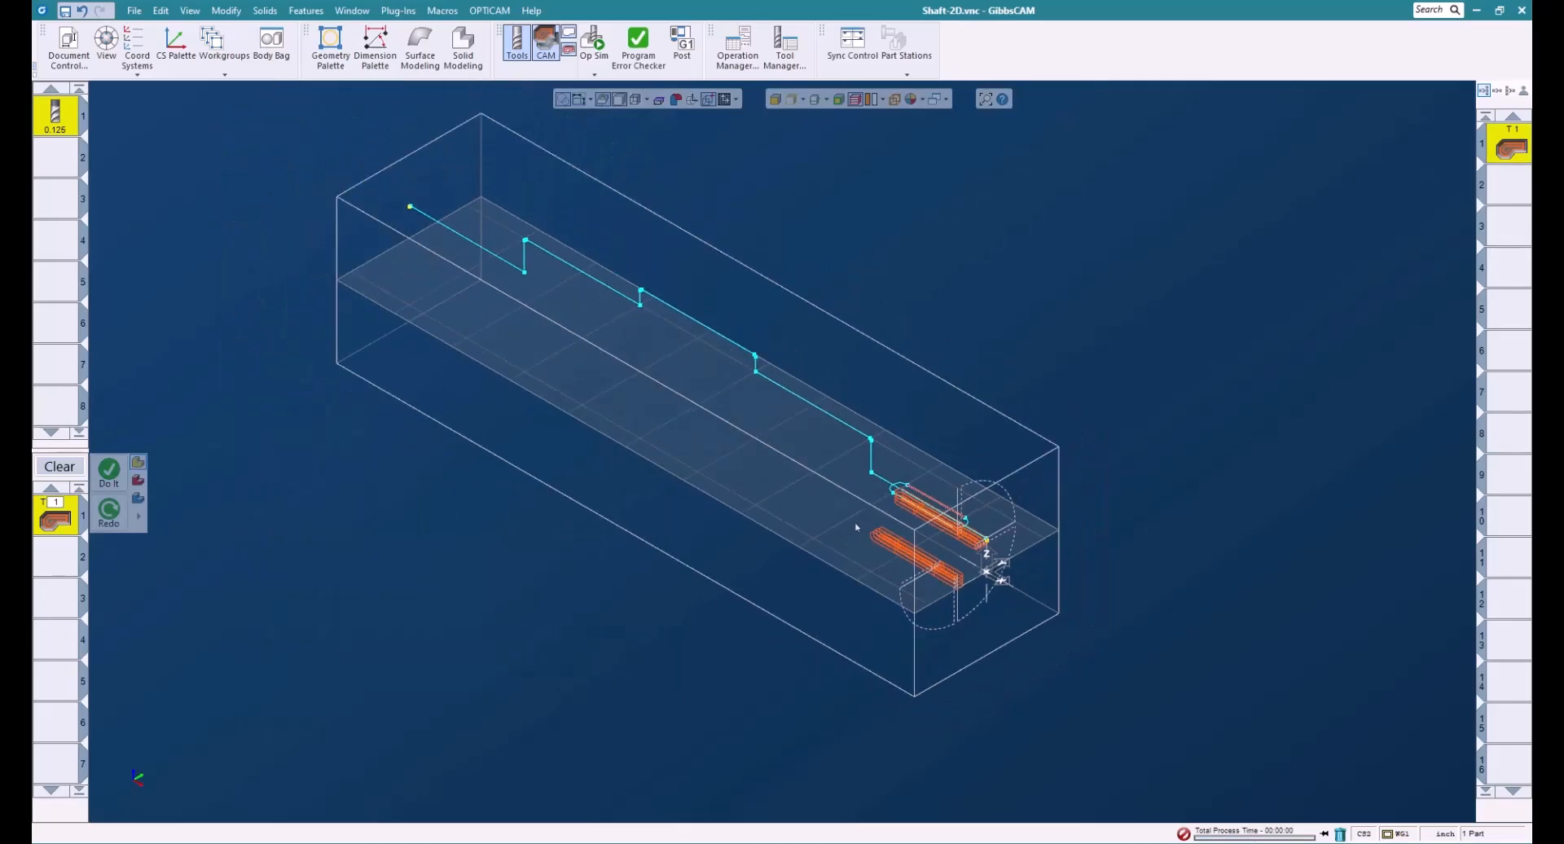
mouse_move(948, 274)
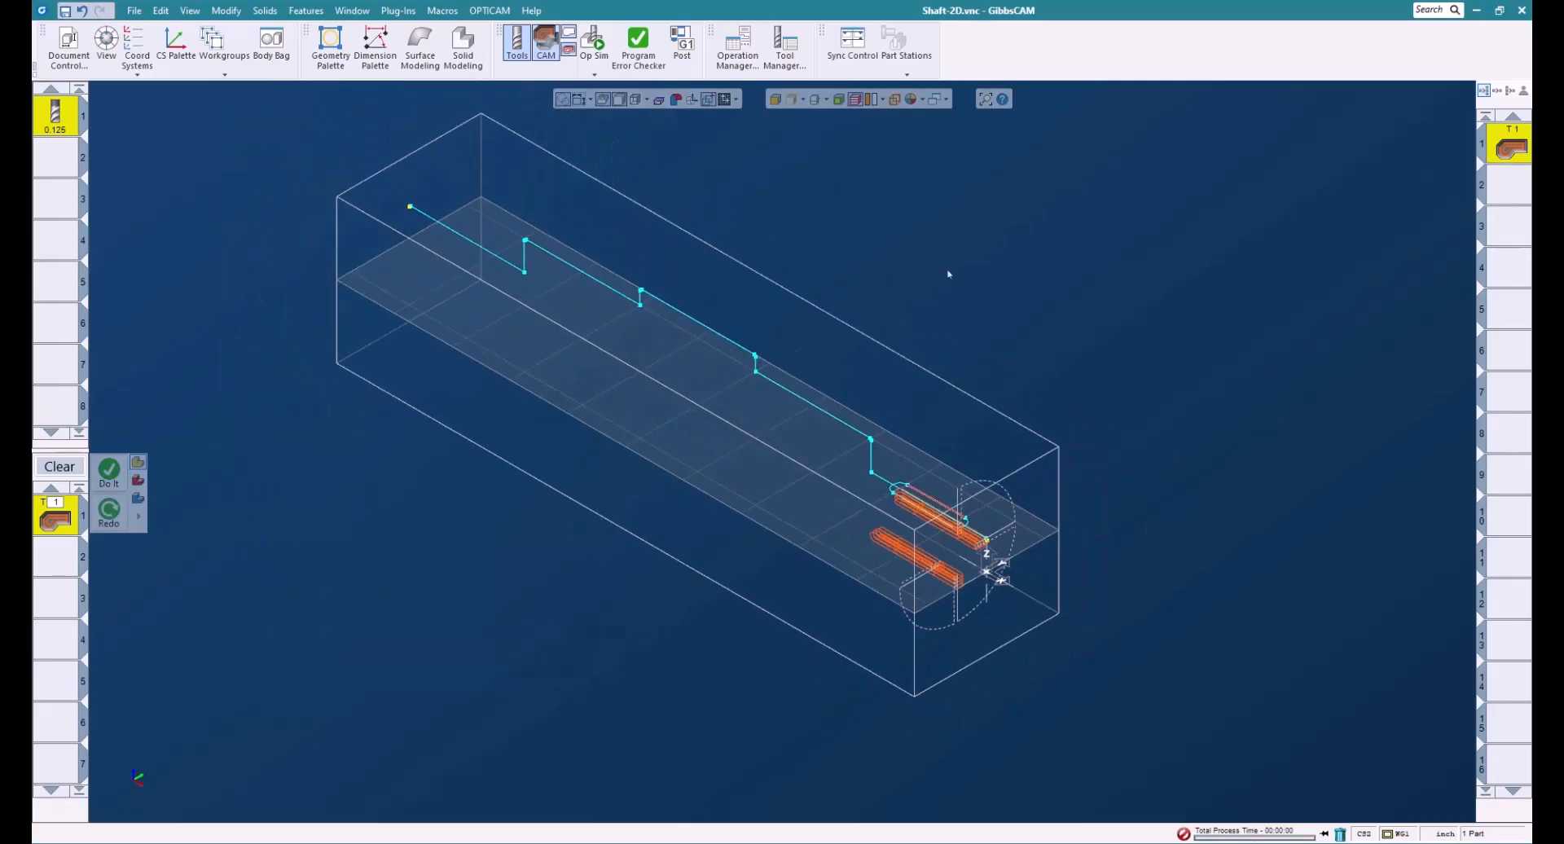
mouse_move(590, 39)
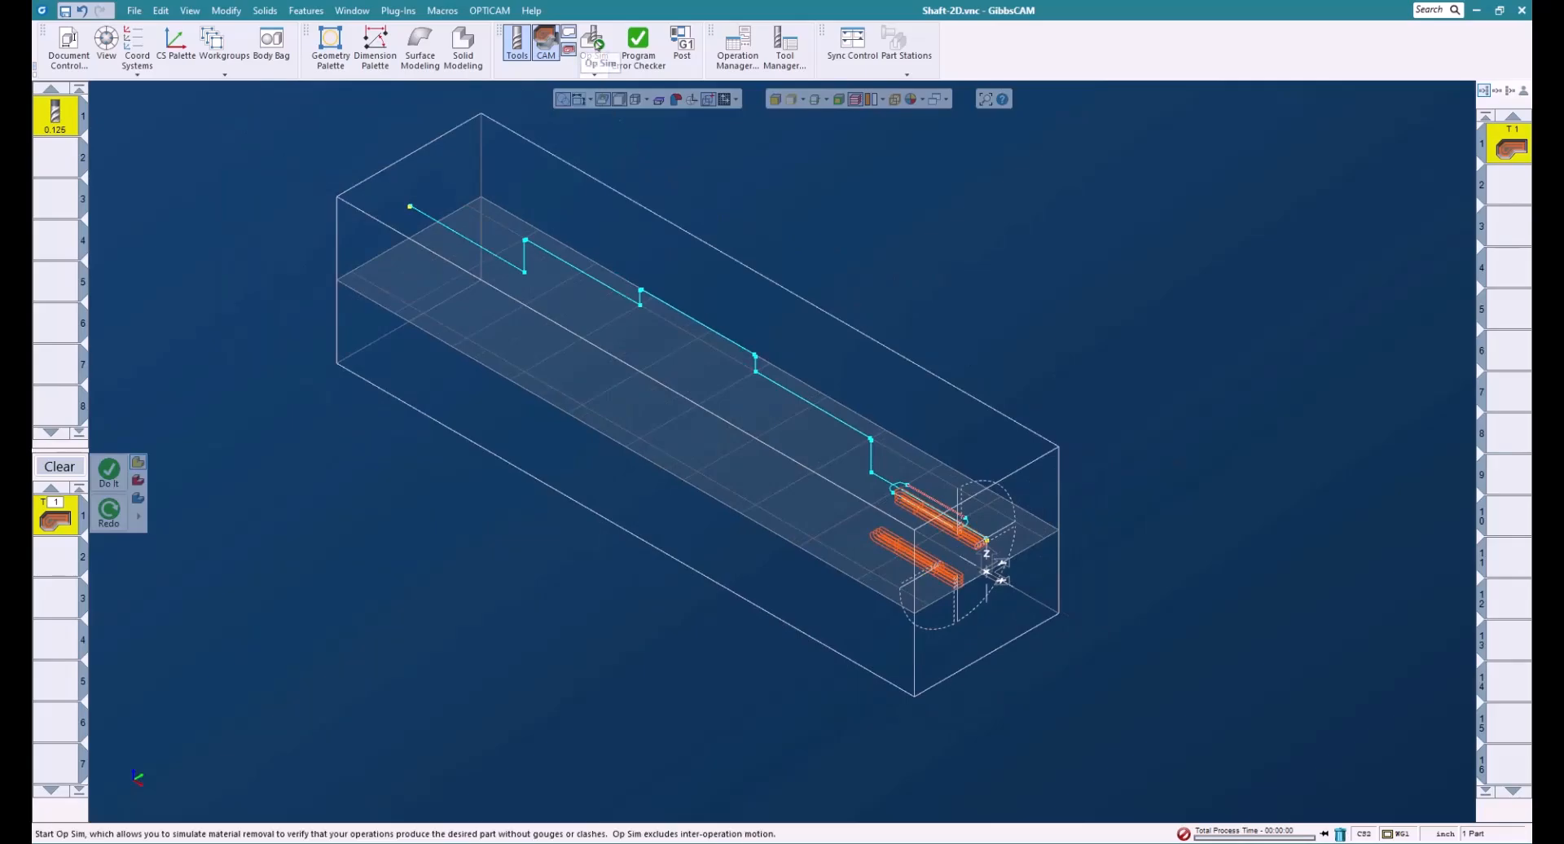
Step: Run Op Sim to the end of program, watching the end mill cut the keyway slots around the small end
click(587, 39)
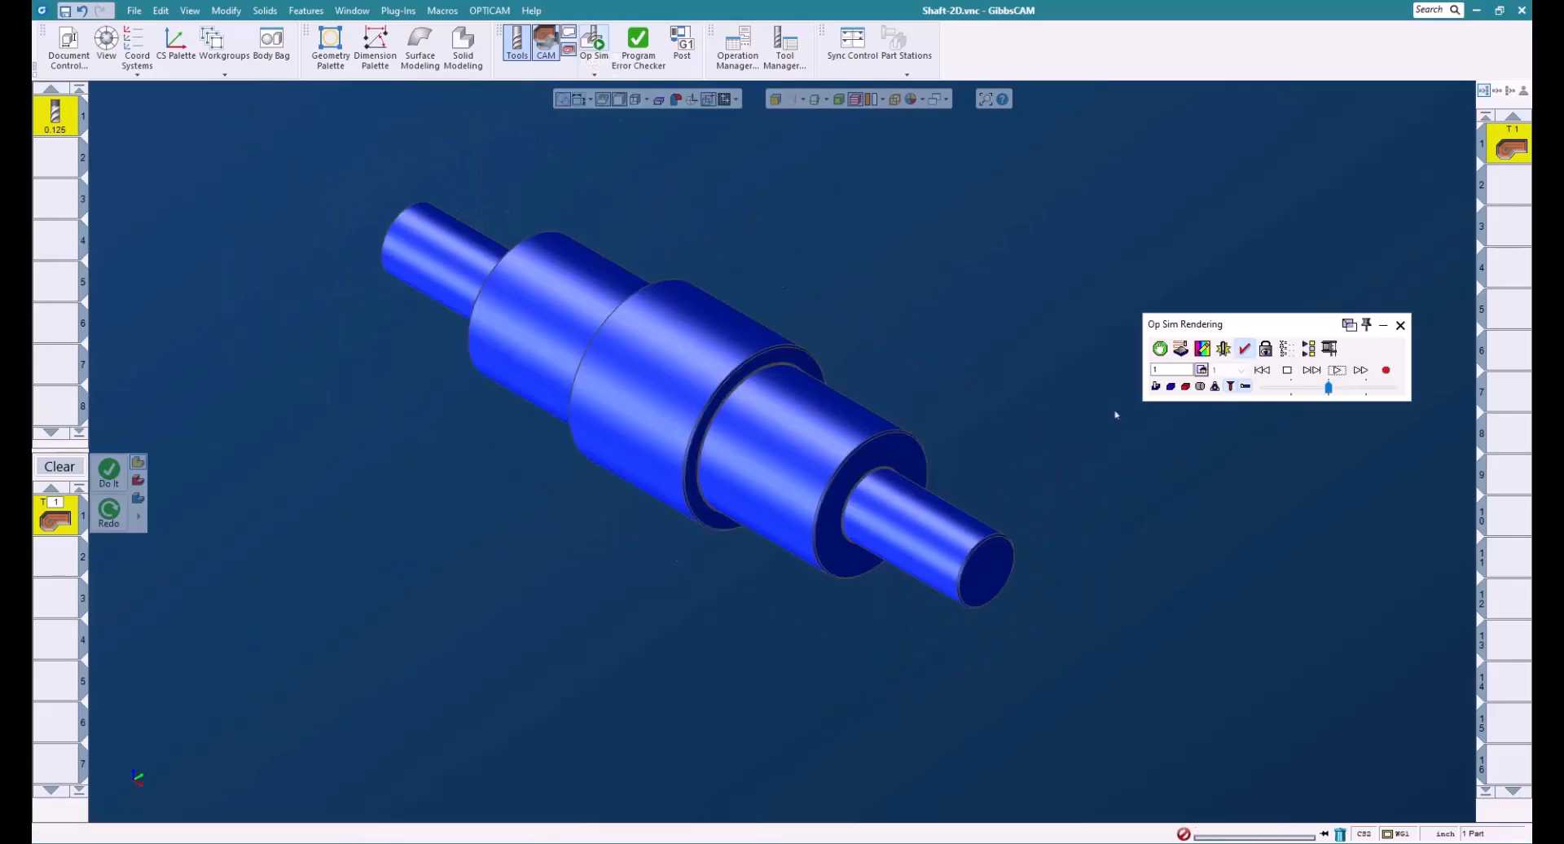
click(1336, 371)
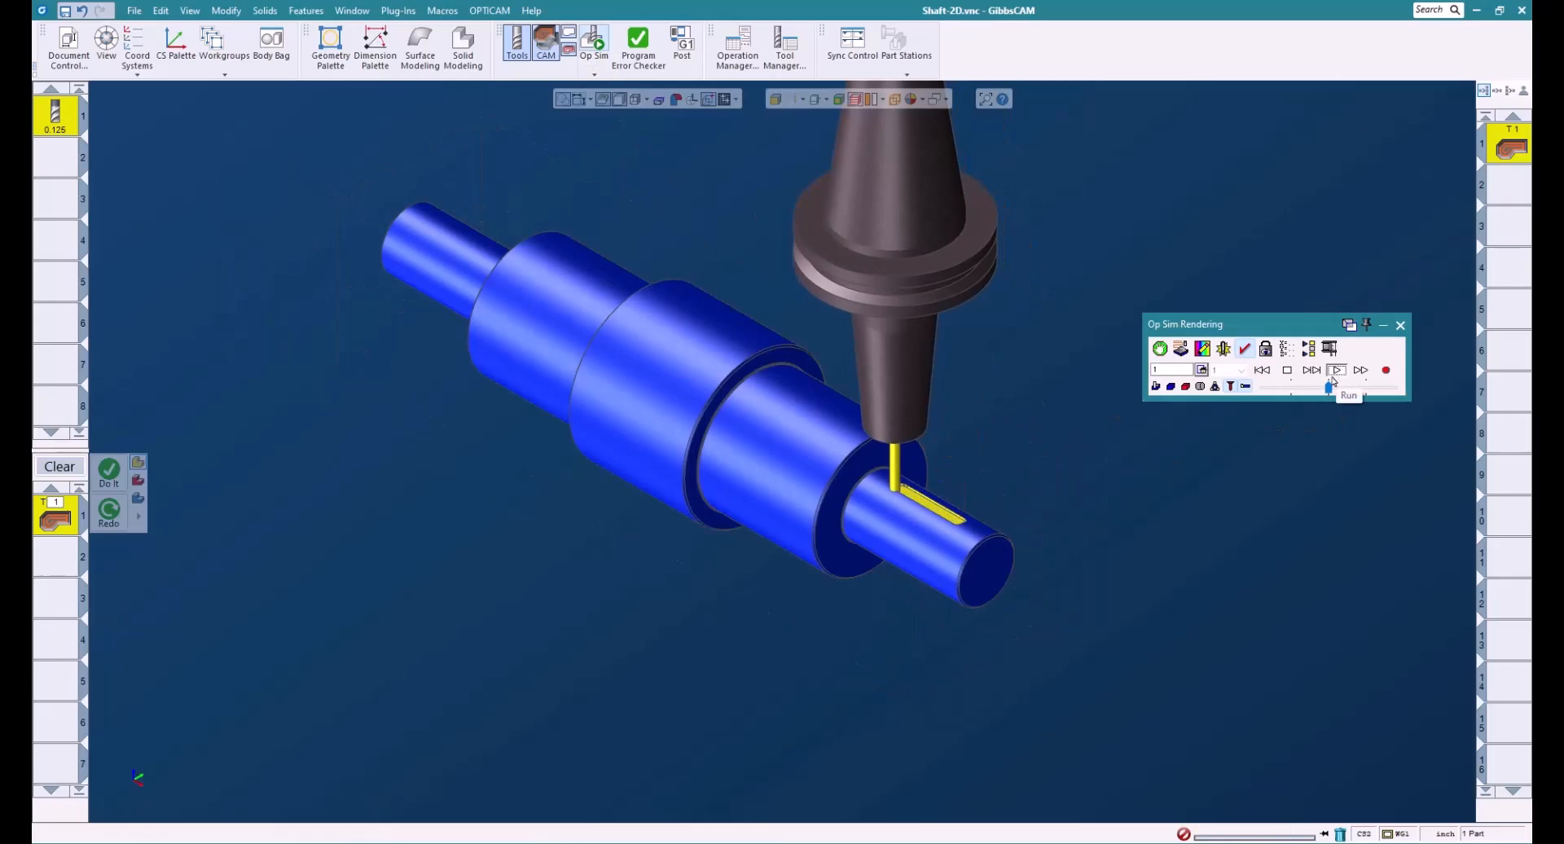
click(1336, 370)
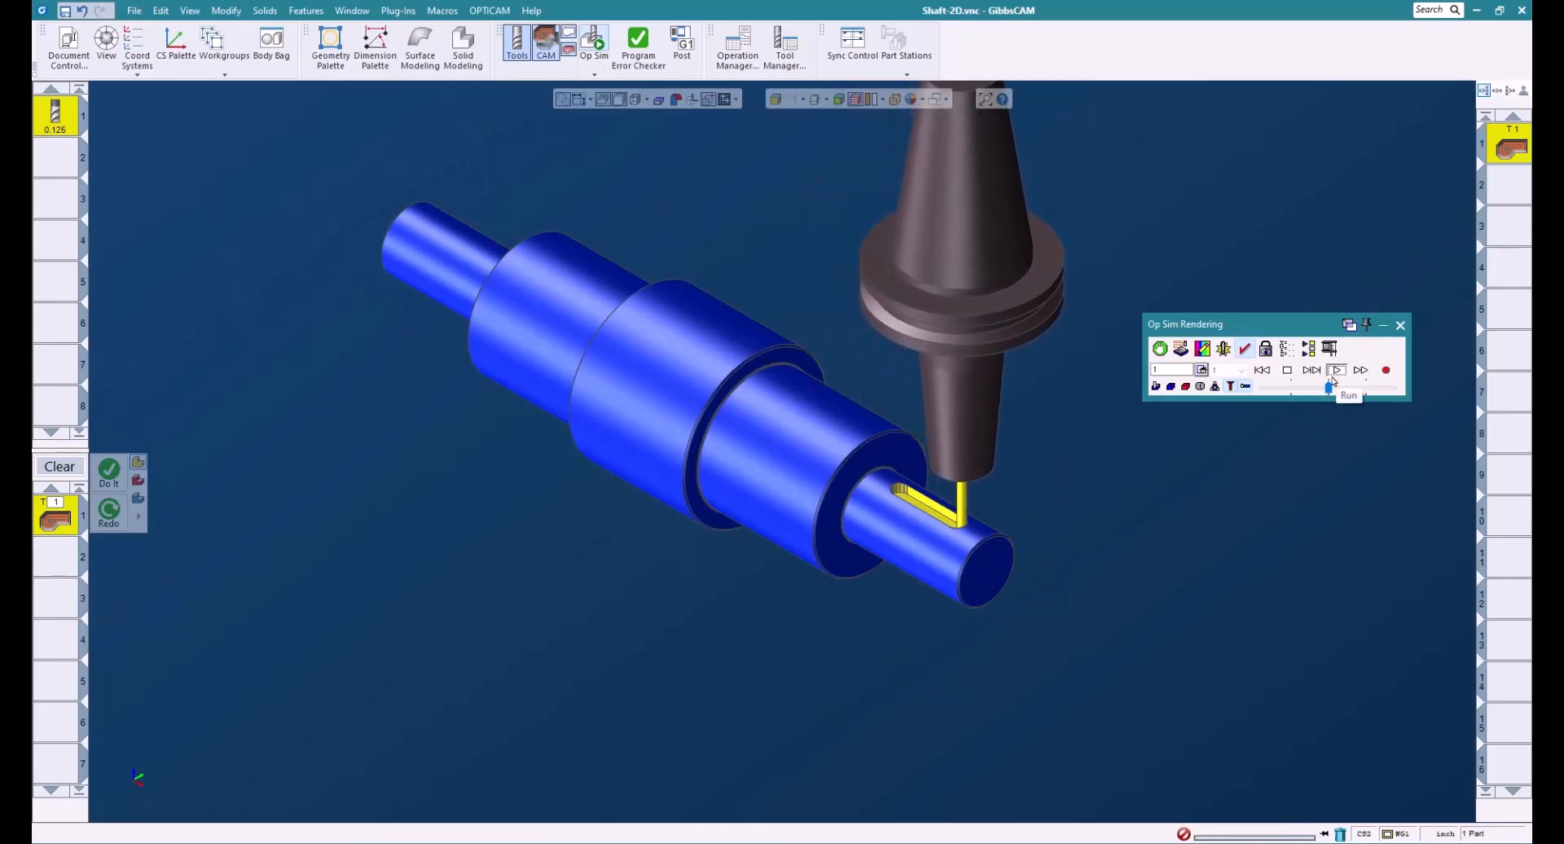
click(1336, 370)
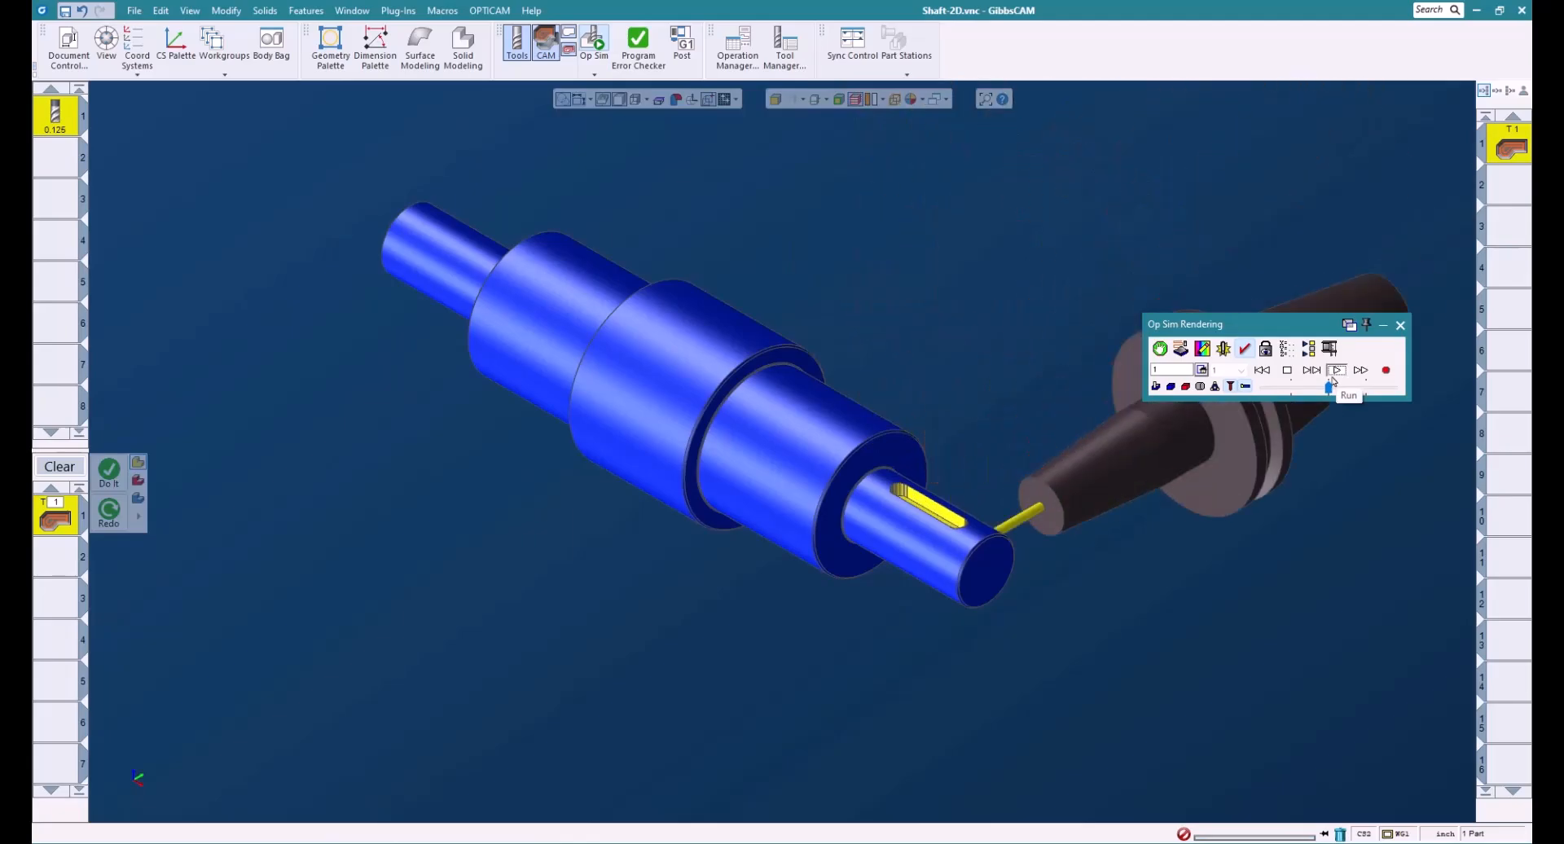
click(1336, 370)
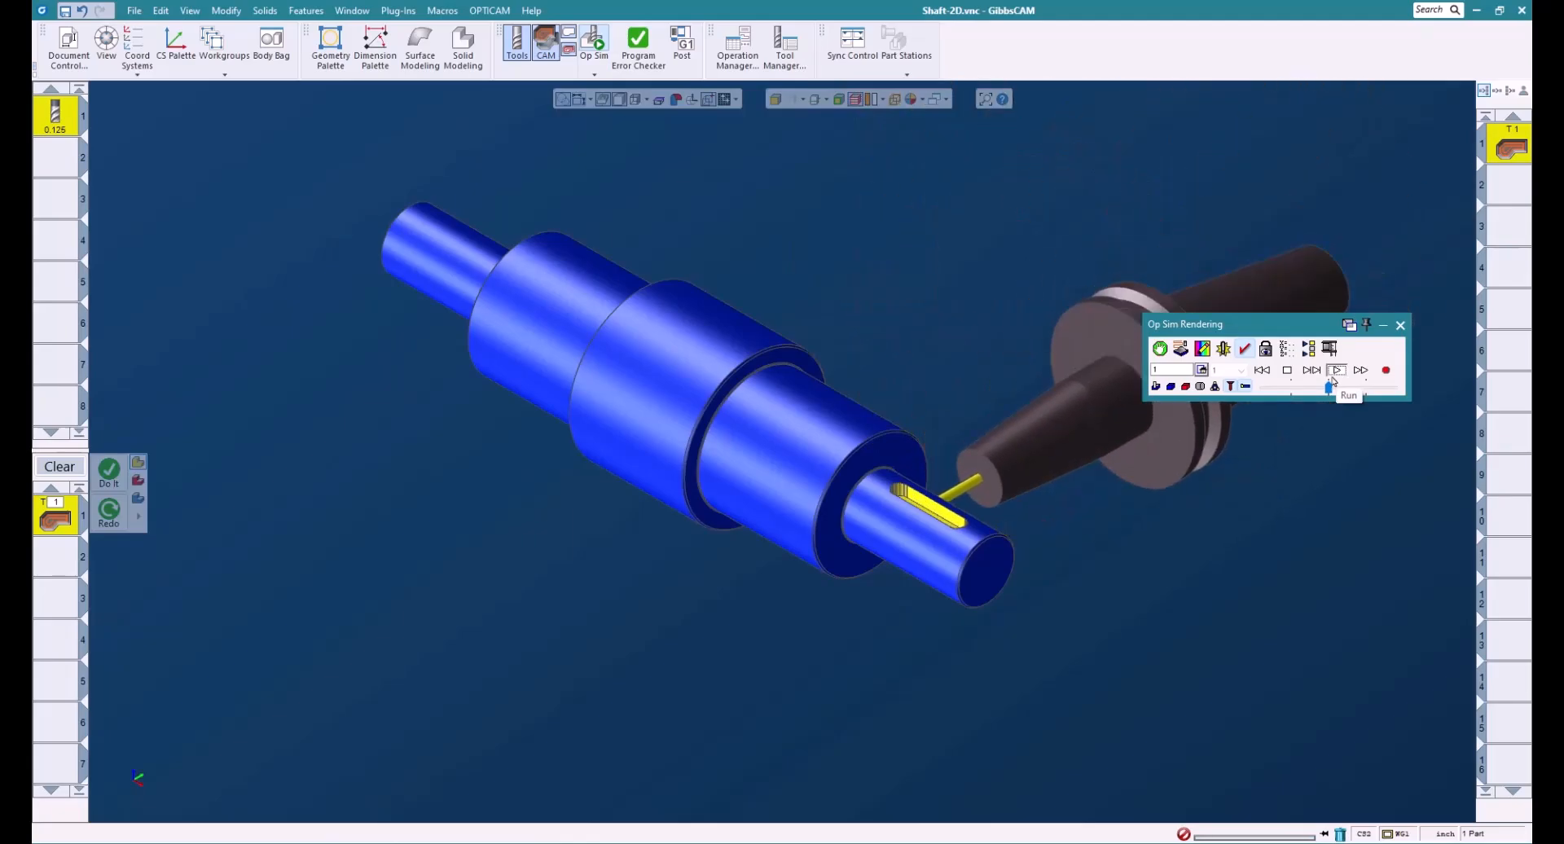
click(1336, 369)
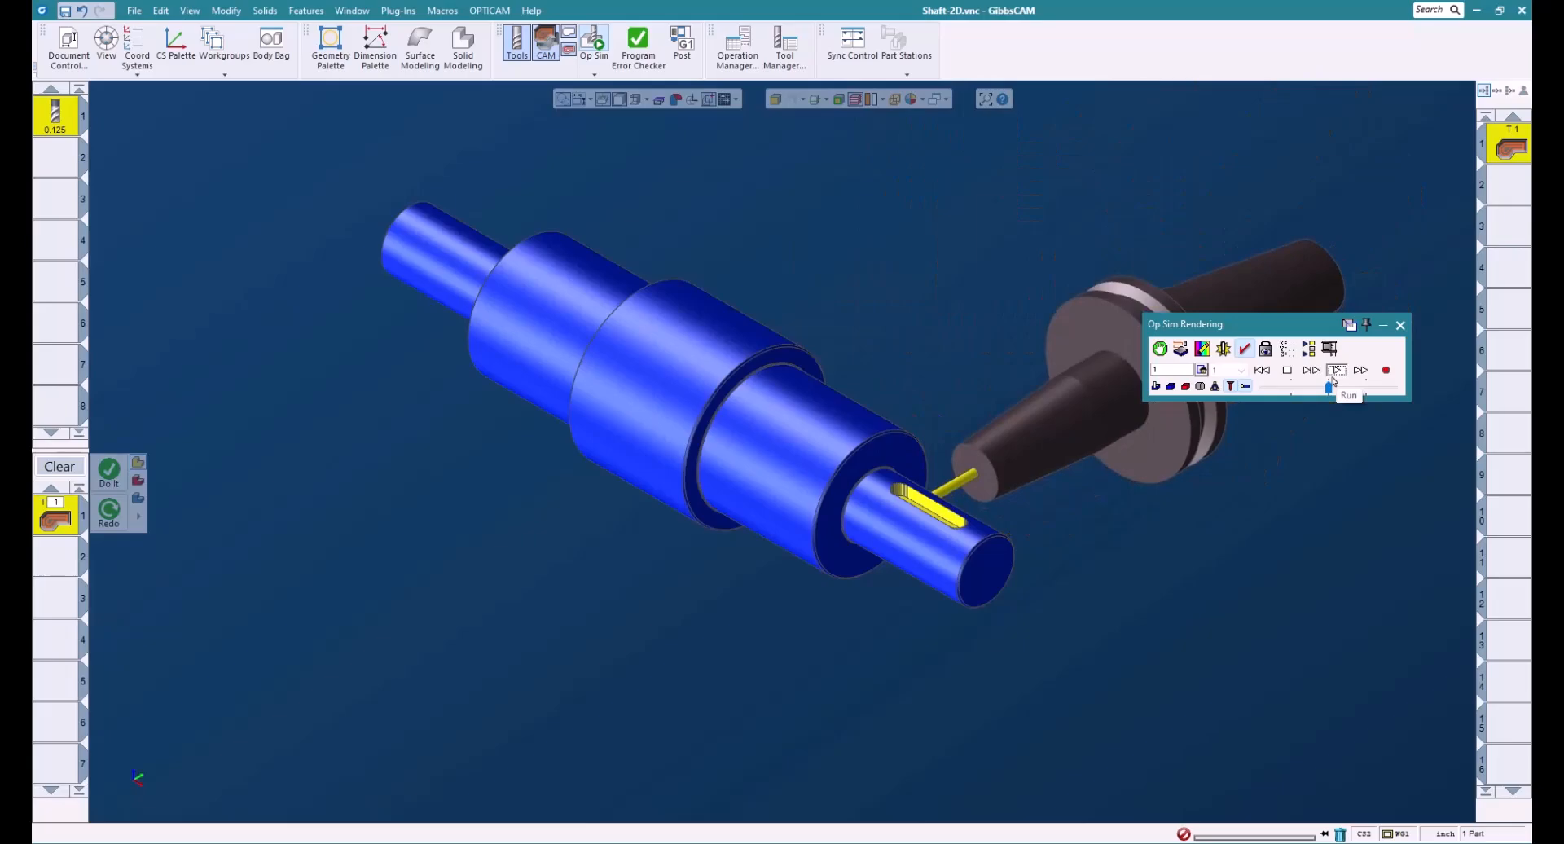
click(1333, 372)
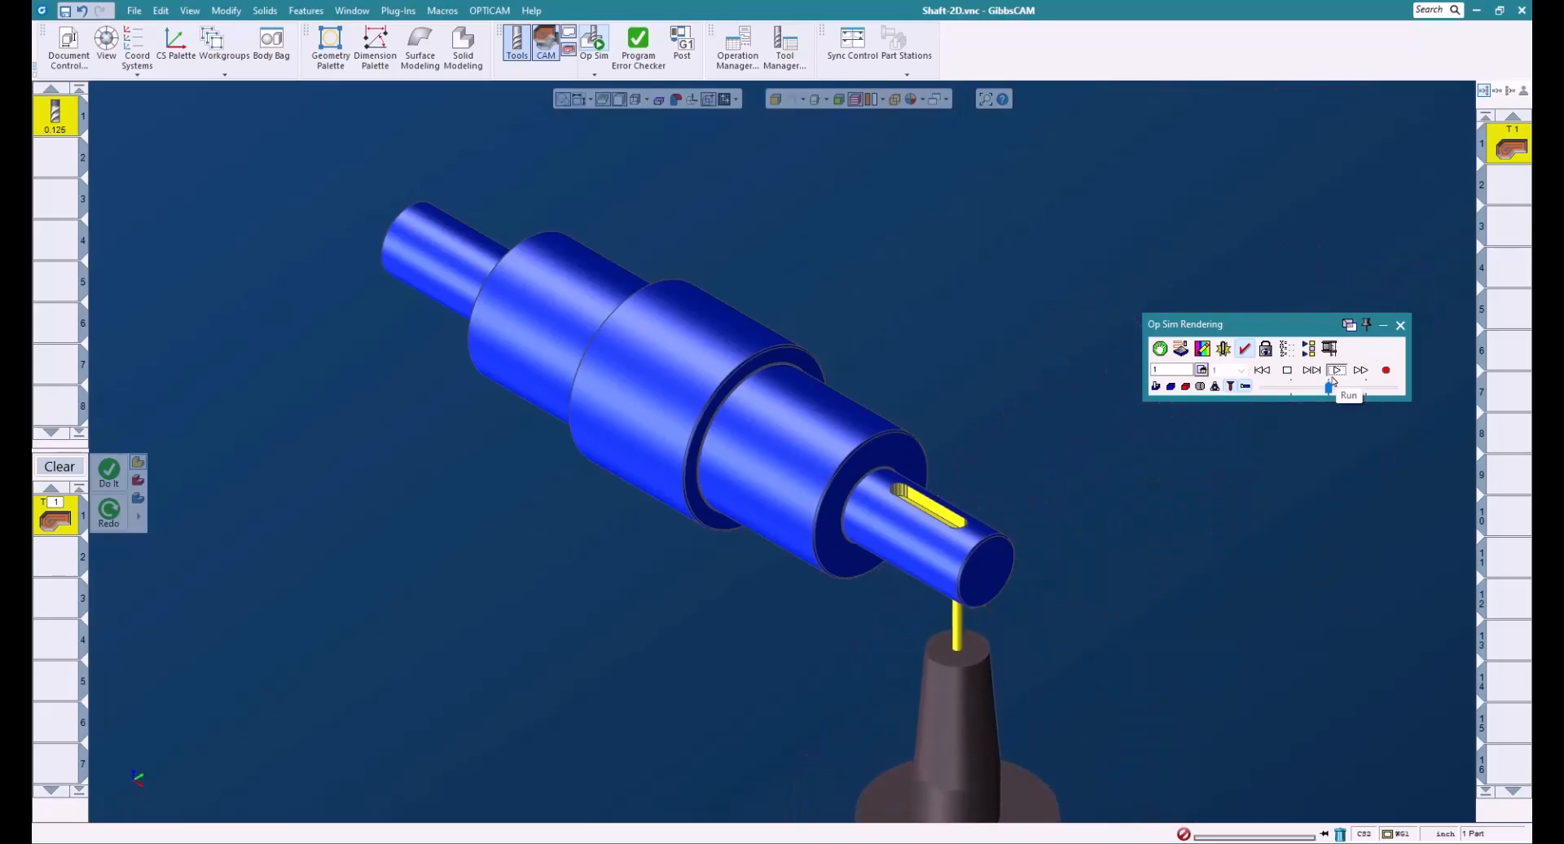
click(1336, 370)
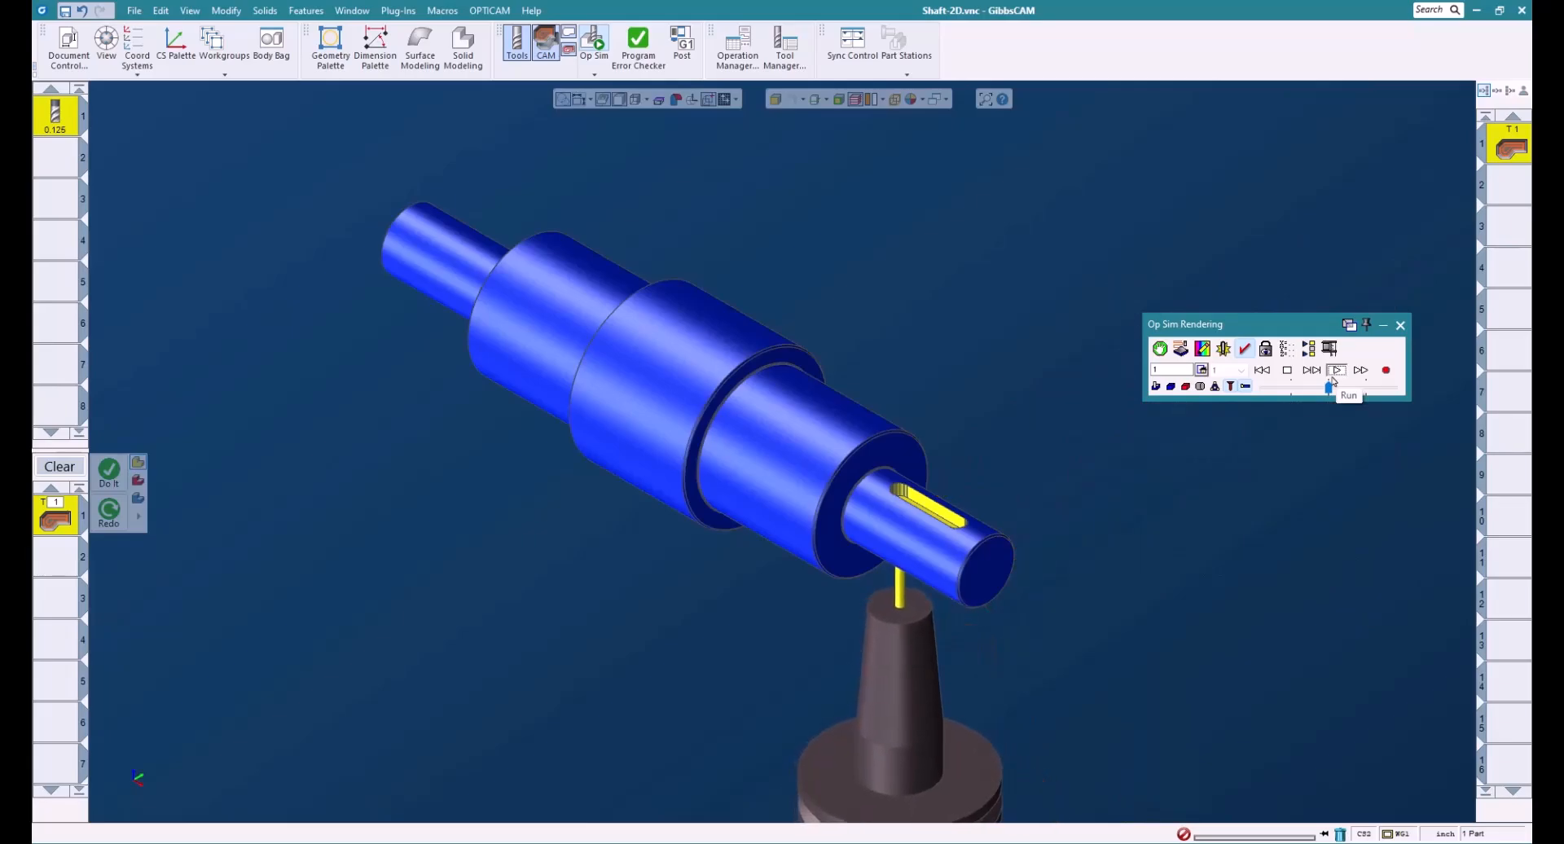
click(1335, 369)
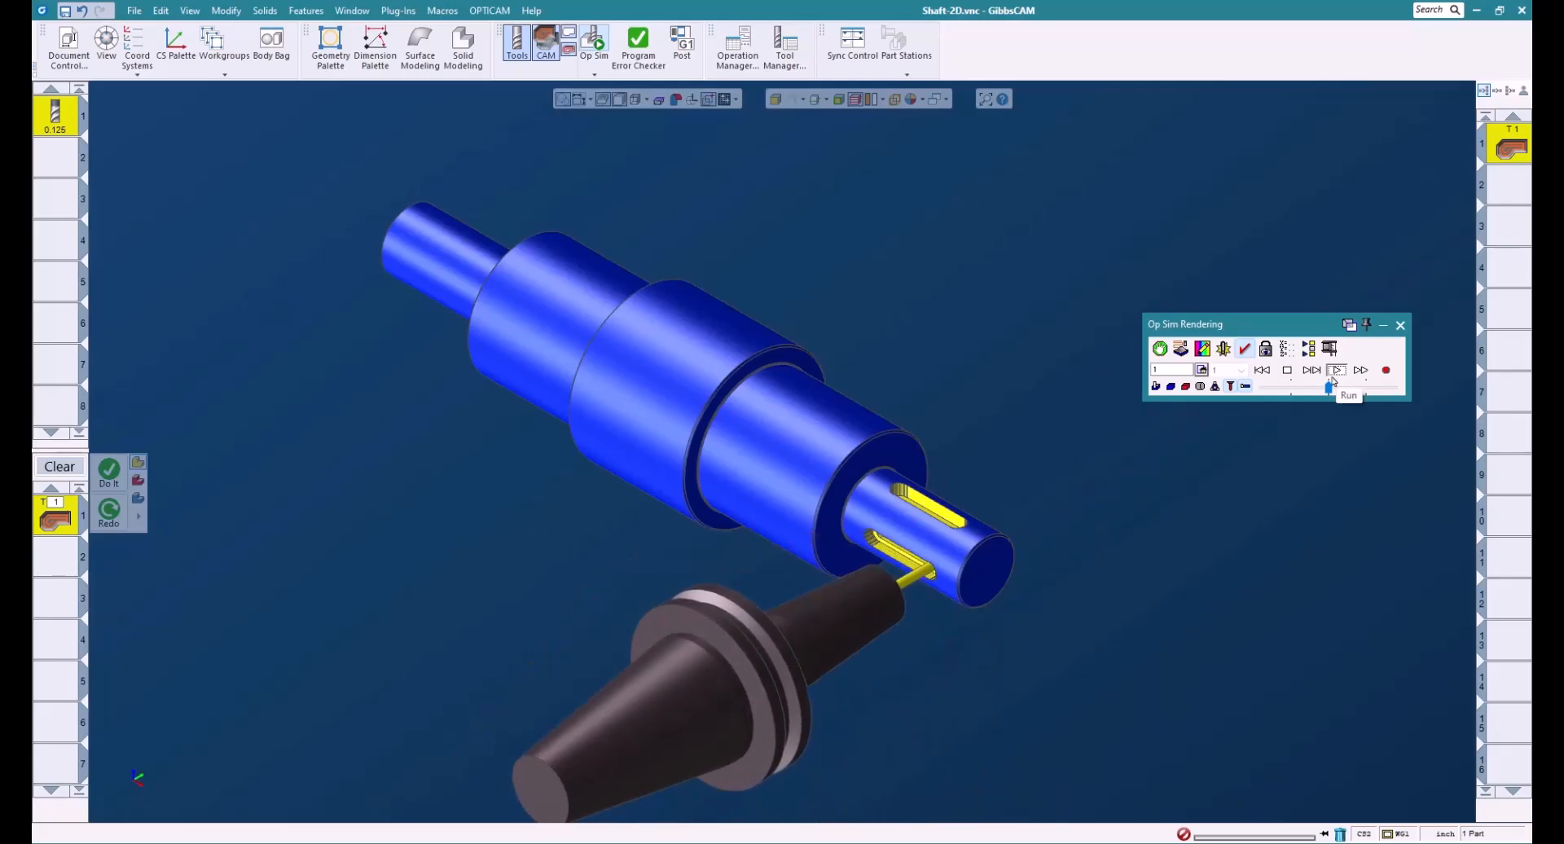
click(1336, 370)
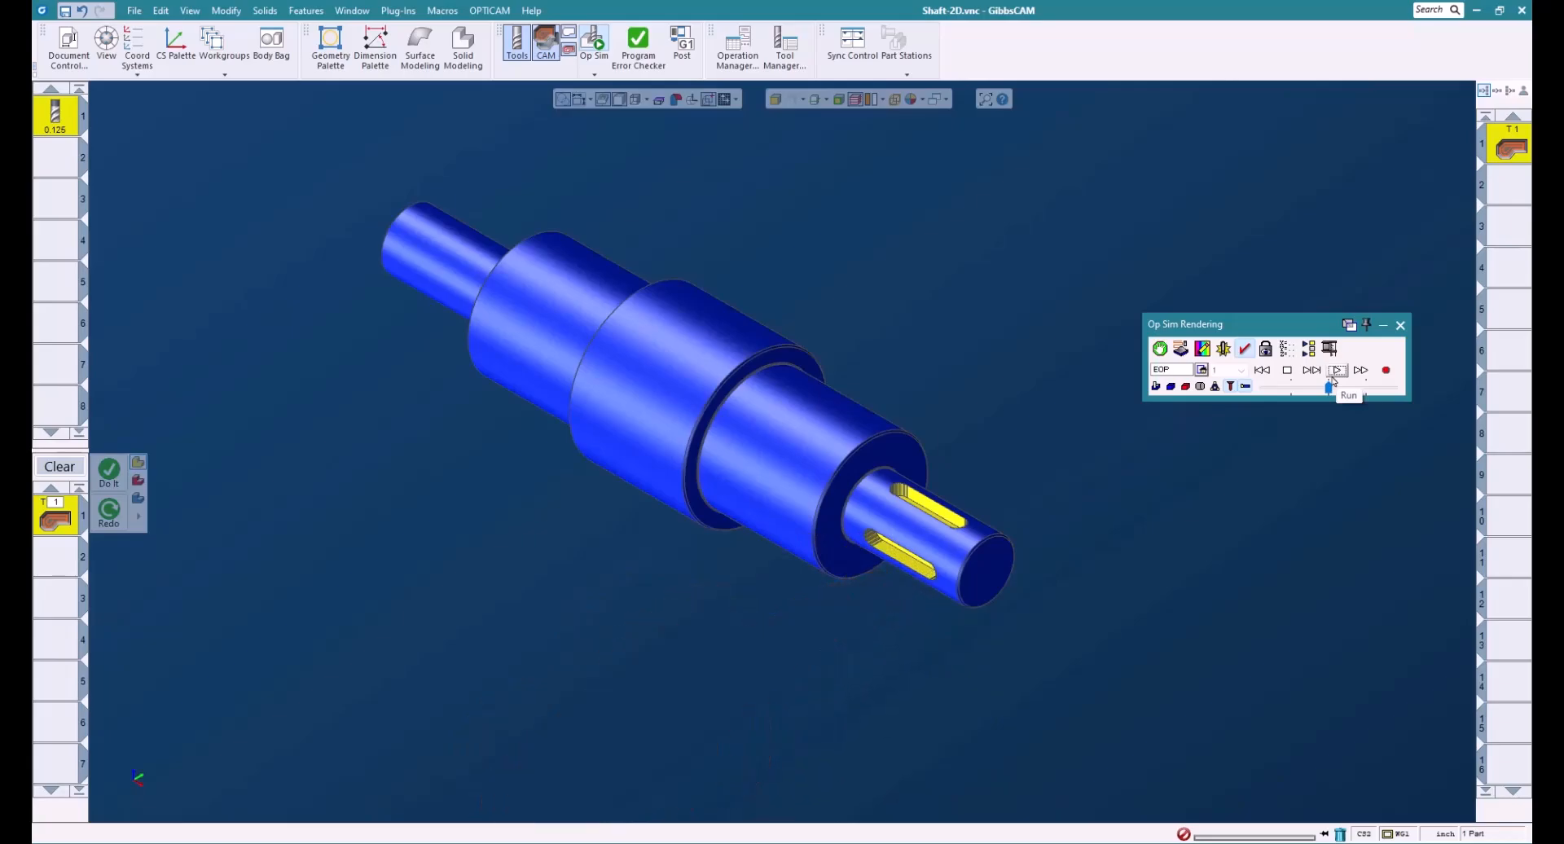